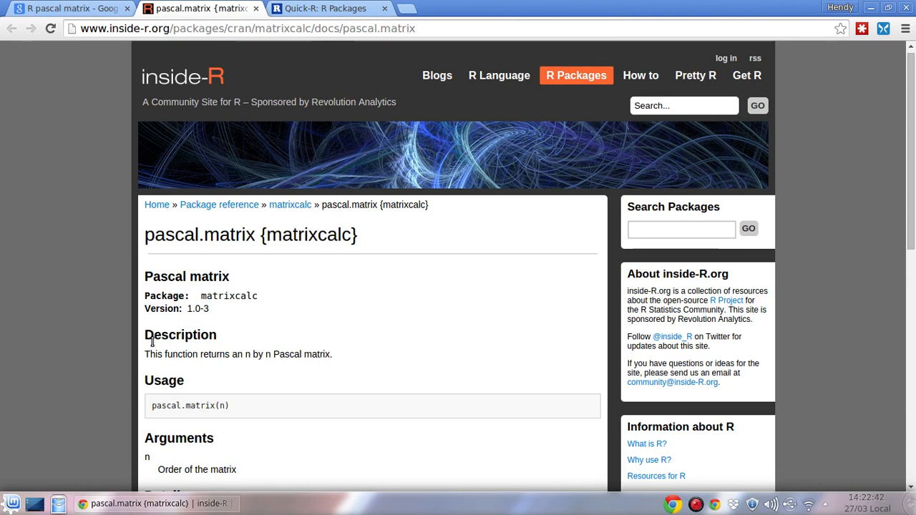
{"action": "mouse_move", "coordinate": [749, 279]}
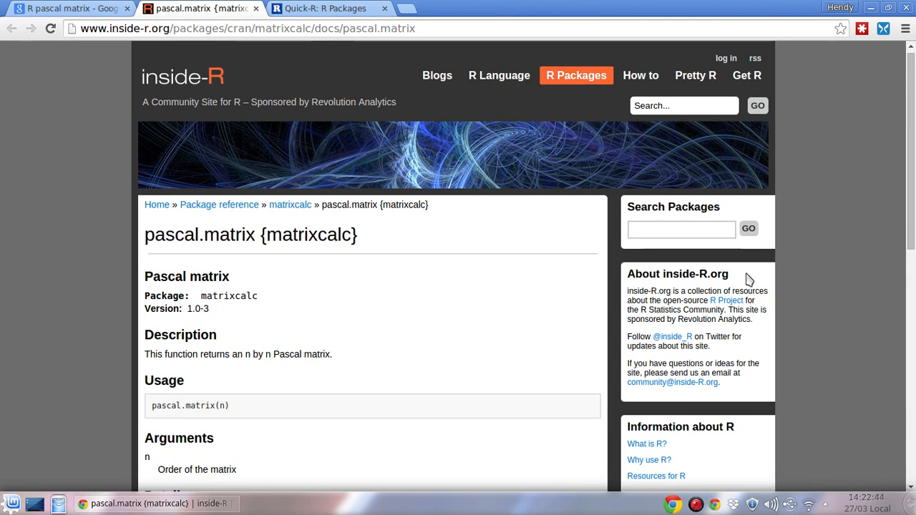
{"action": "mouse_move", "coordinate": [583, 277]}
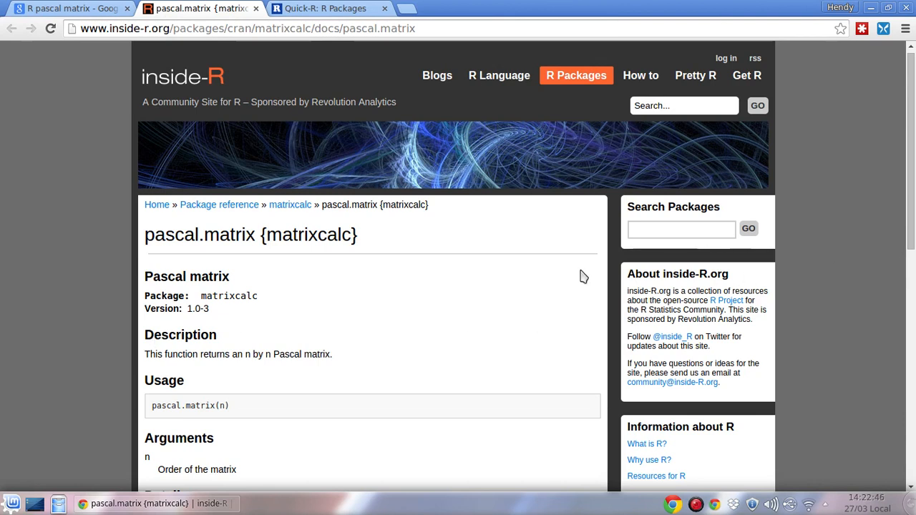
{"action": "mouse_move", "coordinate": [598, 251]}
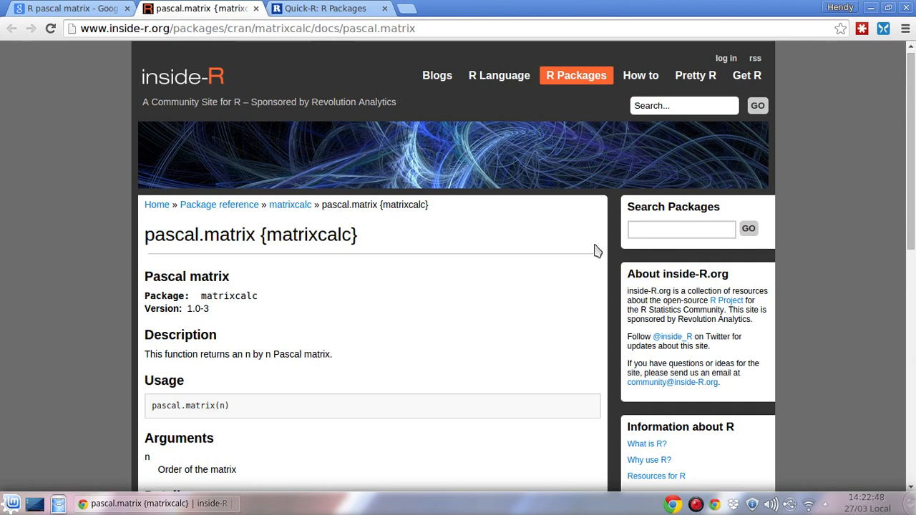
{"action": "mouse_move", "coordinate": [662, 254]}
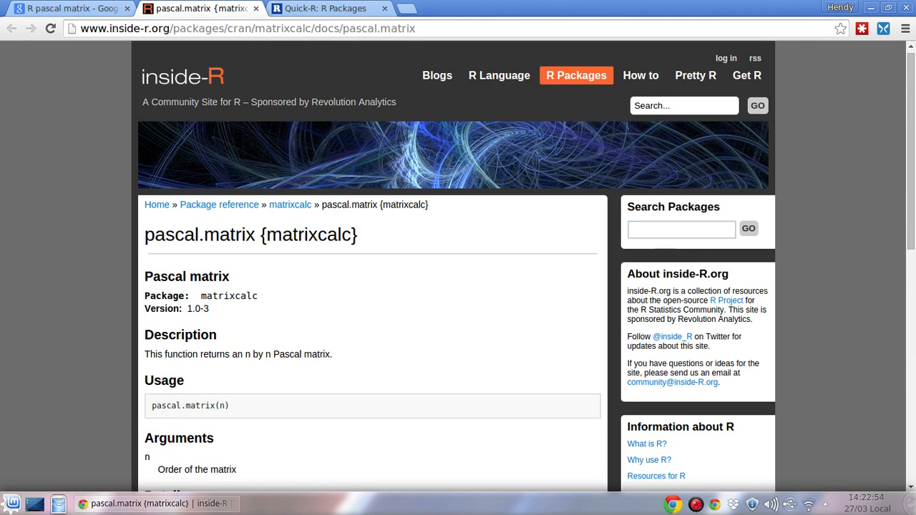
Launch QtOctave while the matrixcalc pascal.matrix page stays open in Chrome.
{"action": "left_click", "coordinate": [58, 504]}
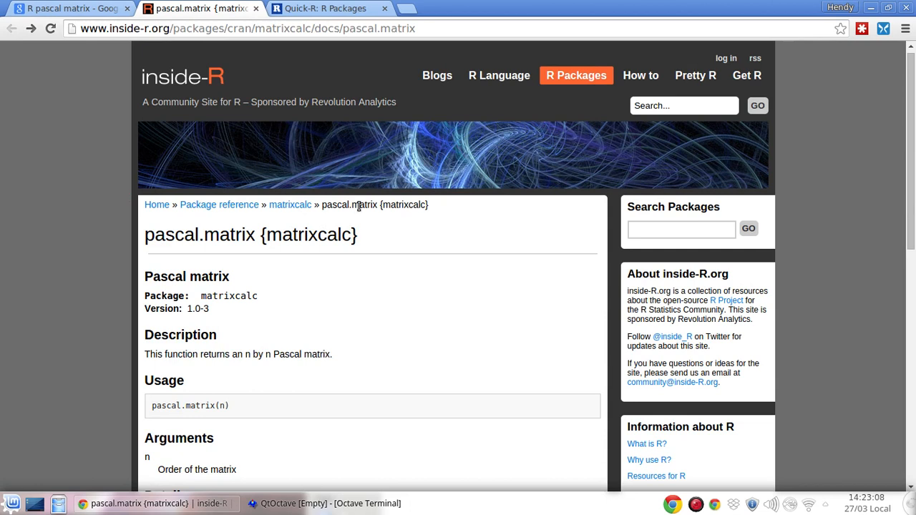
{"action": "mouse_move", "coordinate": [279, 485]}
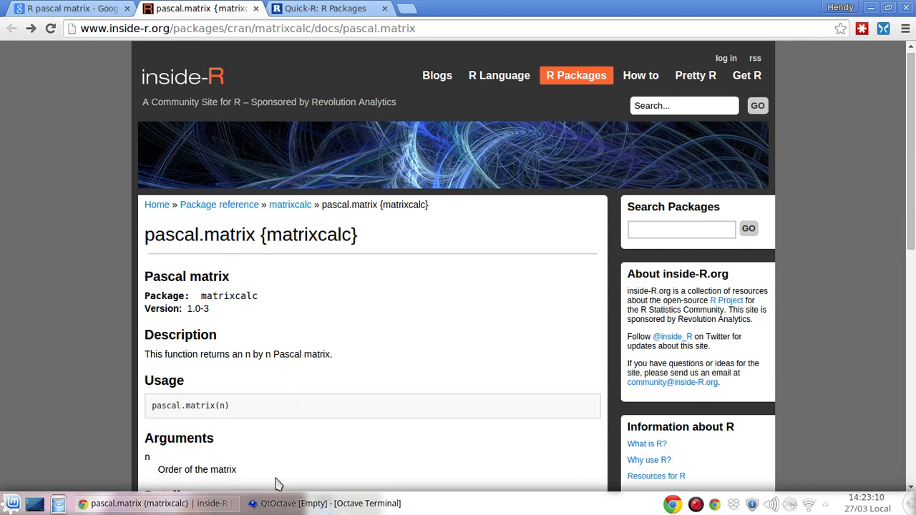
In QtOctave, run A = pascal(3), d = det(A) and X = inv(A).
{"action": "left_click", "coordinate": [324, 503]}
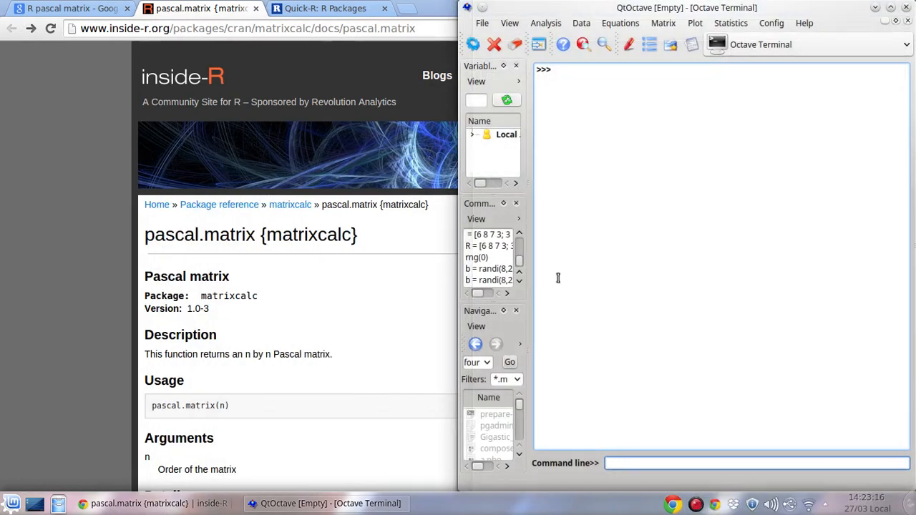
{"action": "left_click", "coordinate": [757, 463]}
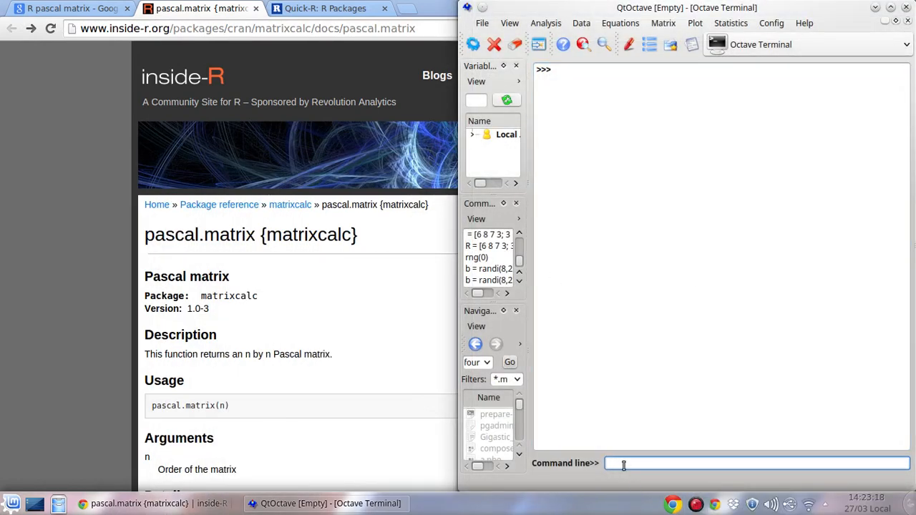
{"action": "type", "text": "A ="}
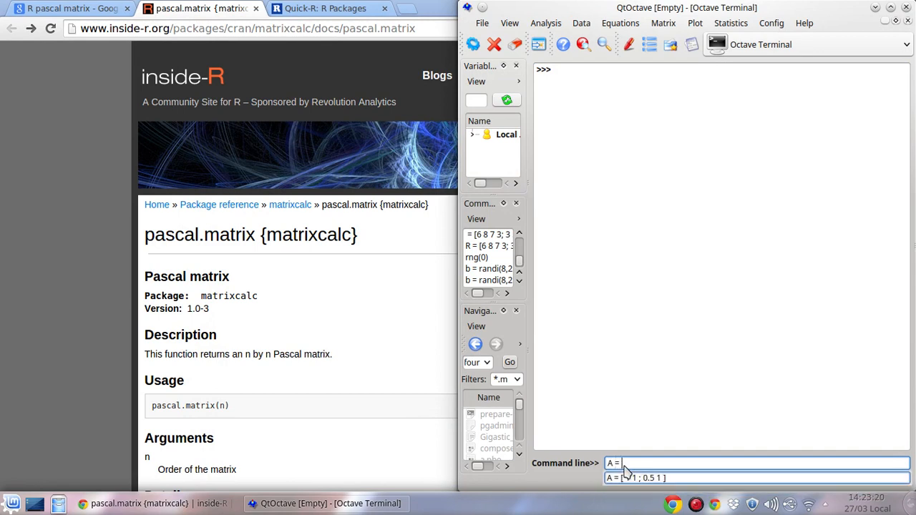
{"action": "key", "text": "Return"}
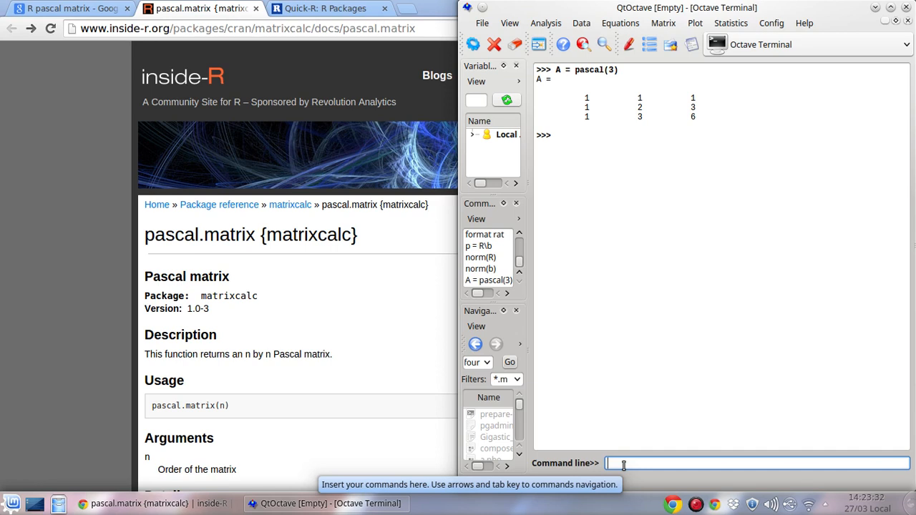
{"action": "type", "text": "d = det(A)"}
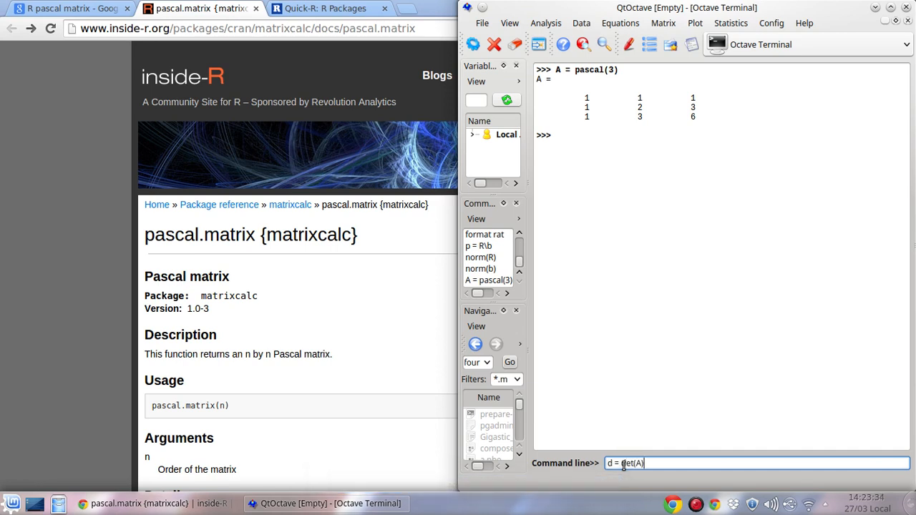
{"action": "key", "text": "Return"}
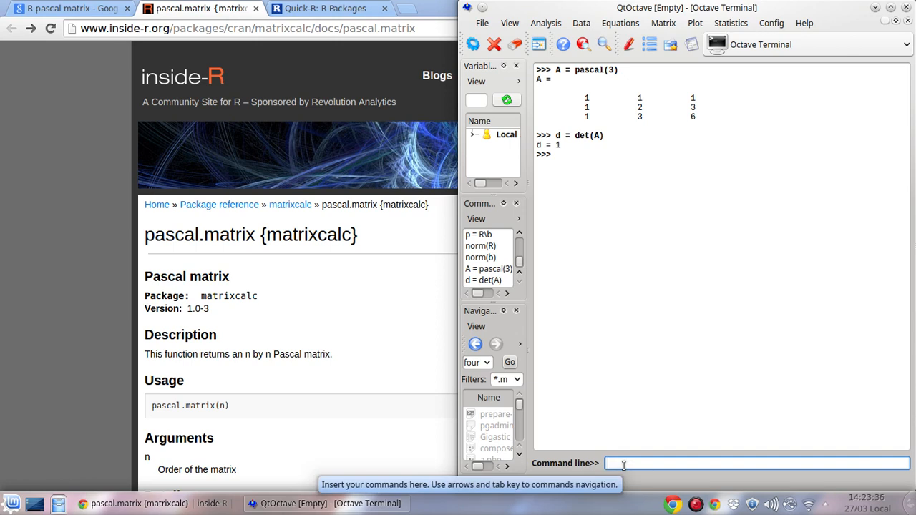
{"action": "type", "text": "X = inv"}
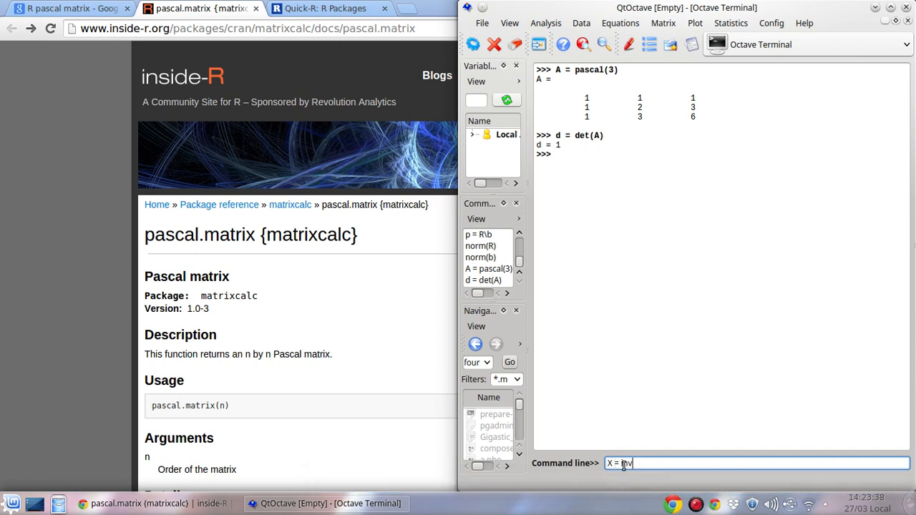
{"action": "key", "text": "Return"}
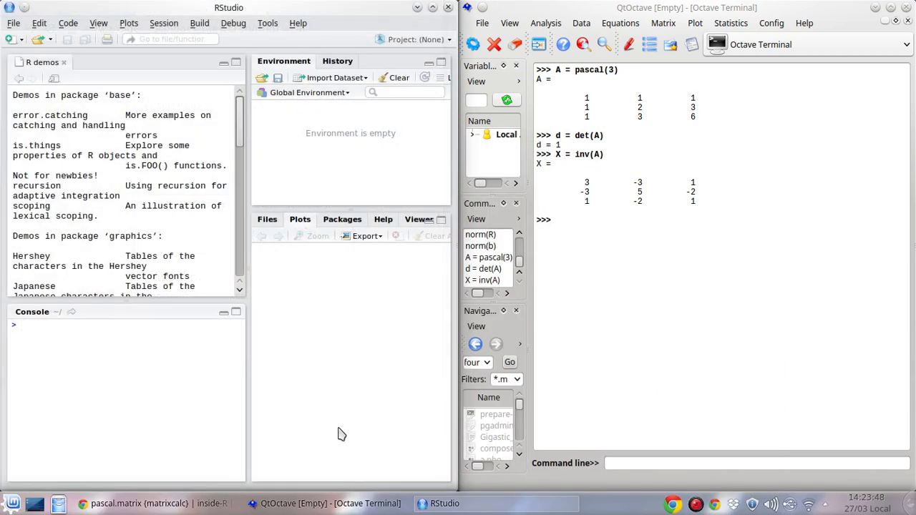
{"action": "mouse_move", "coordinate": [212, 394]}
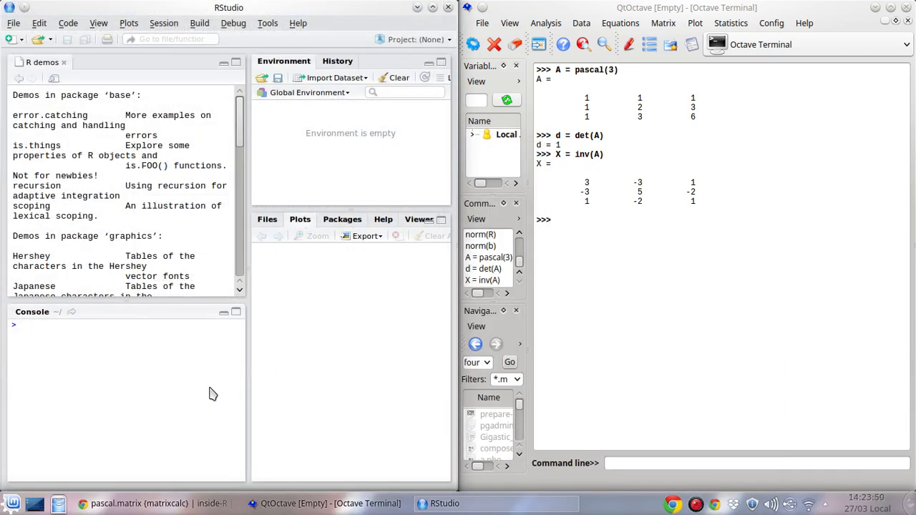
Run pascal(3) in the R console, then check the pascal.matrix documentation.
{"action": "type", "text": "pascal("}
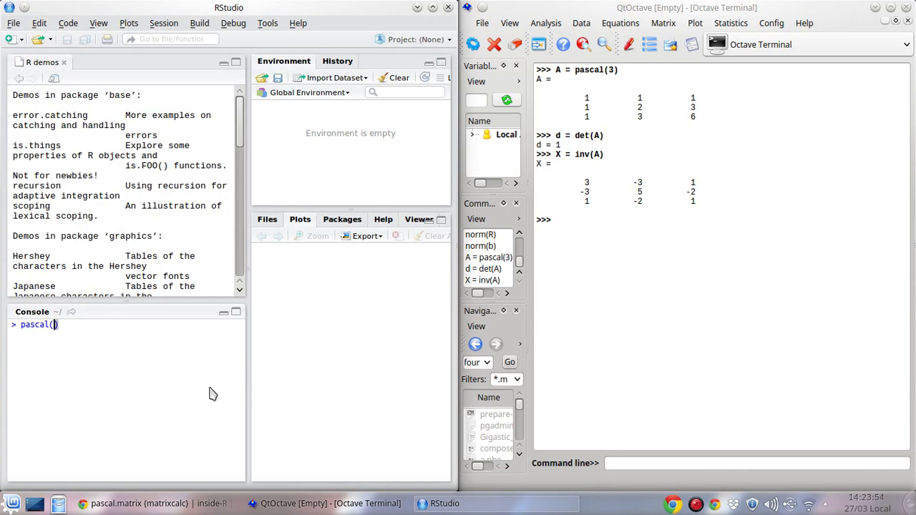
{"action": "key", "text": "Return"}
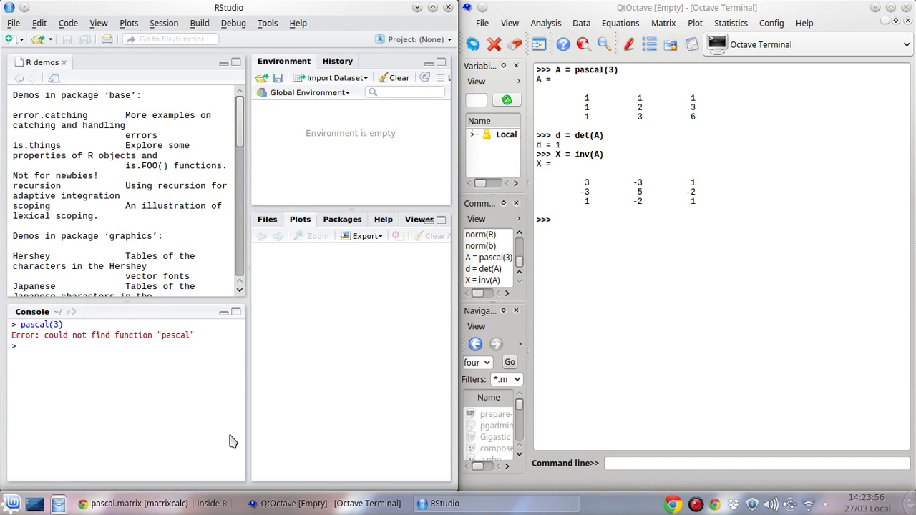
{"action": "left_click", "coordinate": [136, 503]}
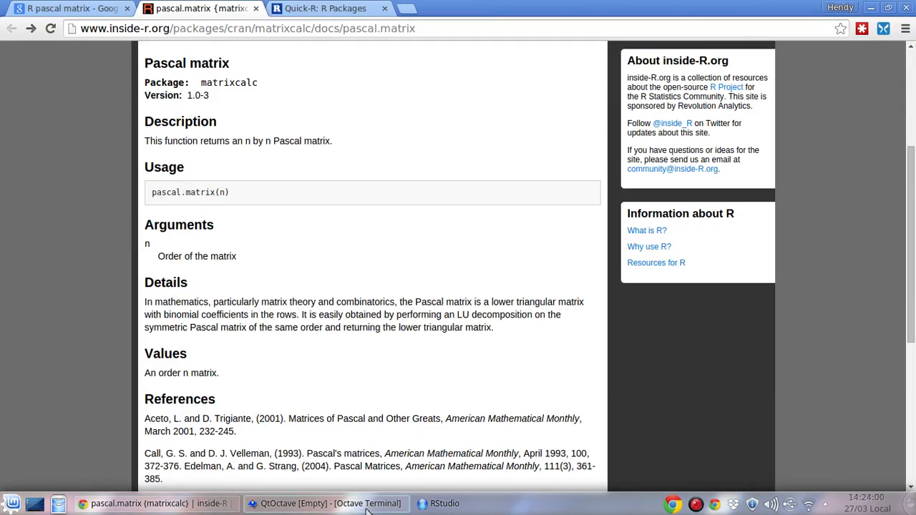
Back in RStudio, run pascal.matrix(3).
{"action": "left_click", "coordinate": [444, 503]}
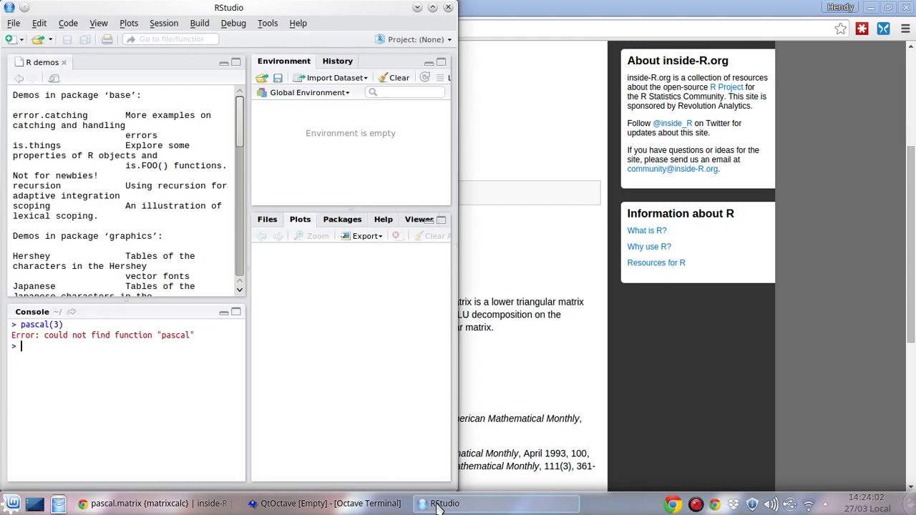
{"action": "type", "text": "pascal.matri"}
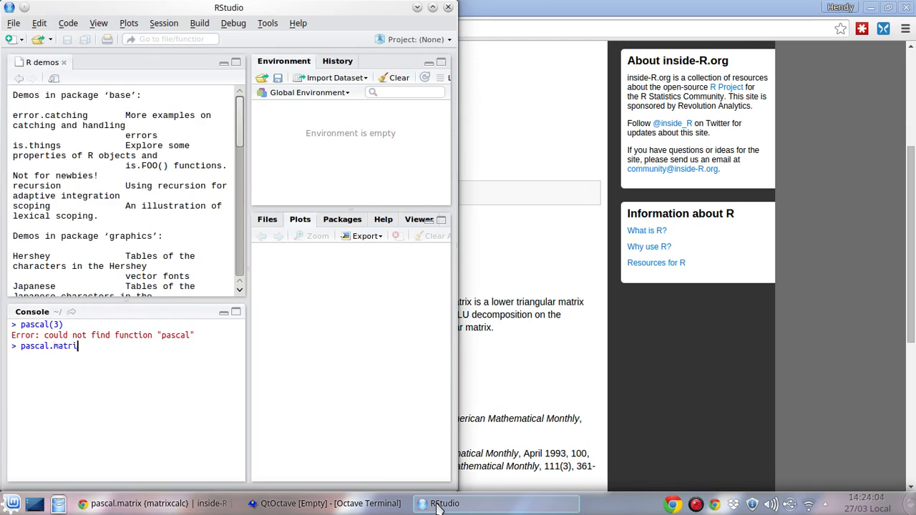
{"action": "key", "text": "Return"}
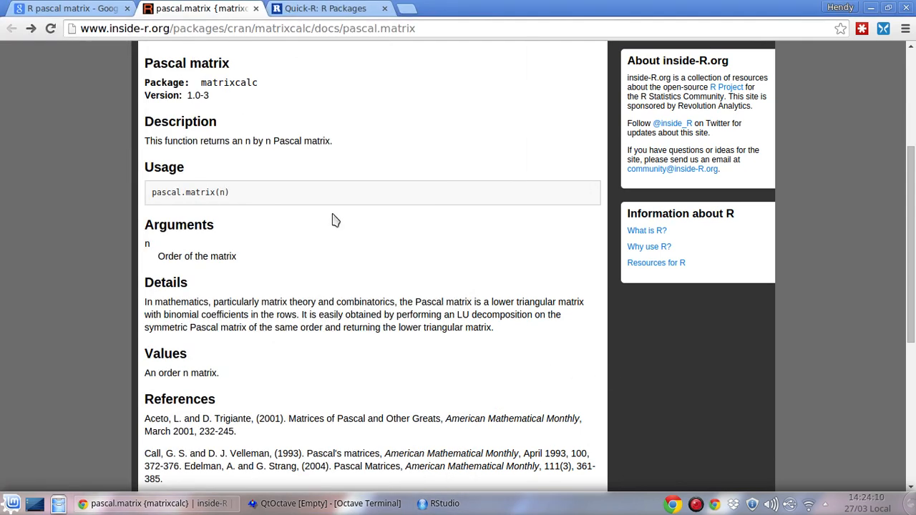
Show the Quick-R: R Packages page from the top and snap Chrome beside RStudio.
{"action": "left_click", "coordinate": [324, 8]}
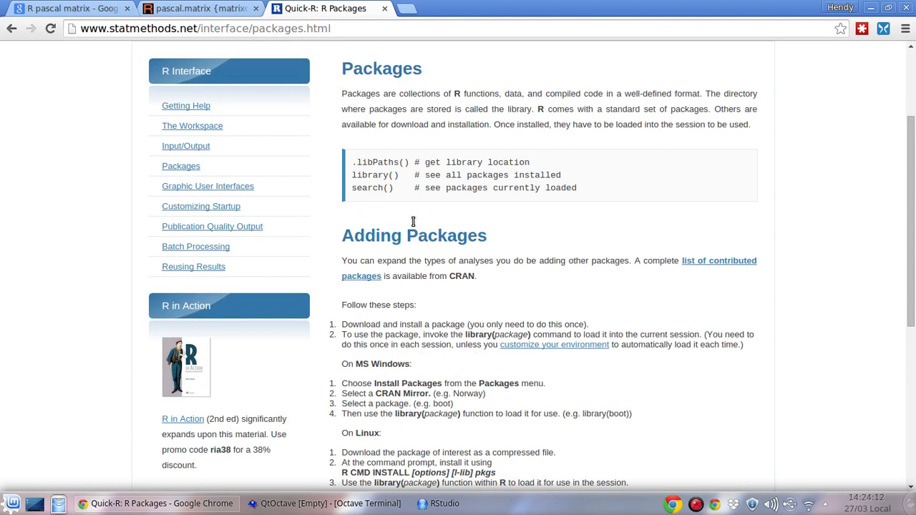
{"action": "scroll", "scroll_direction": "up", "scroll_amount": 3}
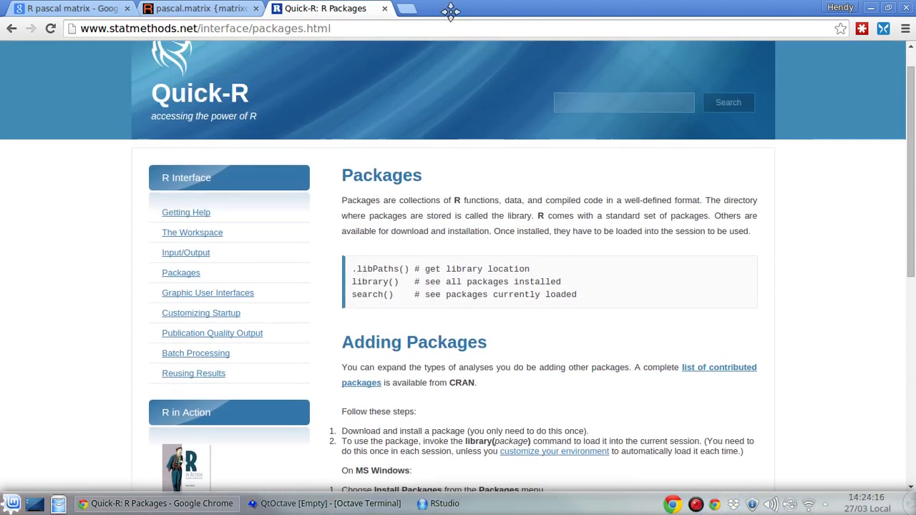
{"action": "left_click", "coordinate": [436, 503]}
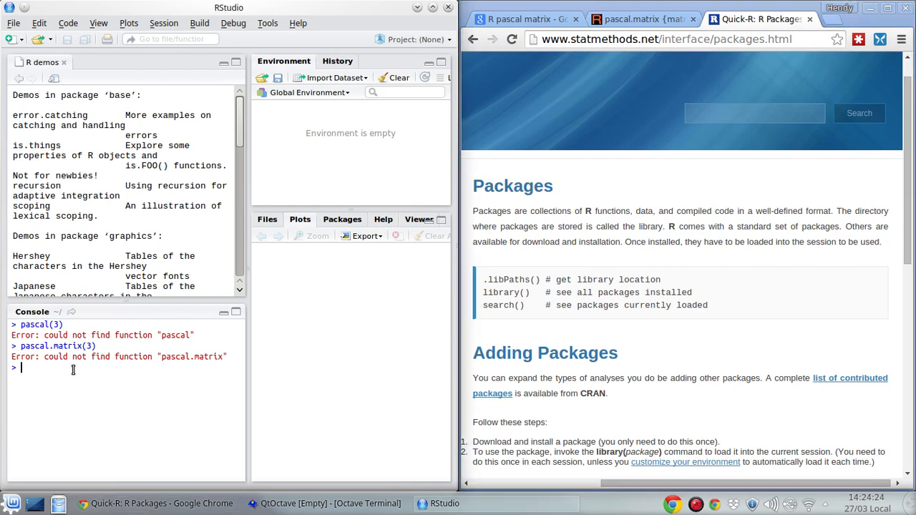
Run .libPaths() to list the user and system library locations.
{"action": "type", "text": ".libPaths"}
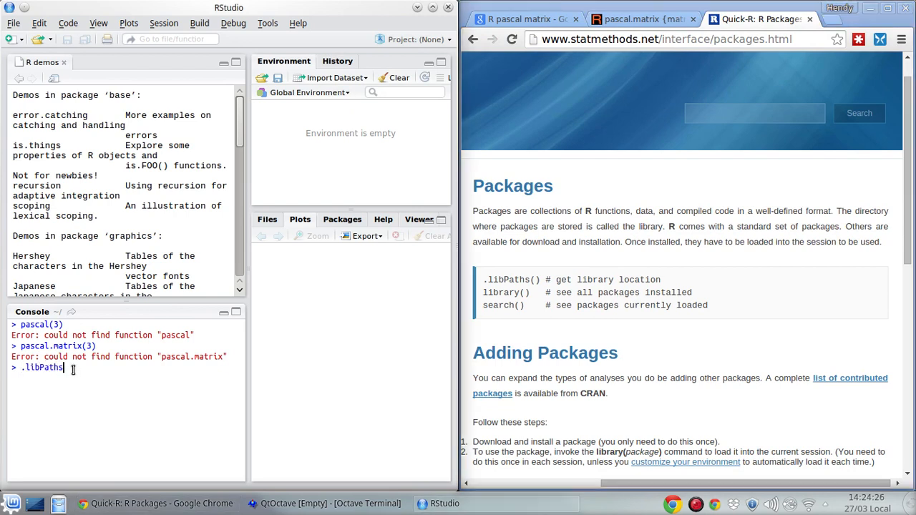
{"action": "key", "text": "Return"}
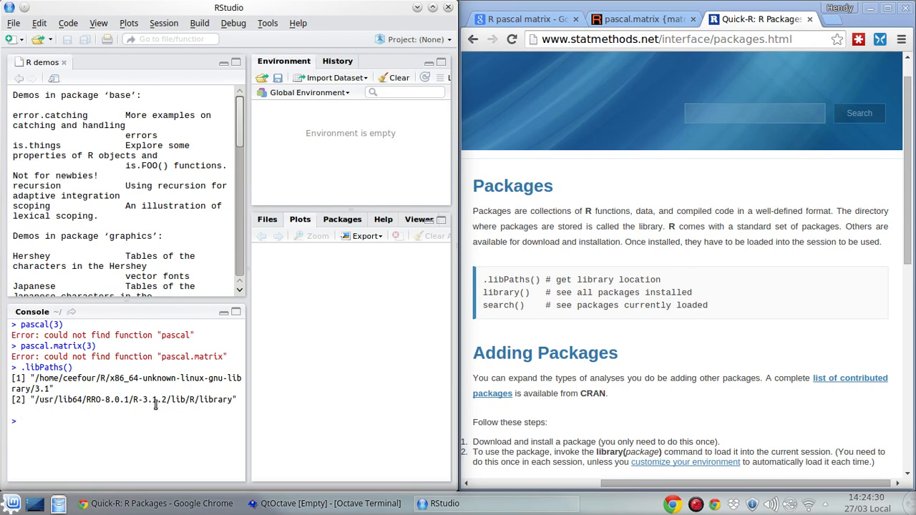
{"action": "mouse_move", "coordinate": [327, 343]}
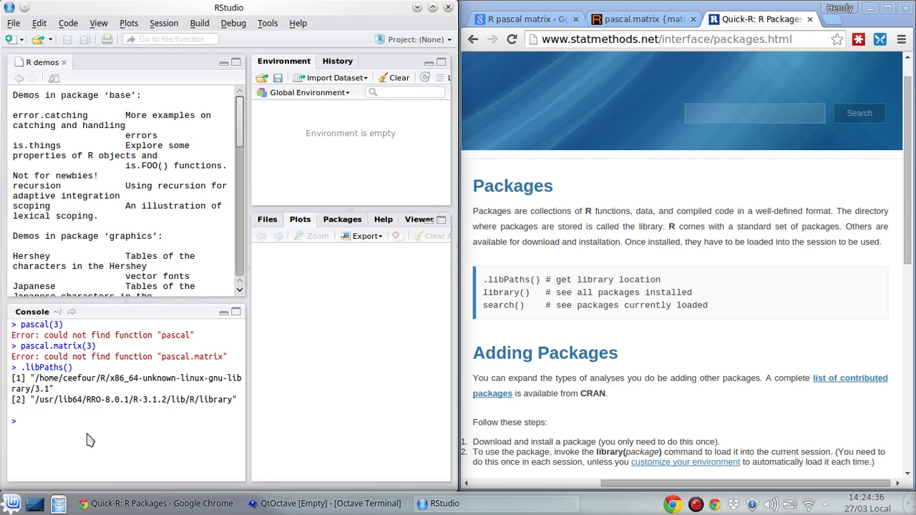
Run library(), maximize the R packages available pane and scroll through it.
{"action": "type", "text": "library("}
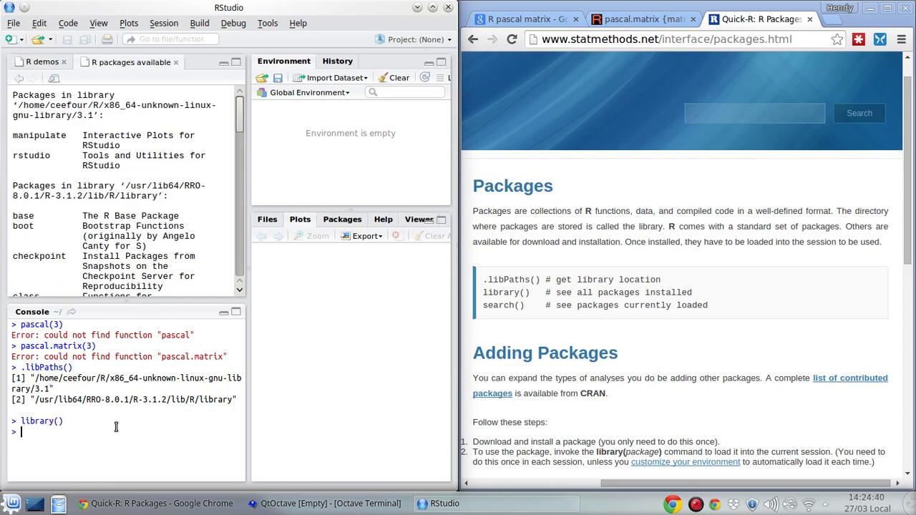
{"action": "mouse_move", "coordinate": [97, 428]}
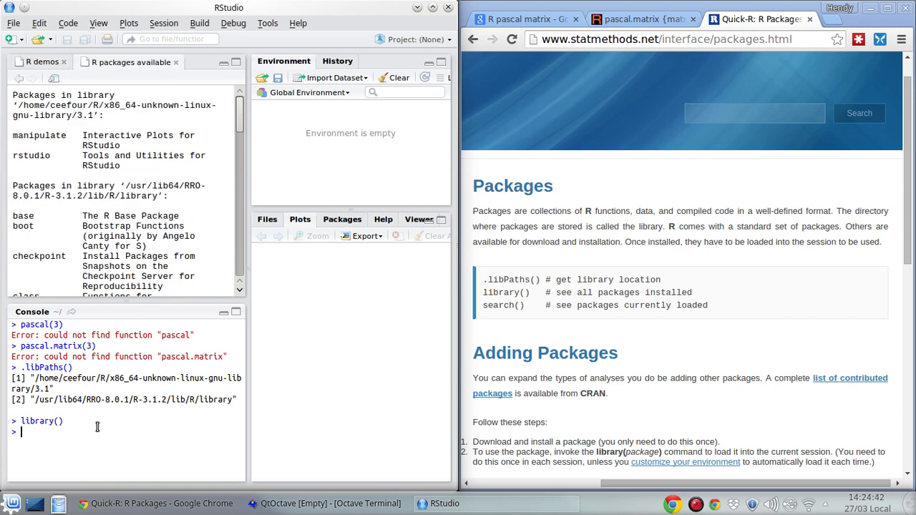
{"action": "key", "text": "Return"}
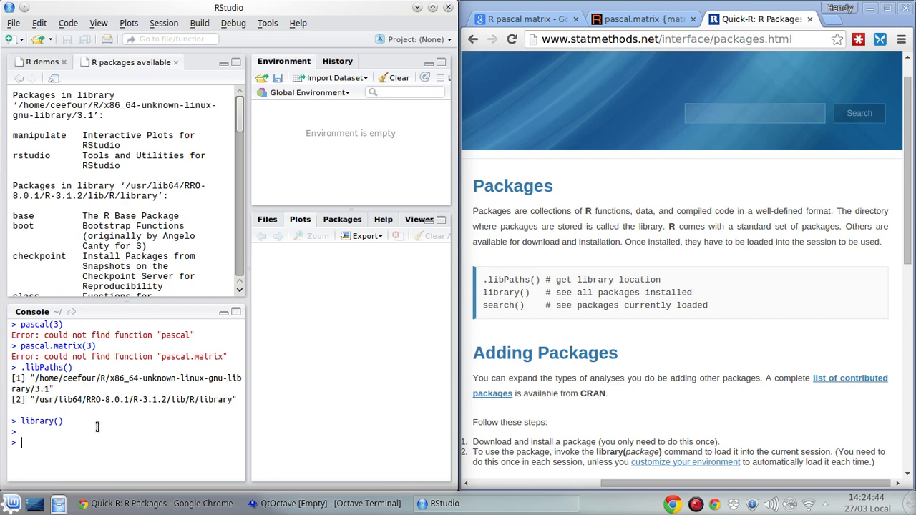
{"action": "key", "text": "Return"}
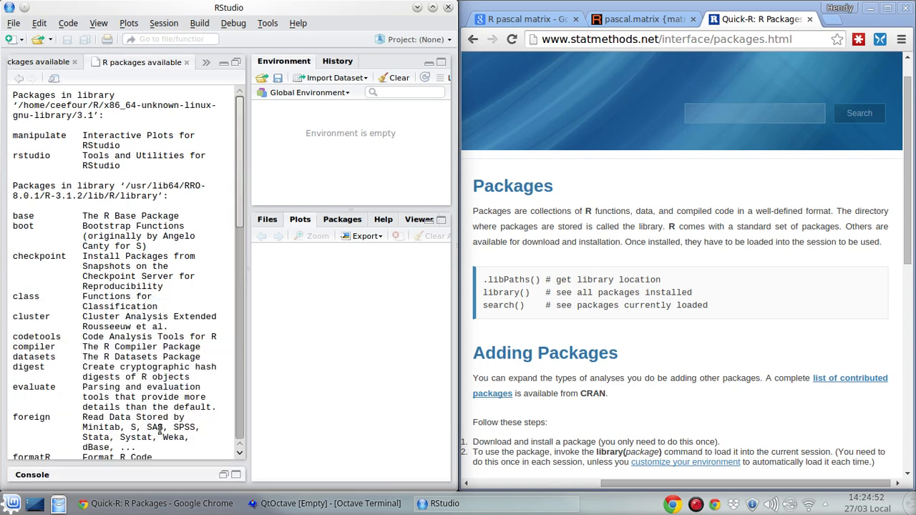
{"action": "scroll", "scroll_direction": "down", "scroll_amount": 3}
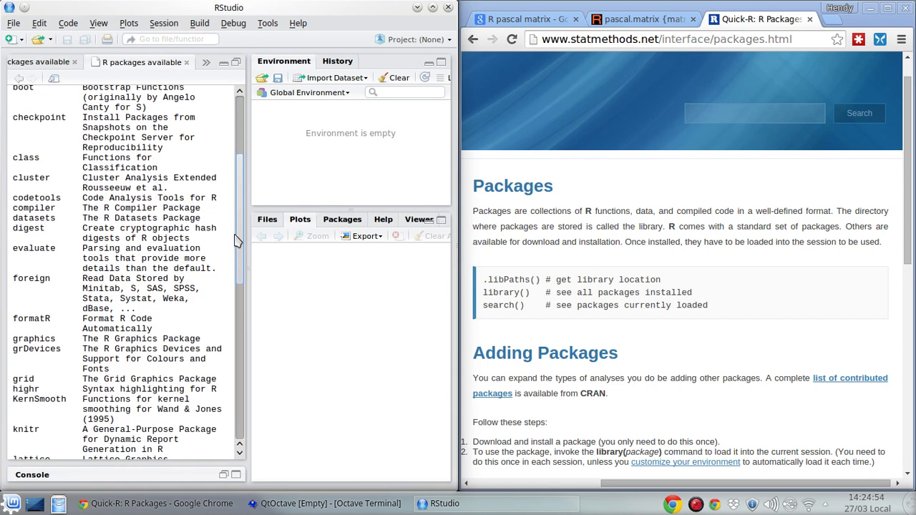
{"action": "scroll", "scroll_direction": "down", "scroll_amount": 3}
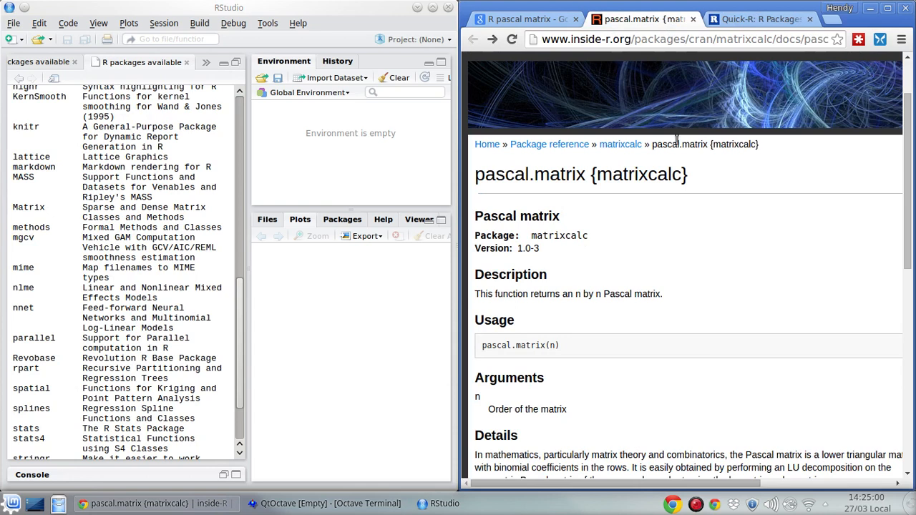
{"action": "mouse_move", "coordinate": [59, 230]}
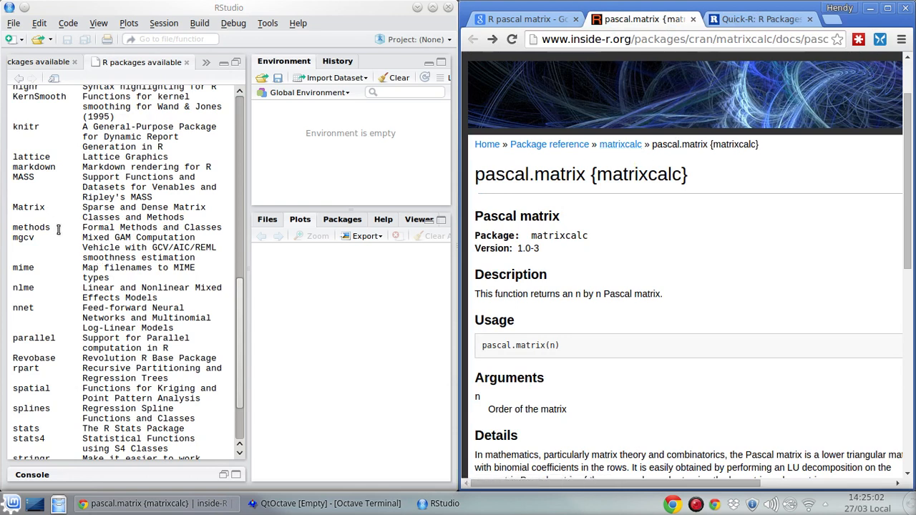
{"action": "mouse_move", "coordinate": [113, 130]}
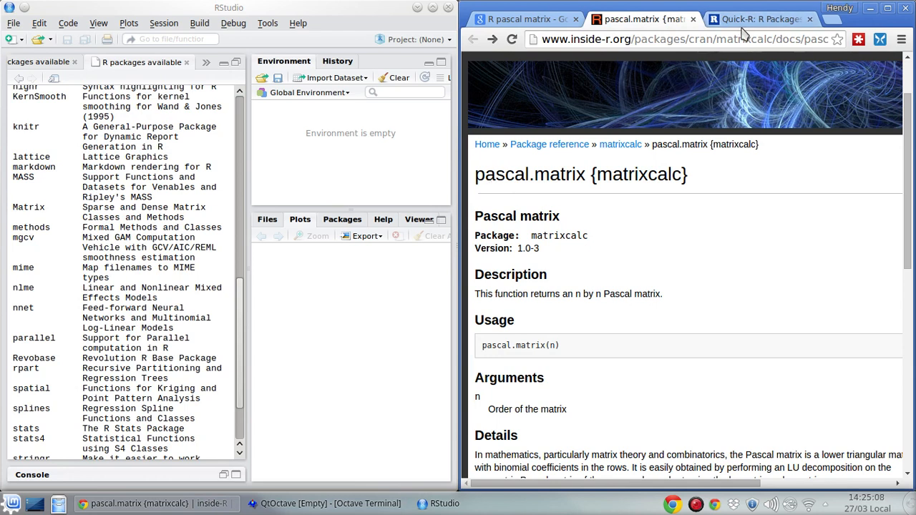
Run search() for loaded packages, then search('Matrix'), which gives an unused-argument error.
{"action": "left_click", "coordinate": [759, 20]}
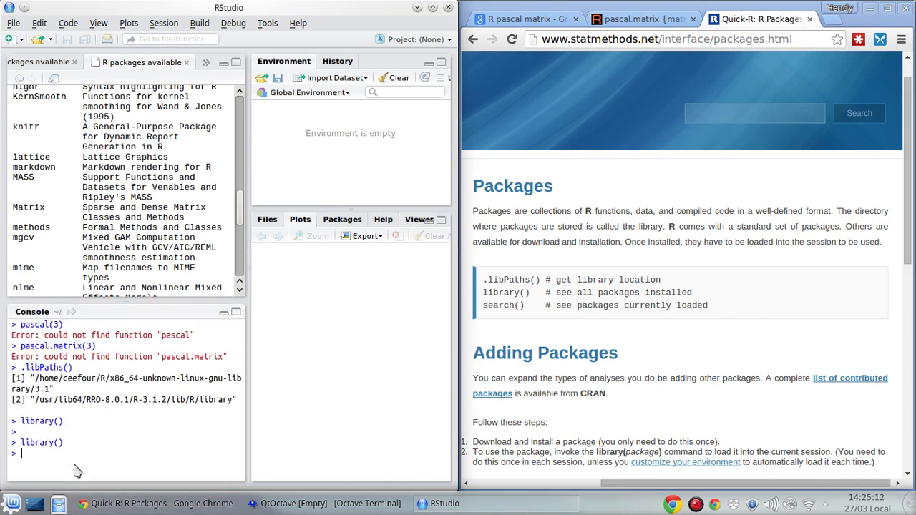
{"action": "type", "text": "search"}
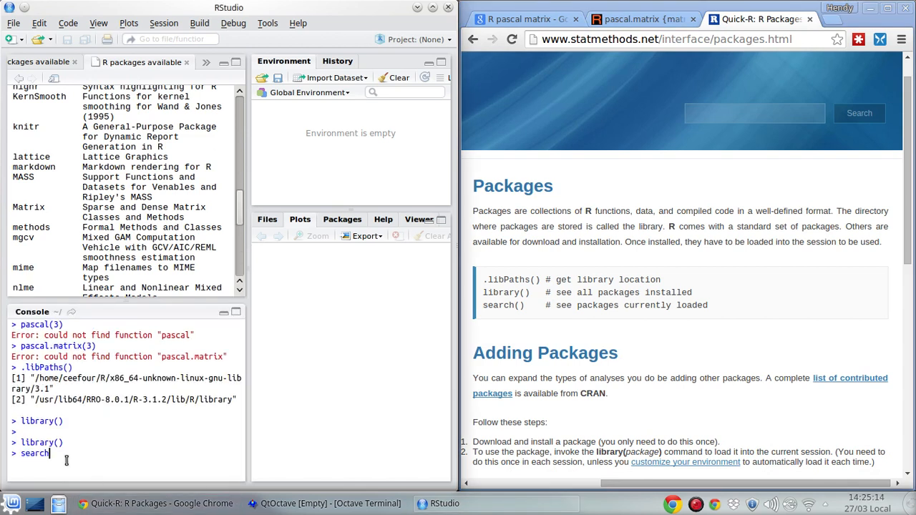
{"action": "key", "text": "Return"}
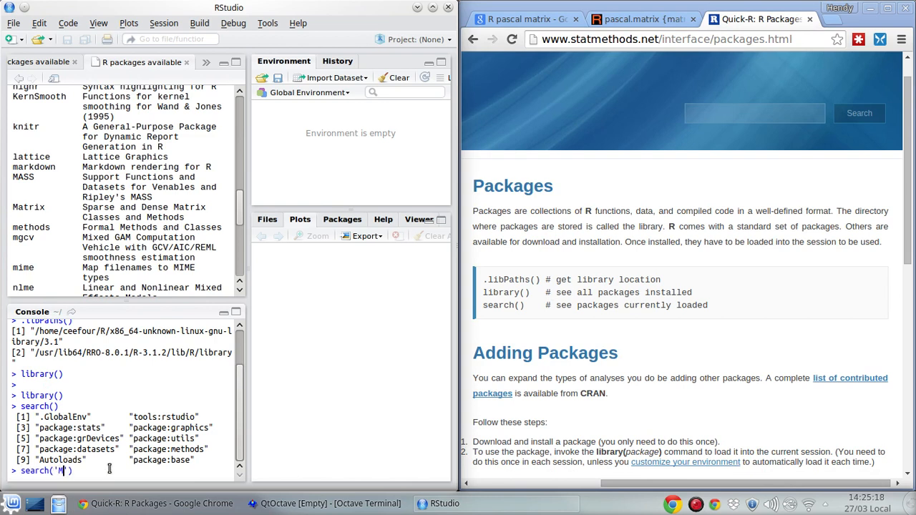
{"action": "type", "text": "atrix"}
{"action": "key", "text": "Return"}
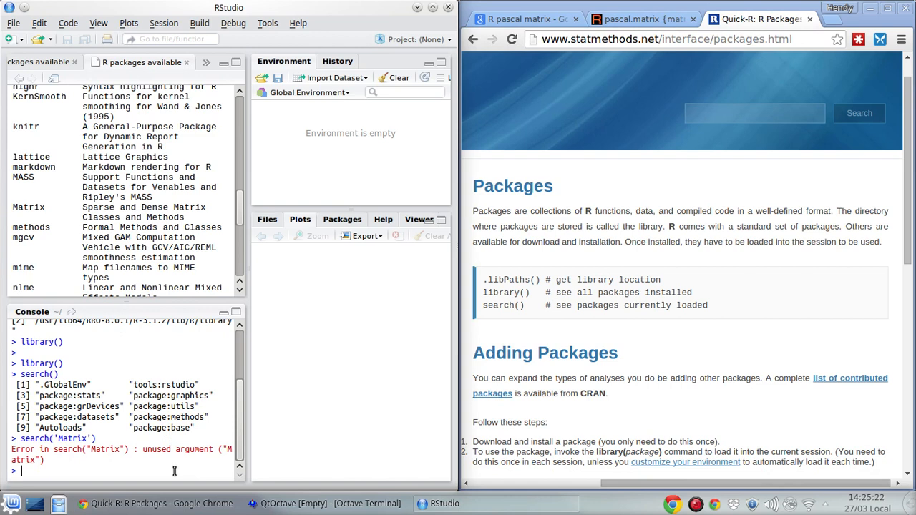
{"action": "type", "text": "search('Matrix')"}
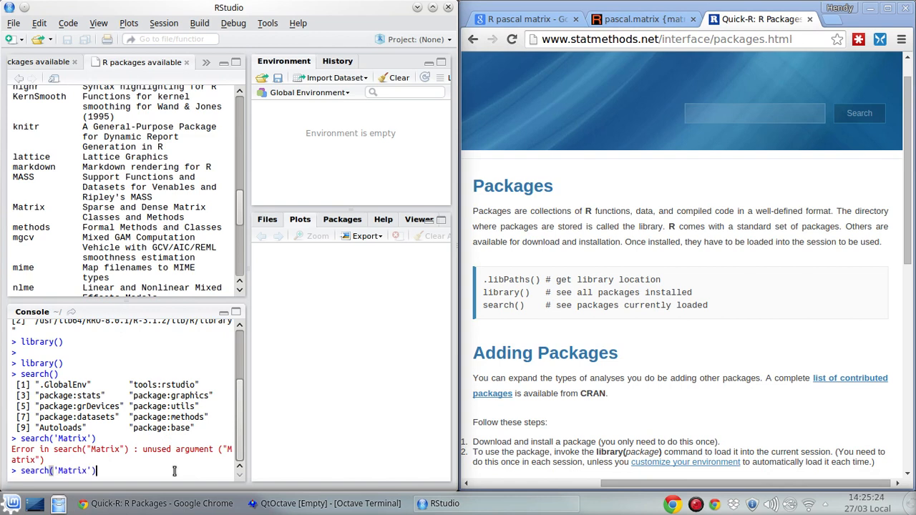
Clear the retyped command and scroll Quick-R down to its Adding Packages steps.
{"action": "key", "text": "Return"}
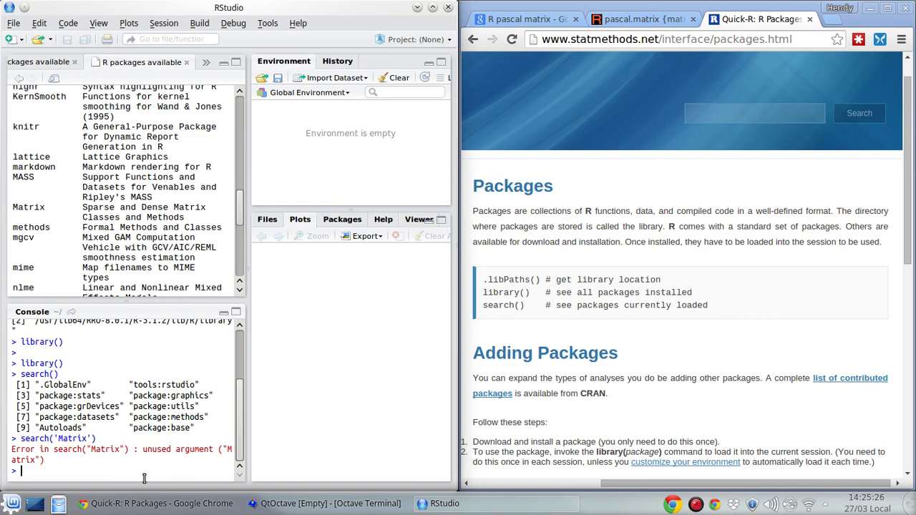
{"action": "scroll", "scroll_direction": "down", "scroll_amount": 3}
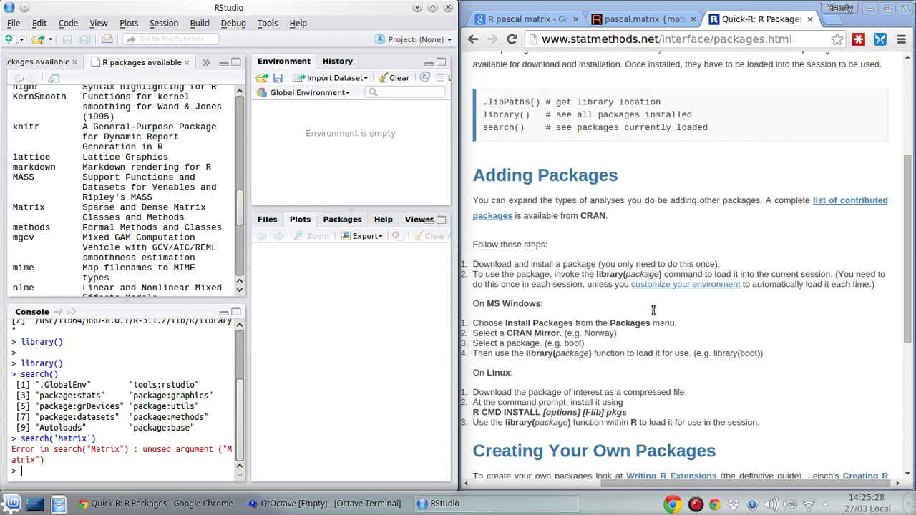
{"action": "left_click", "coordinate": [637, 19]}
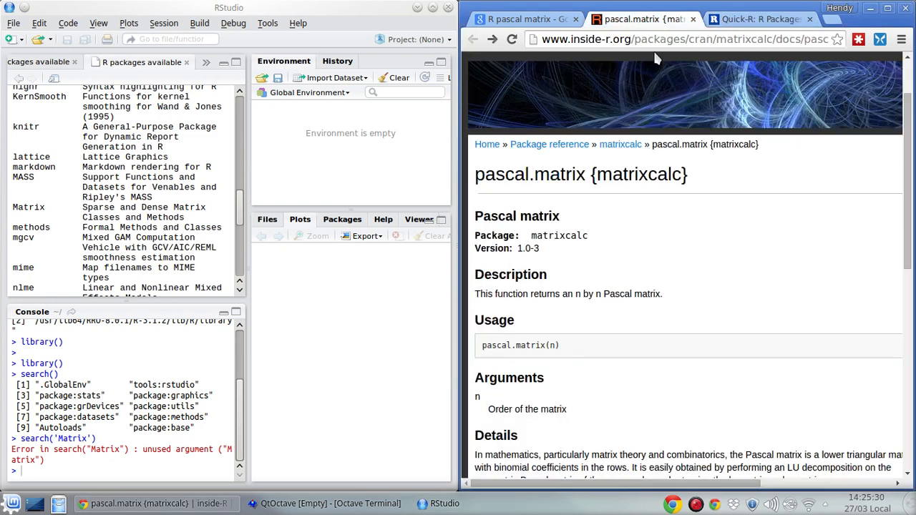
{"action": "left_click", "coordinate": [759, 19]}
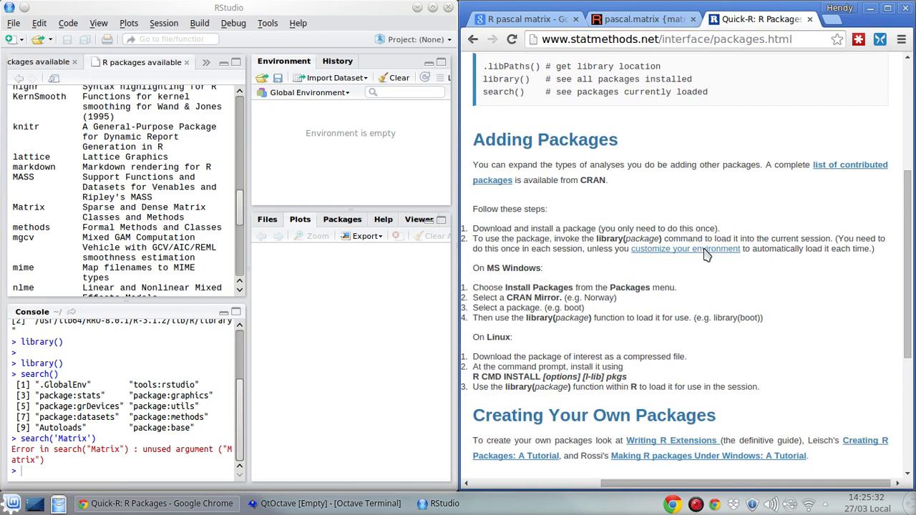
{"action": "scroll", "scroll_direction": "down", "scroll_amount": 3}
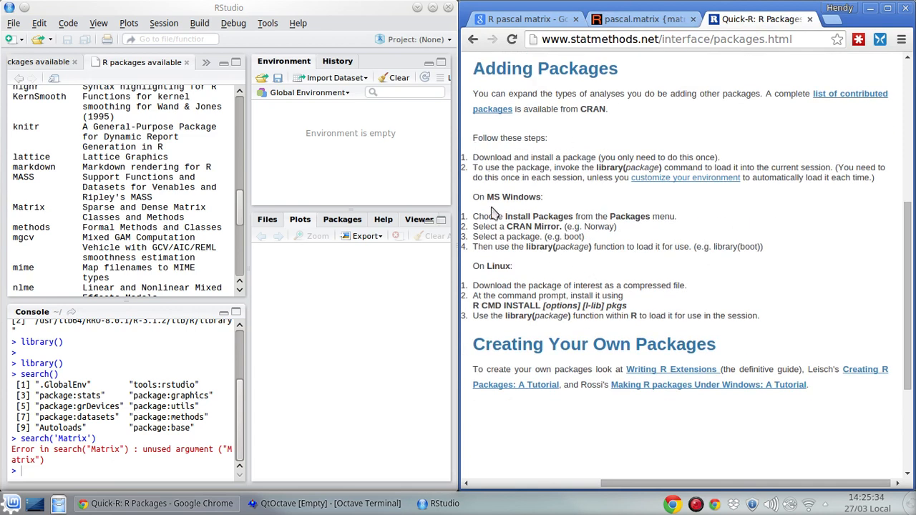
{"action": "mouse_move", "coordinate": [544, 286]}
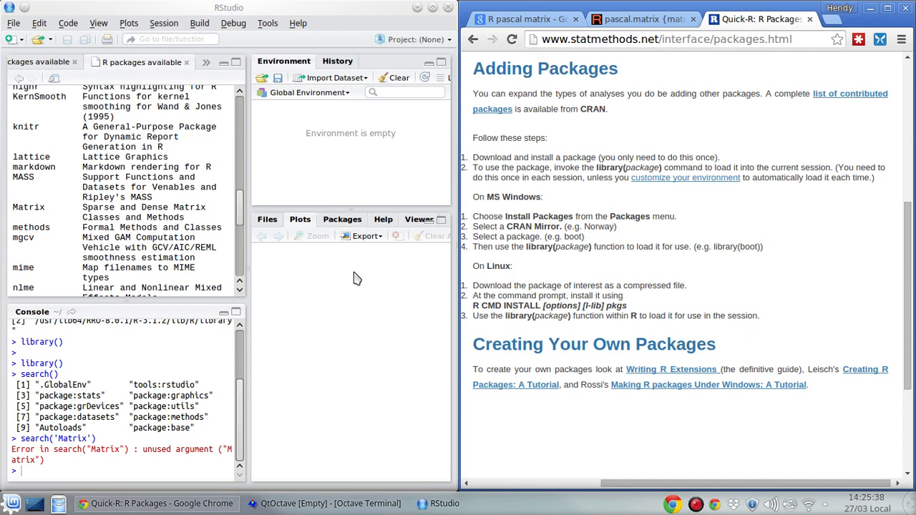
{"action": "mouse_move", "coordinate": [280, 92]}
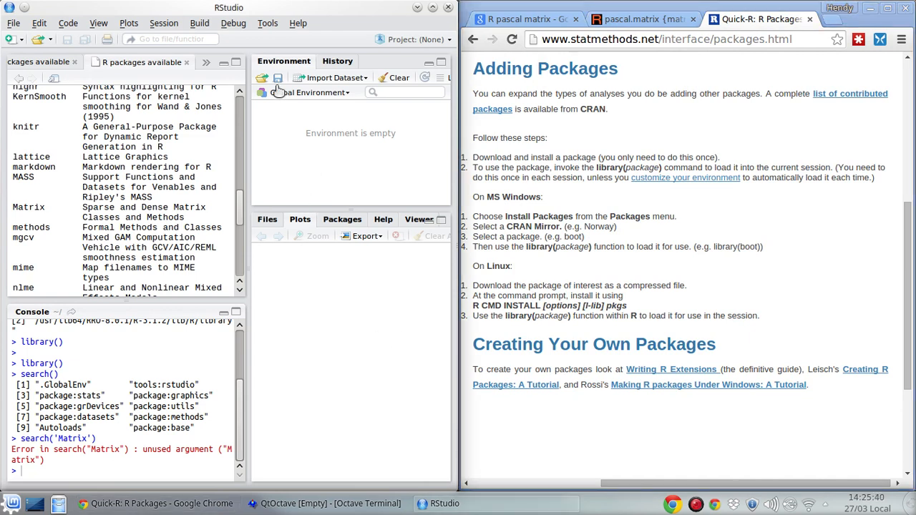
Fill Install Packages with matrixcalc from Repository (CRAN) into the default personal library.
{"action": "left_click", "coordinate": [267, 23]}
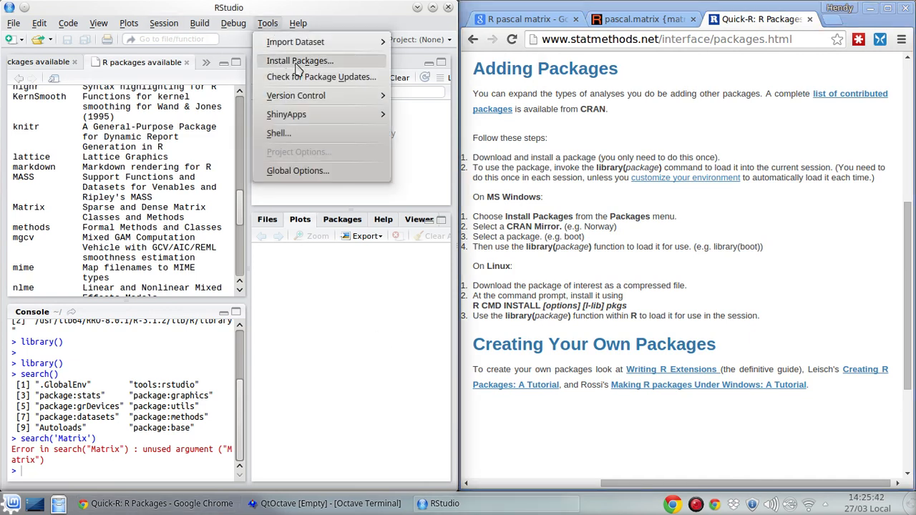
{"action": "left_click", "coordinate": [300, 60]}
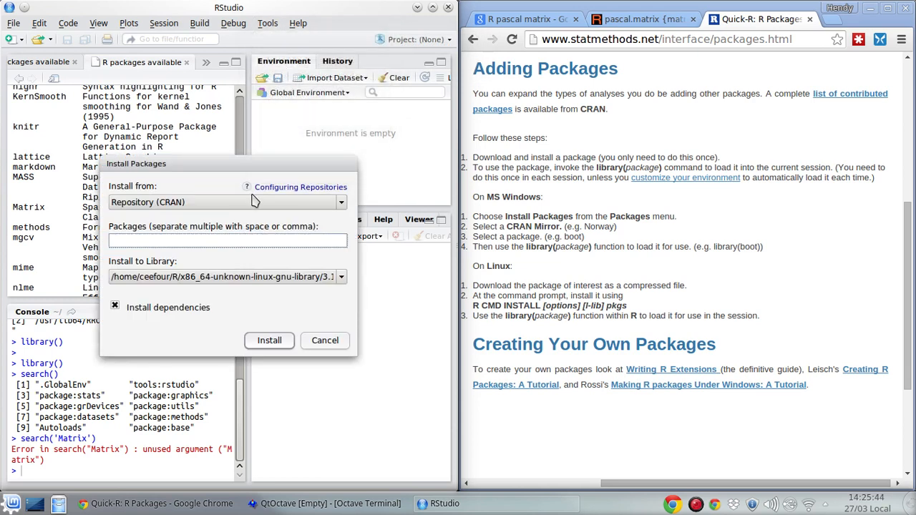
{"action": "type", "text": "m"}
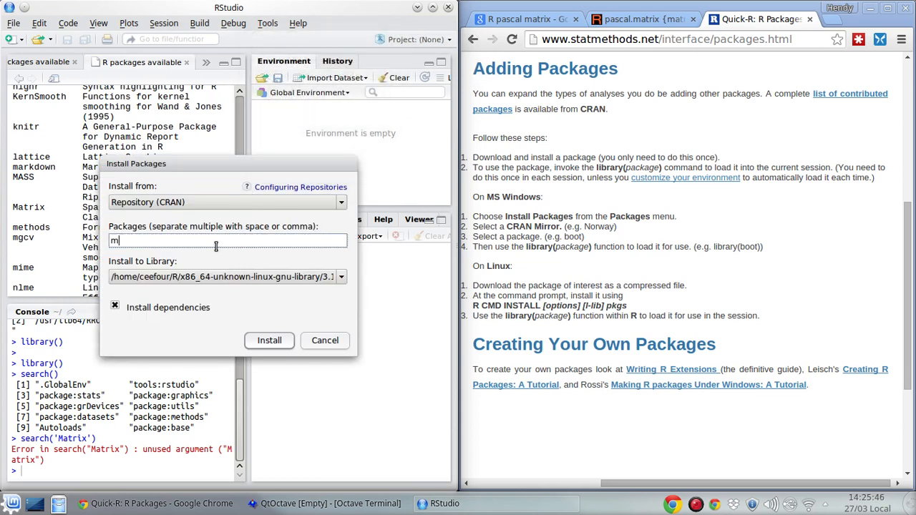
{"action": "type", "text": "atrixcalc"}
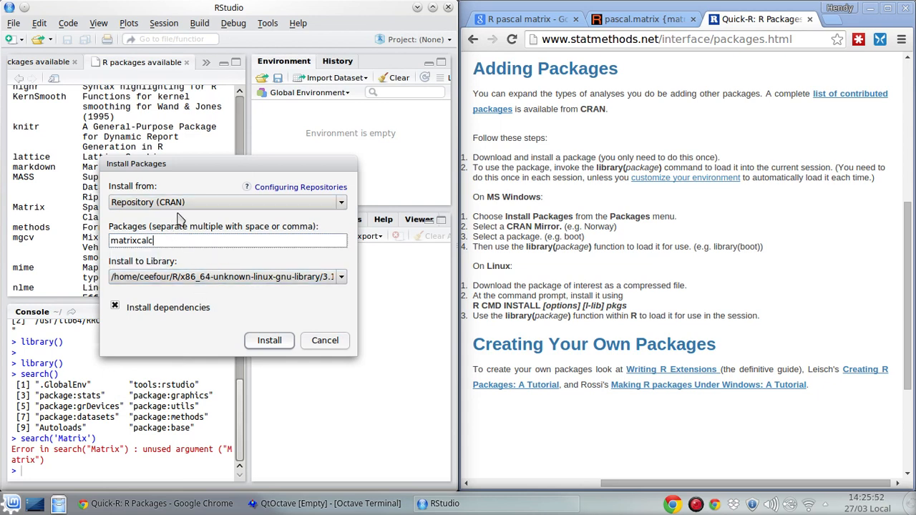
{"action": "left_click", "coordinate": [340, 201]}
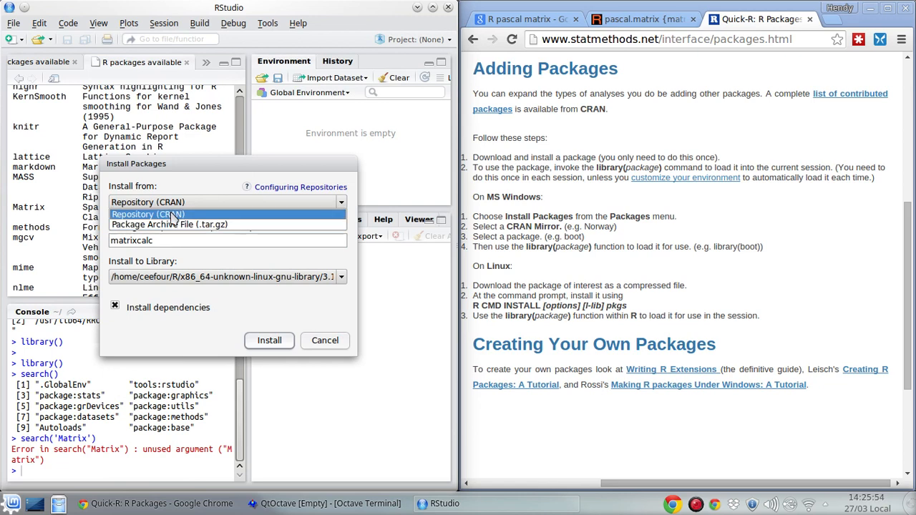
{"action": "mouse_move", "coordinate": [175, 220]}
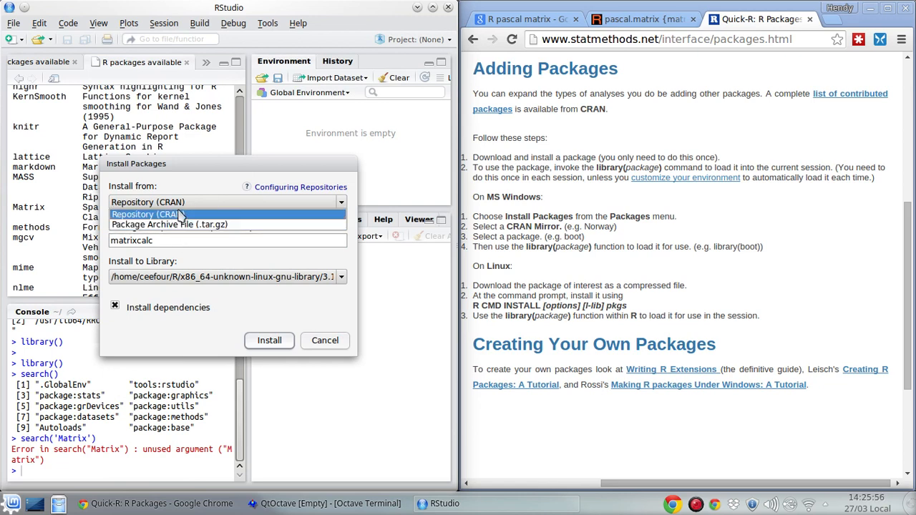
{"action": "mouse_move", "coordinate": [202, 224]}
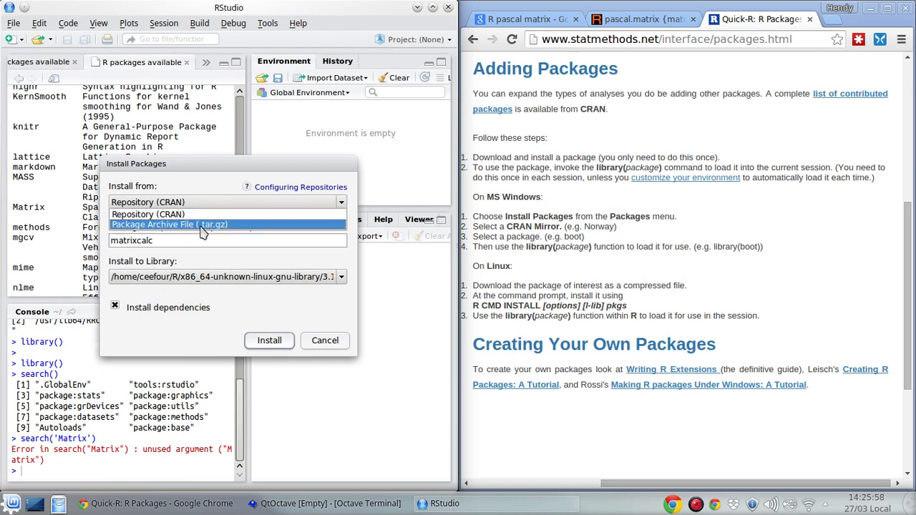
{"action": "mouse_move", "coordinate": [165, 233]}
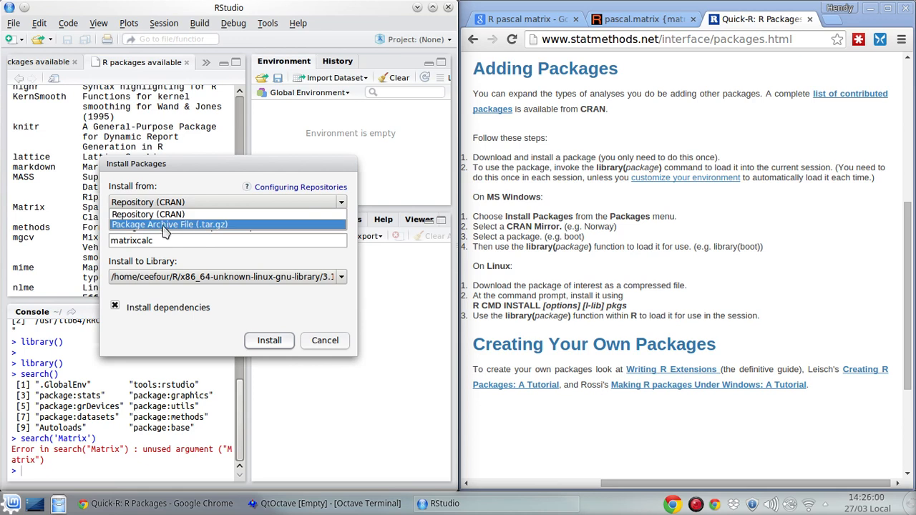
{"action": "mouse_move", "coordinate": [188, 234]}
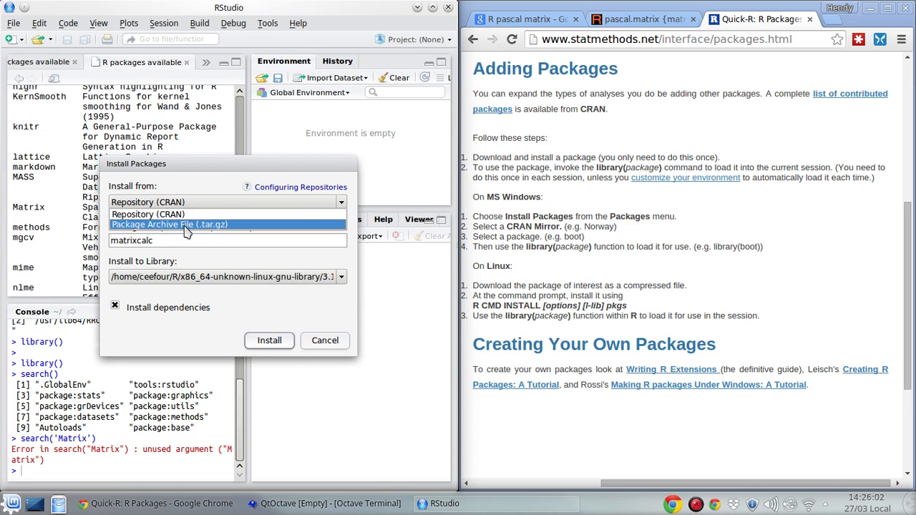
{"action": "left_click", "coordinate": [147, 201]}
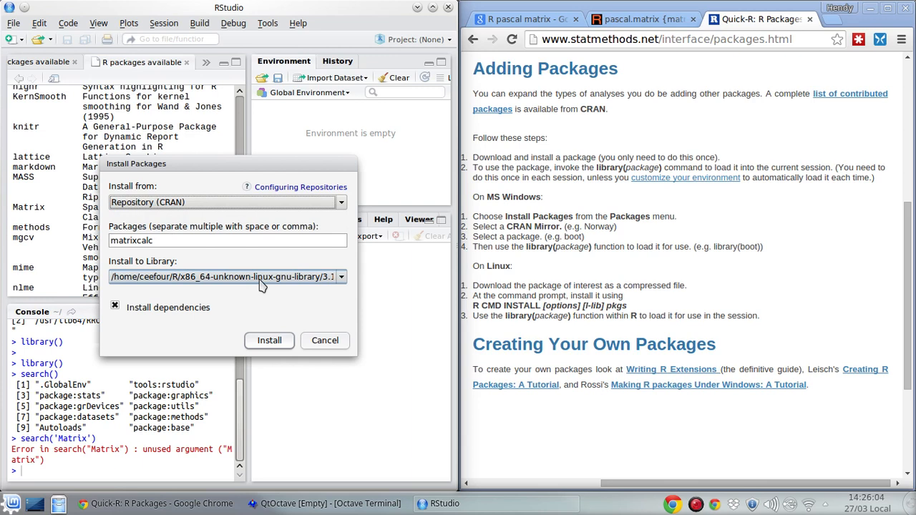
{"action": "left_click", "coordinate": [341, 277]}
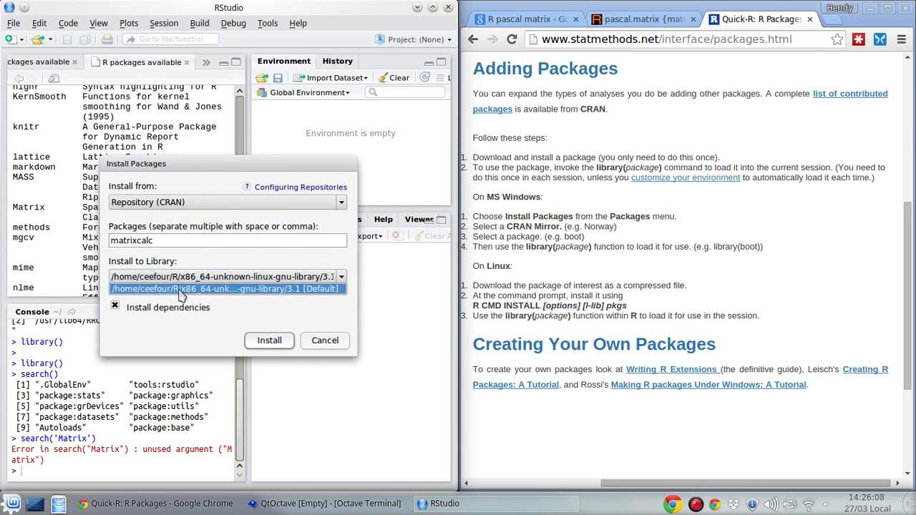
{"action": "mouse_move", "coordinate": [279, 279]}
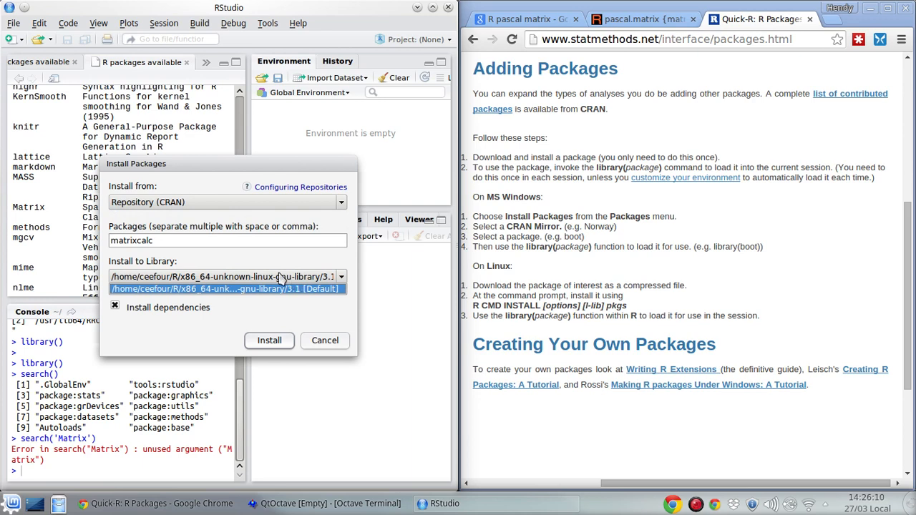
{"action": "left_click", "coordinate": [225, 276]}
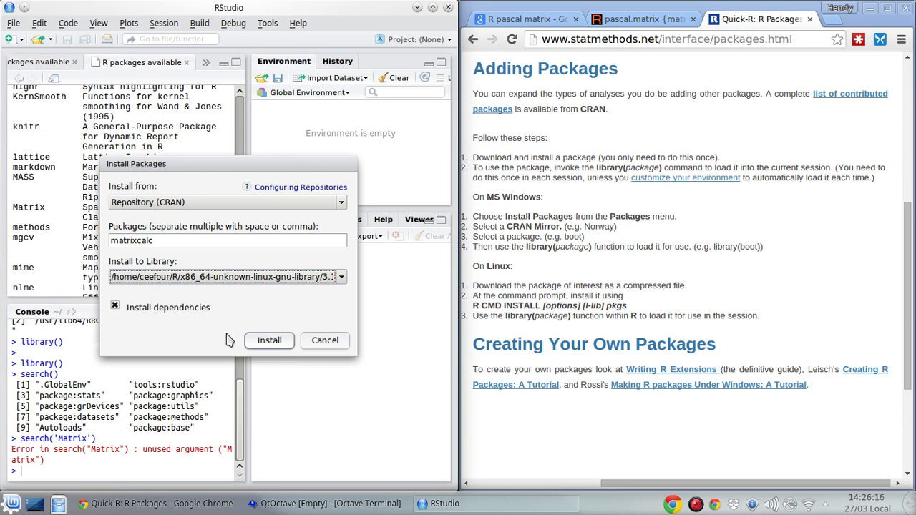
{"action": "mouse_move", "coordinate": [182, 334]}
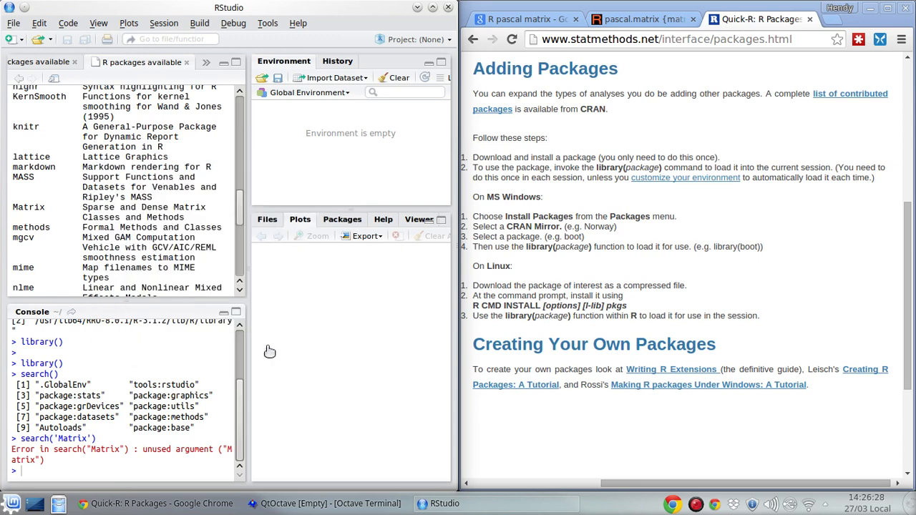
{"action": "mouse_move", "coordinate": [309, 326]}
{"action": "type", "text": "install.packages(\"matrixcalc\")"}
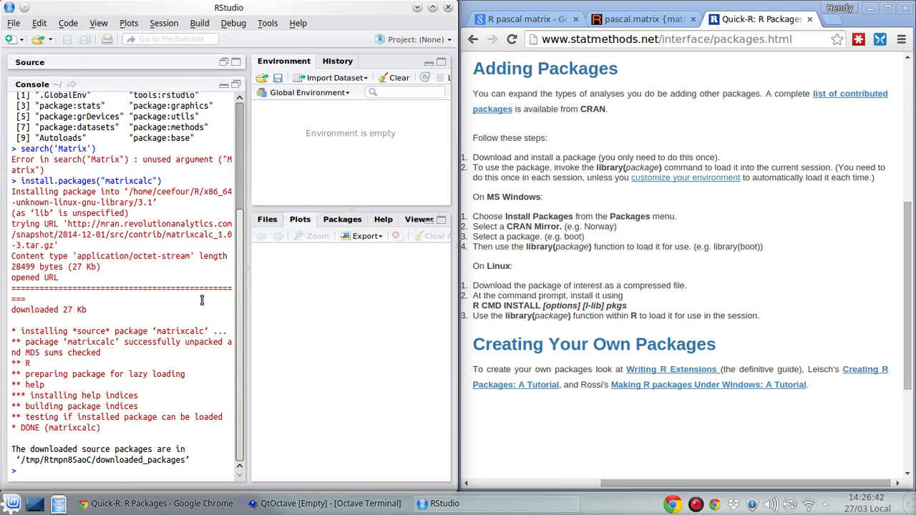
{"action": "mouse_move", "coordinate": [249, 279]}
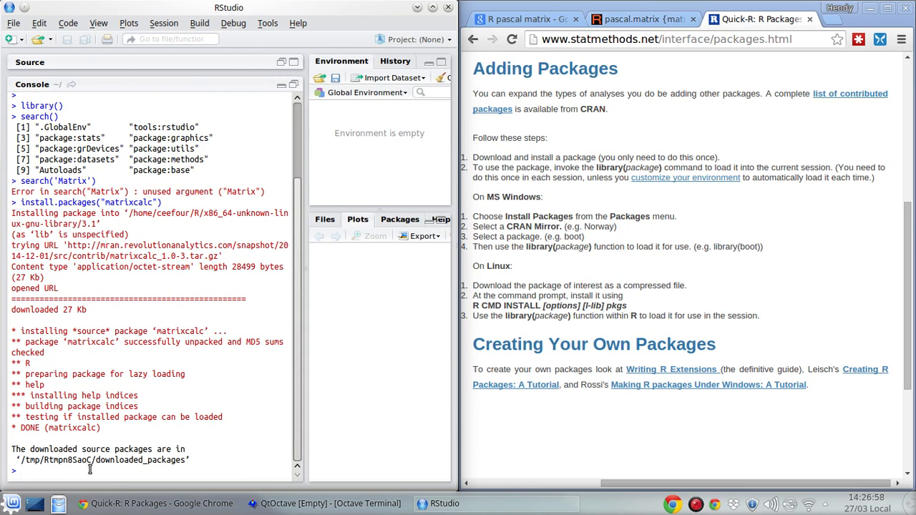
Run library() and scroll the package list to find matrixcalc in the user library.
{"action": "type", "text": "library()"}
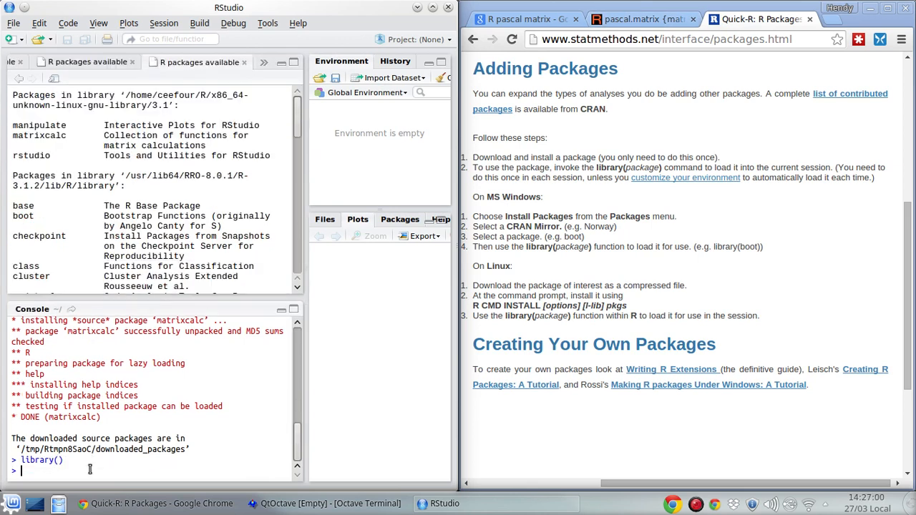
{"action": "scroll", "scroll_direction": "down", "scroll_amount": 3}
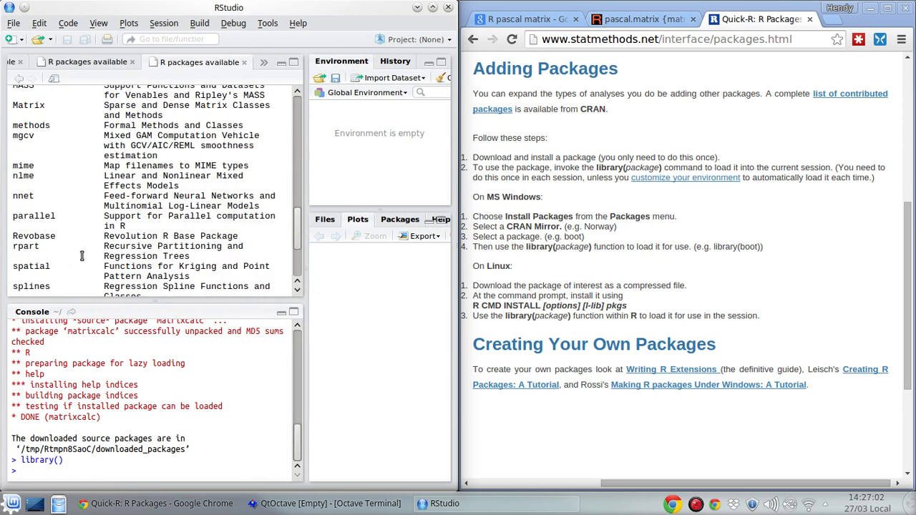
{"action": "scroll", "scroll_direction": "up", "scroll_amount": 3}
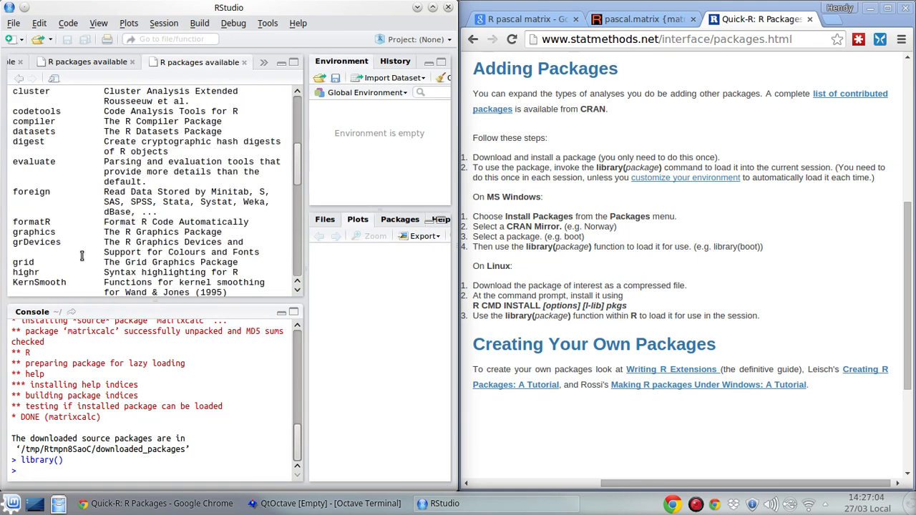
{"action": "scroll", "scroll_direction": "up", "scroll_amount": 3}
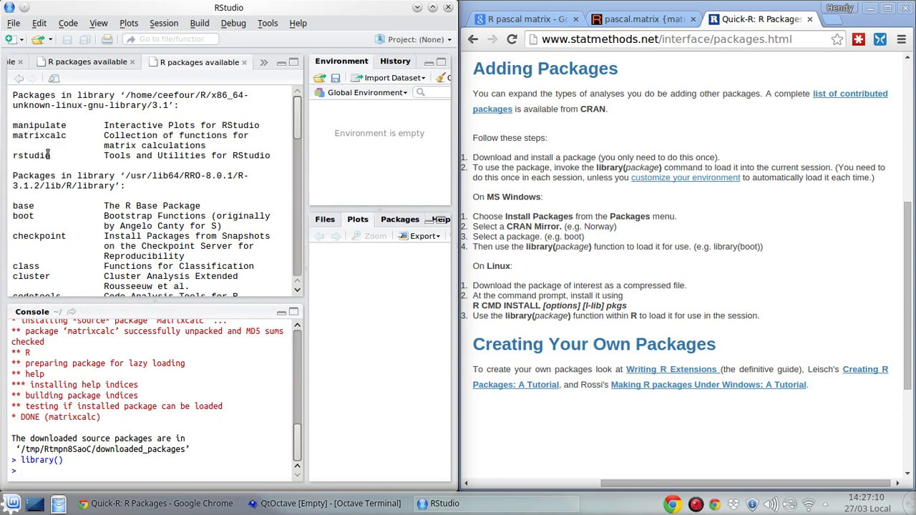
{"action": "scroll", "scroll_direction": "down", "scroll_amount": 3}
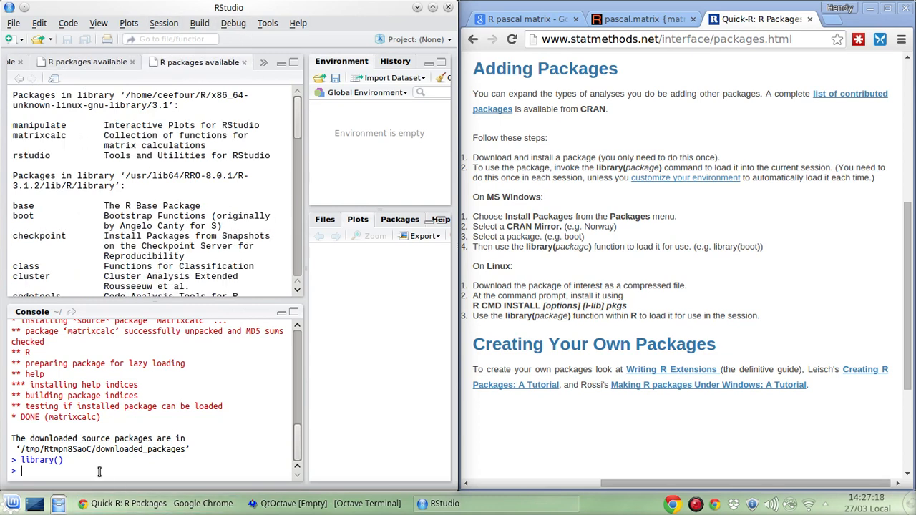
Run pascal.matrix(3), get a could-not-find-function error, and start typing library('').
{"action": "type", "text": "pasca"}
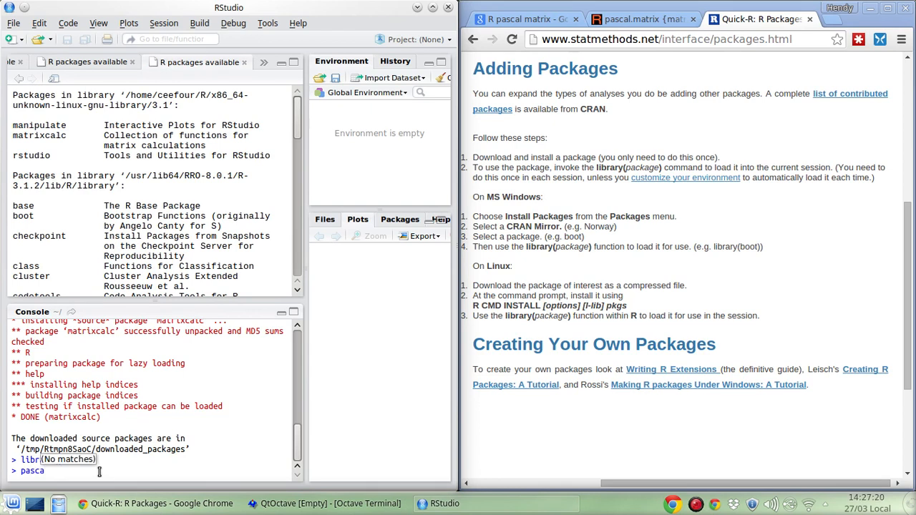
{"action": "type", "text": "l."}
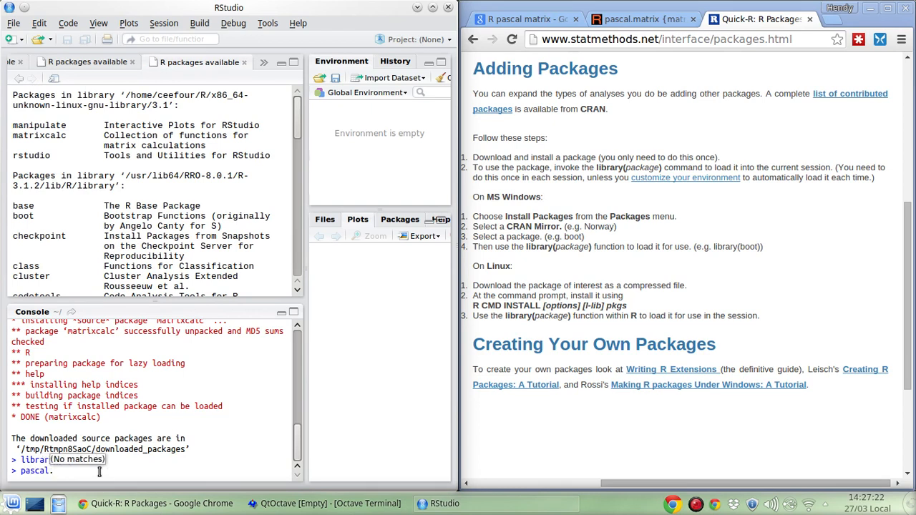
{"action": "key", "text": "Return"}
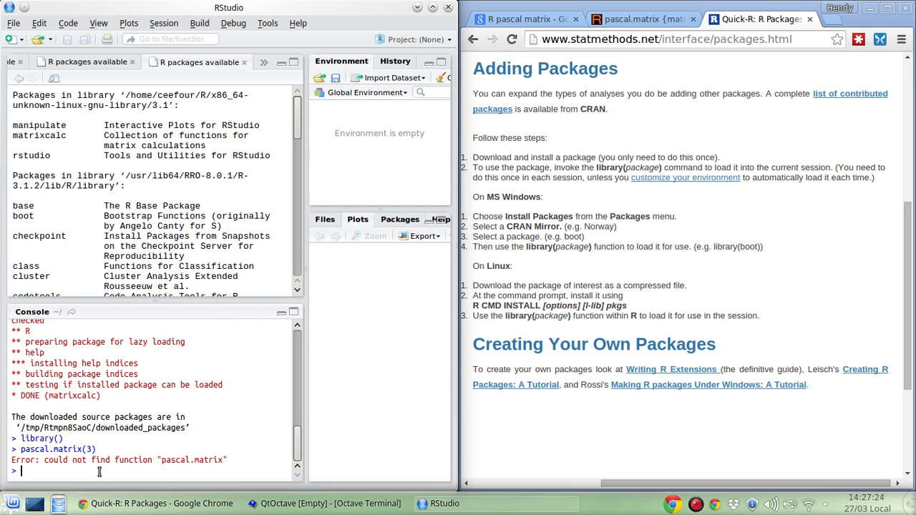
{"action": "type", "text": "library('"}
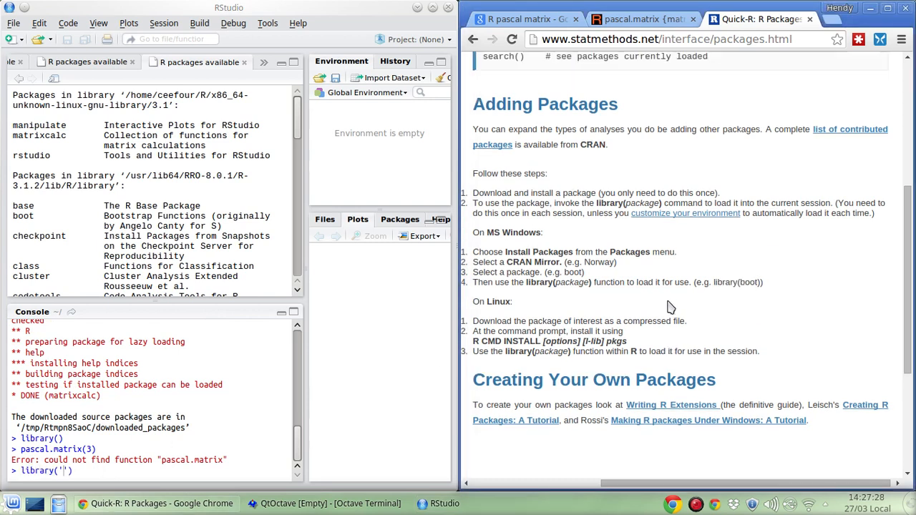
{"action": "scroll", "scroll_direction": "up", "scroll_amount": 3}
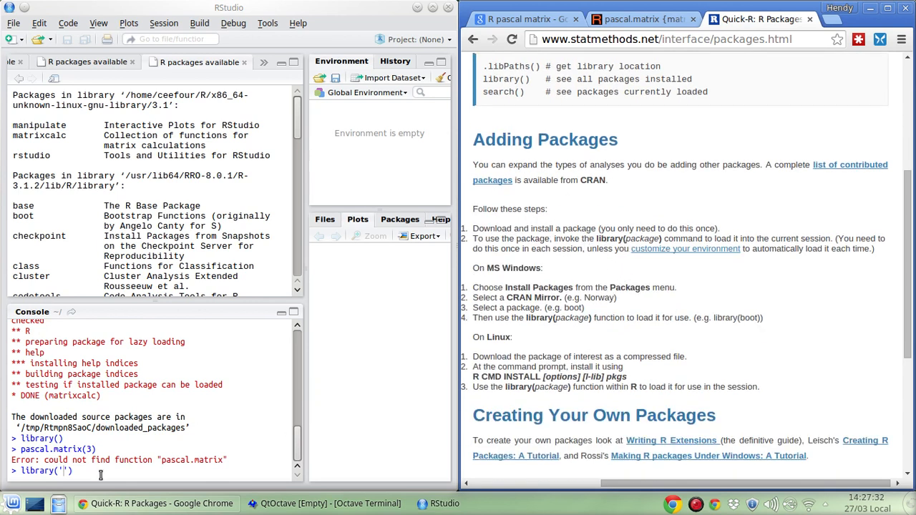
Load matrixcalc and run pascal.matrix(3) to print the 3×3 lower-triangular Pascal matrix.
{"action": "type", "text": "matrixcalc"}
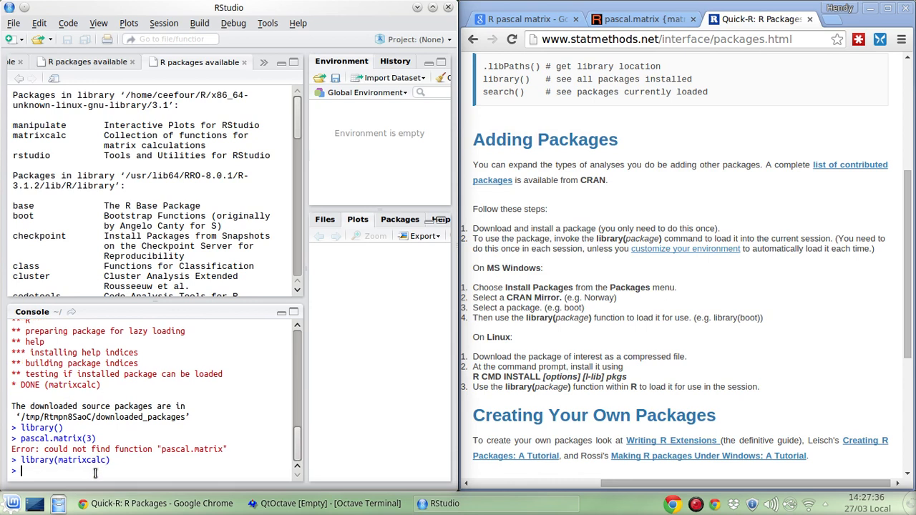
{"action": "type", "text": "pas"}
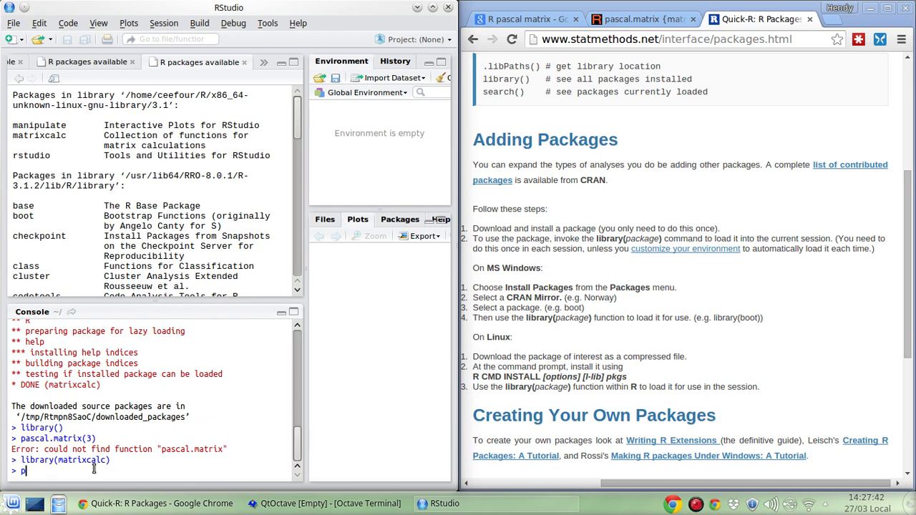
{"action": "type", "text": "ascal.matrix(3"}
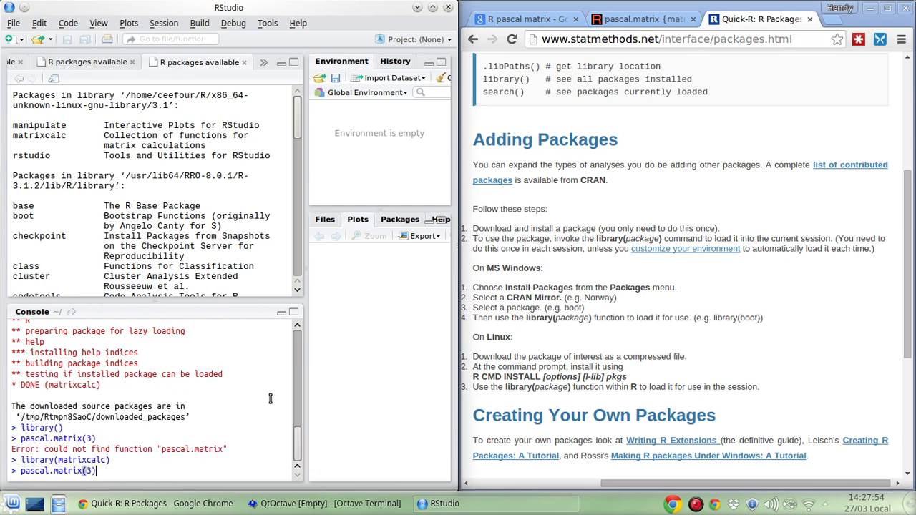
{"action": "key", "text": "Return"}
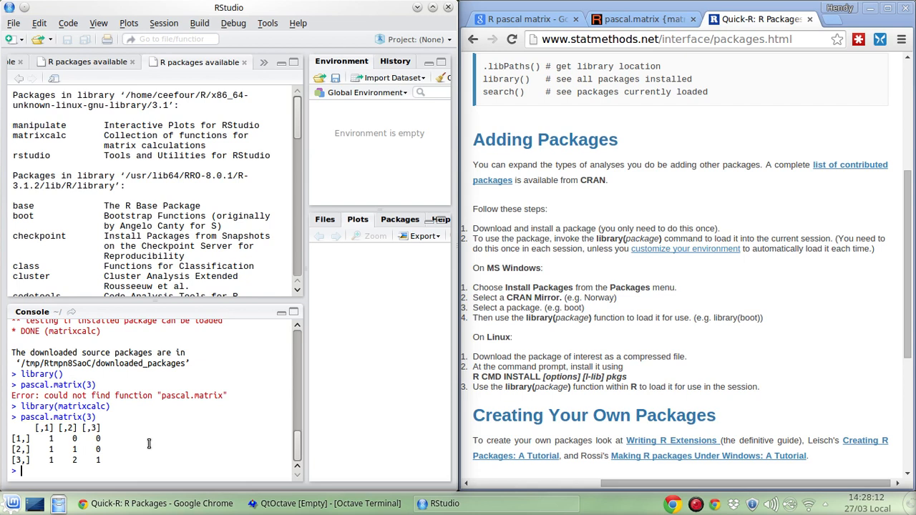
{"action": "mouse_move", "coordinate": [366, 490]}
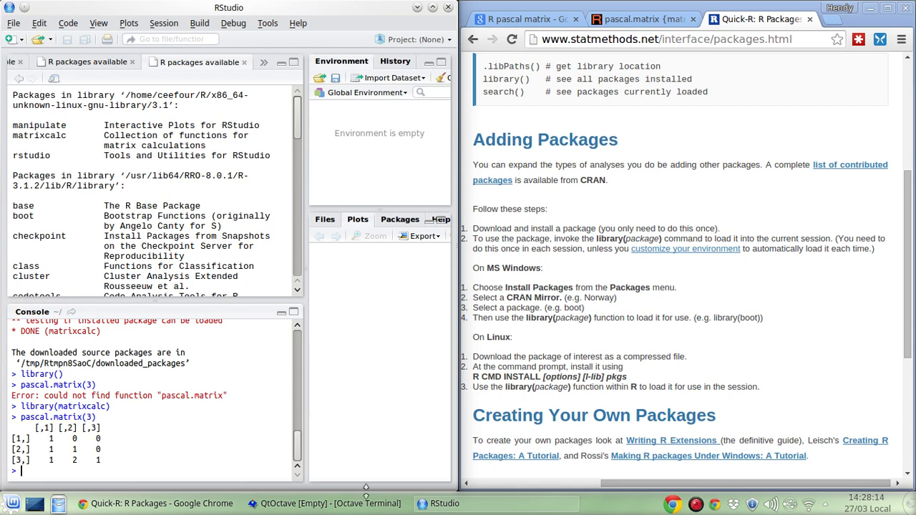
Check QtOctave, print pascal.matrix(4) in RStudio, and begin a new 'A =' assignment.
{"action": "left_click", "coordinate": [326, 504]}
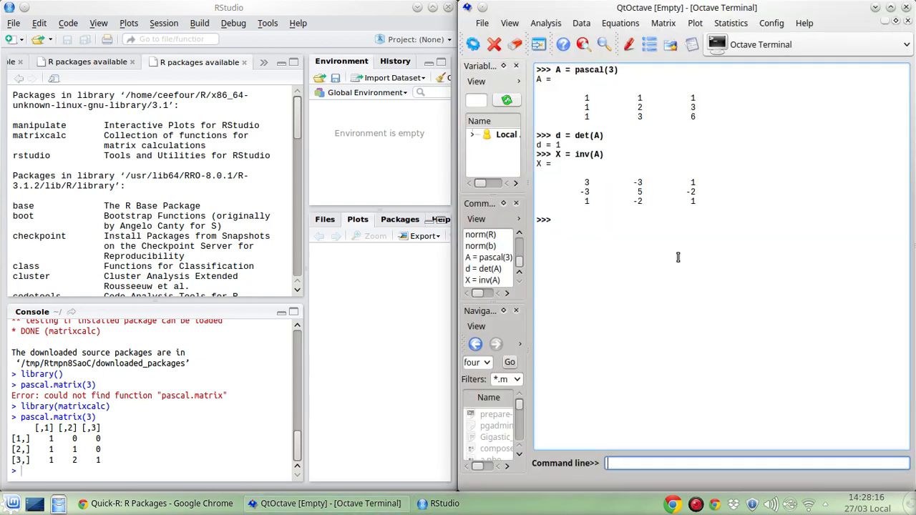
{"action": "mouse_move", "coordinate": [632, 128]}
{"action": "type", "text": "pascal.matrix(4"}
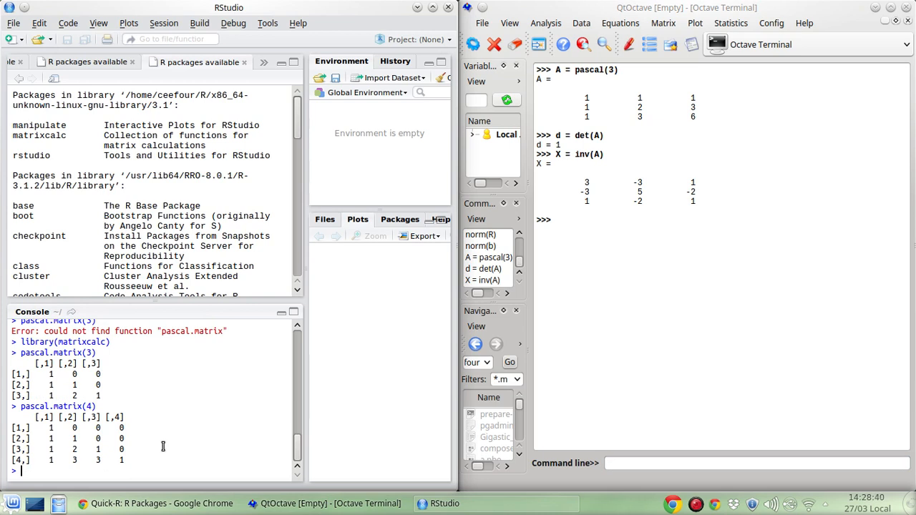
{"action": "type", "text": "det"}
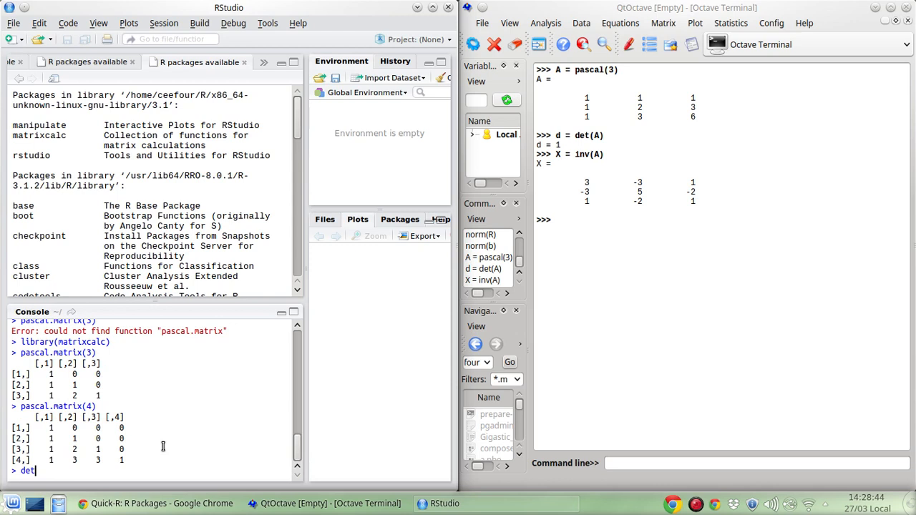
{"action": "type", "text": "A ="}
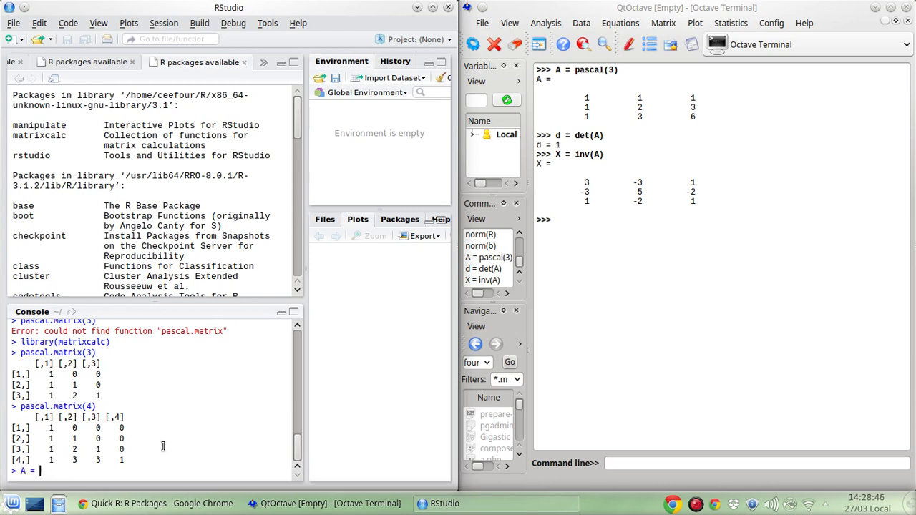
Set A = pascal.matrix(3), compute d = det(A) equal to 1, and start X = inv.
{"action": "type", "text": "pascal.matrix"}
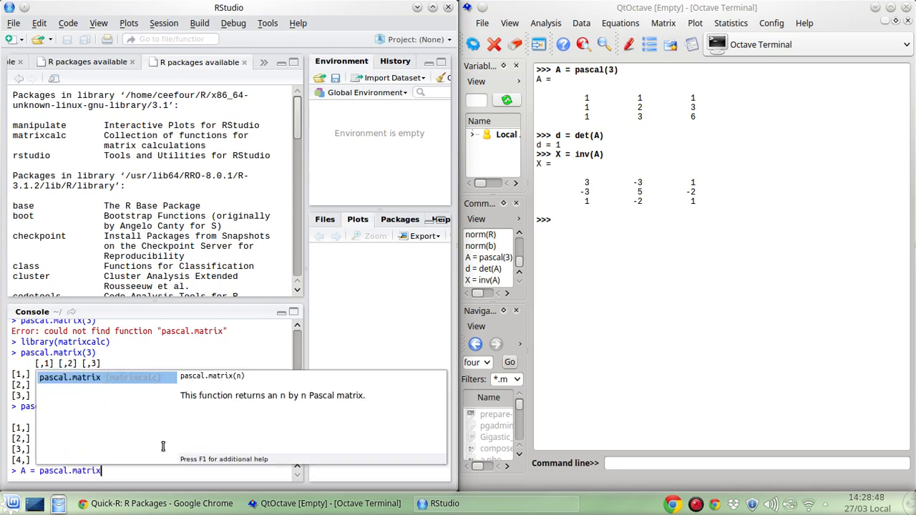
{"action": "key", "text": "Return"}
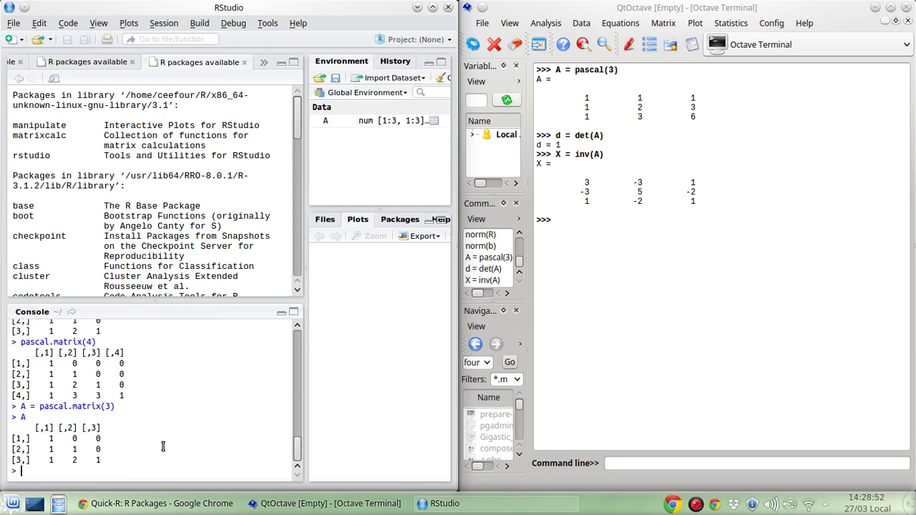
{"action": "type", "text": "d ="}
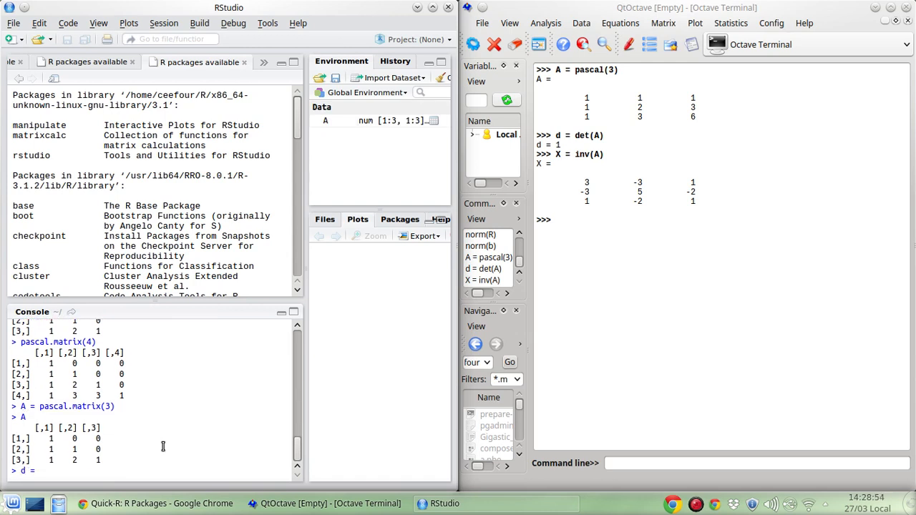
{"action": "key", "text": "Return"}
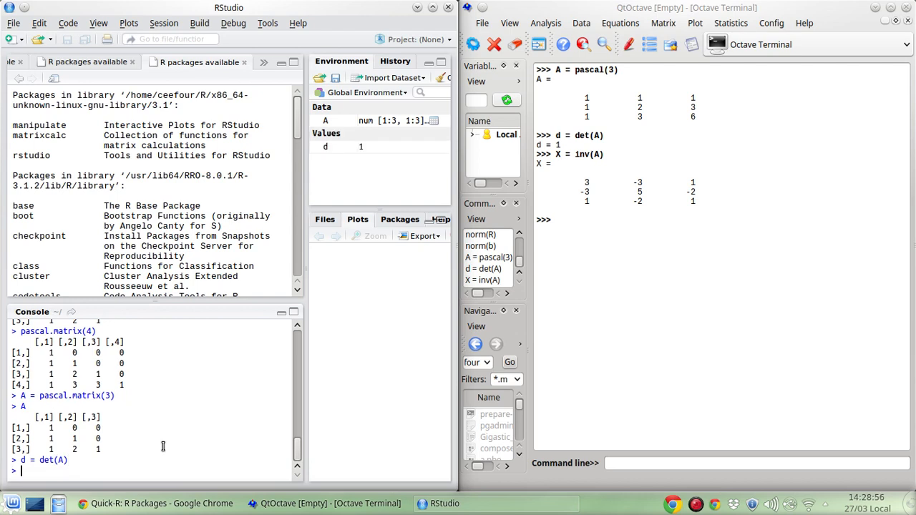
{"action": "mouse_move", "coordinate": [236, 367]}
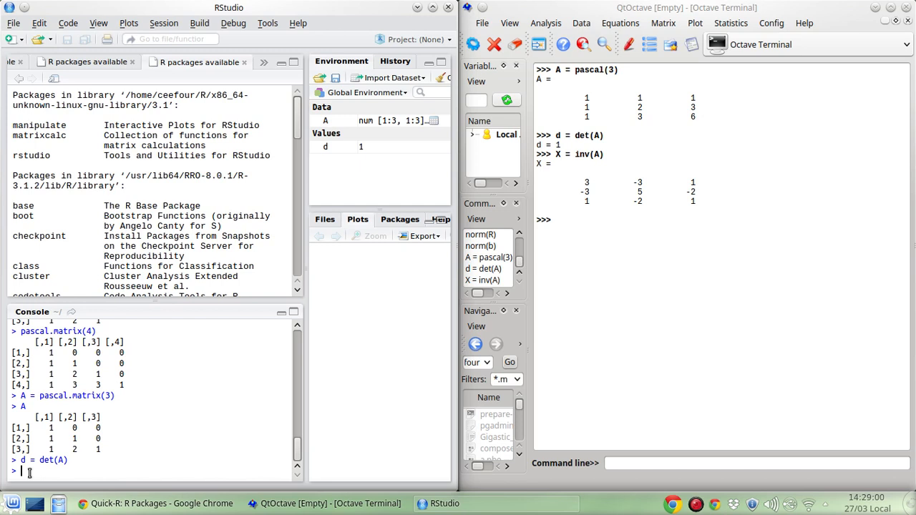
{"action": "type", "text": "X = inv"}
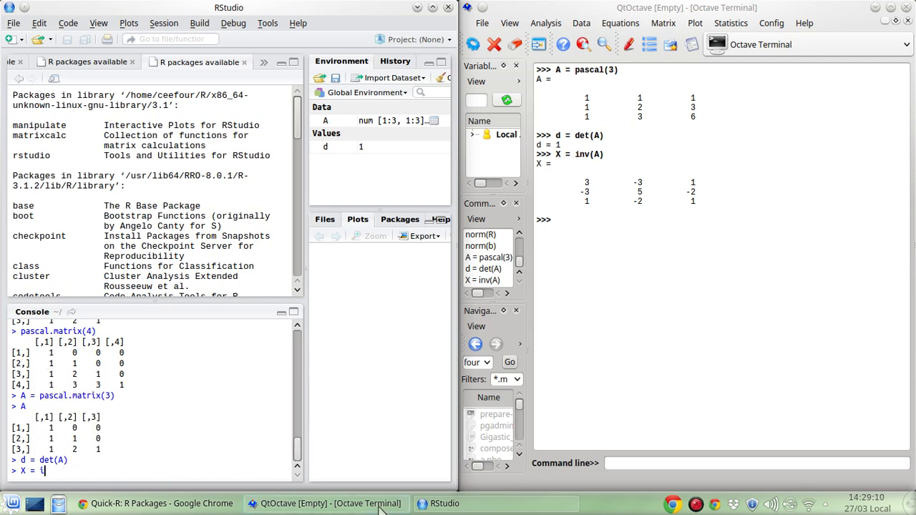
{"action": "left_click", "coordinate": [161, 503]}
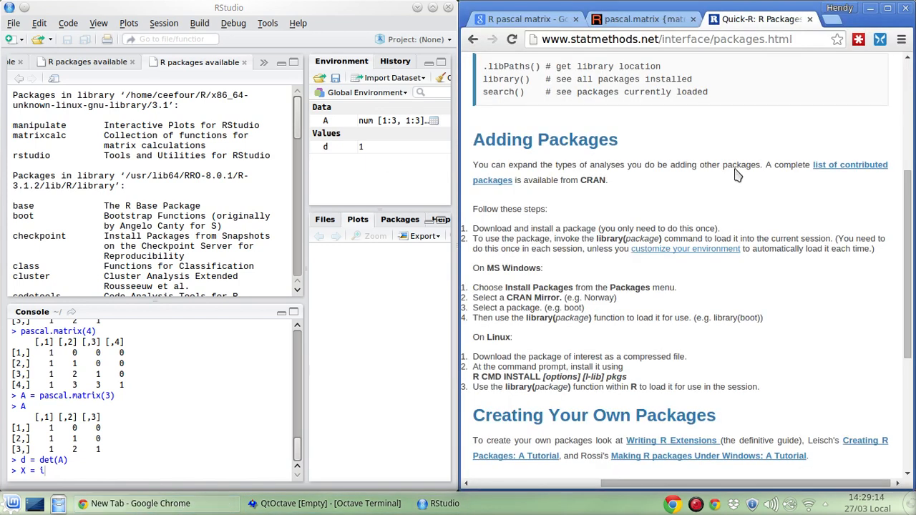
Search 'inverse matrix R', open Quick-R Matrix Algebra, and find solve(A) listed as the inverse.
{"action": "type", "text": "?inverse matrix R"}
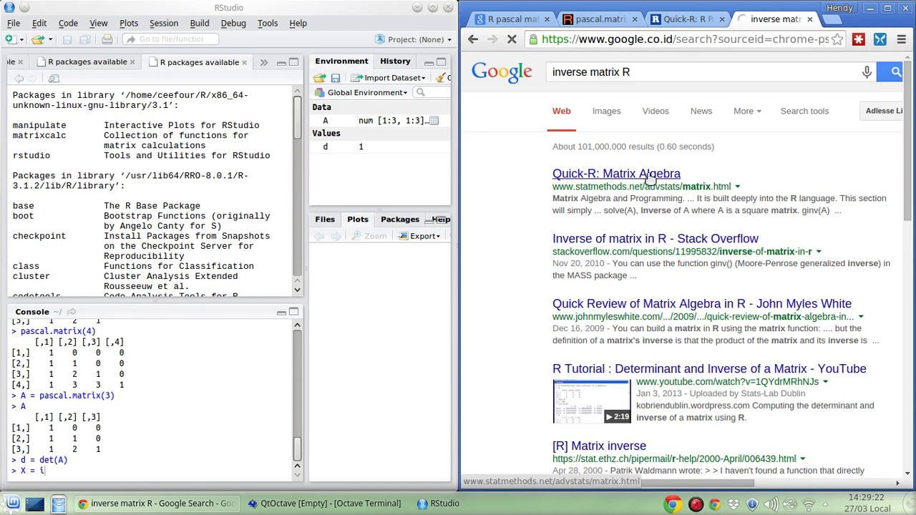
{"action": "left_click", "coordinate": [616, 173]}
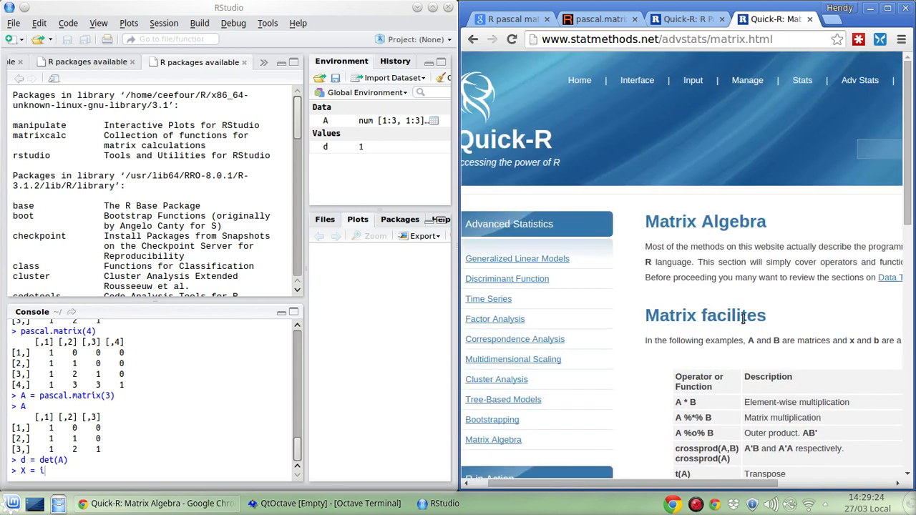
{"action": "scroll", "scroll_direction": "down", "scroll_amount": 3}
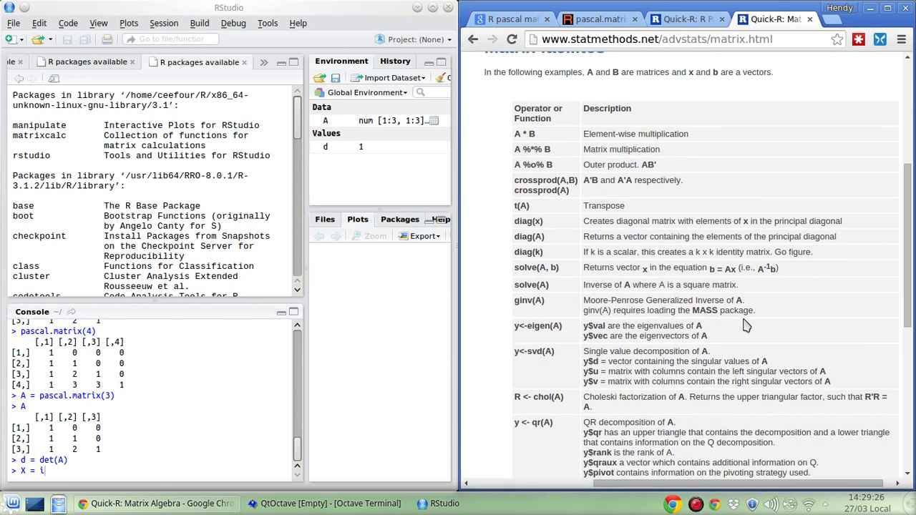
{"action": "type", "text": "inverse"}
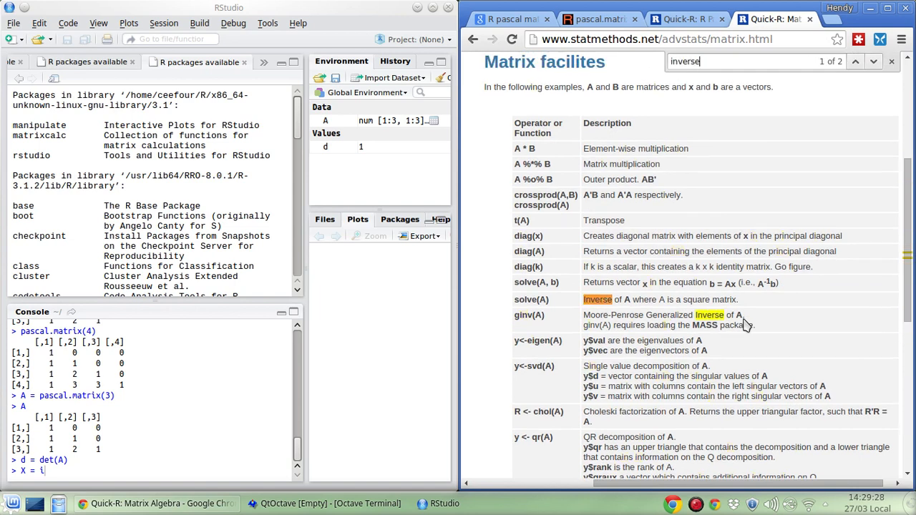
{"action": "scroll", "scroll_direction": "down", "scroll_amount": 3}
{"action": "type", "text": "solve(A)"}
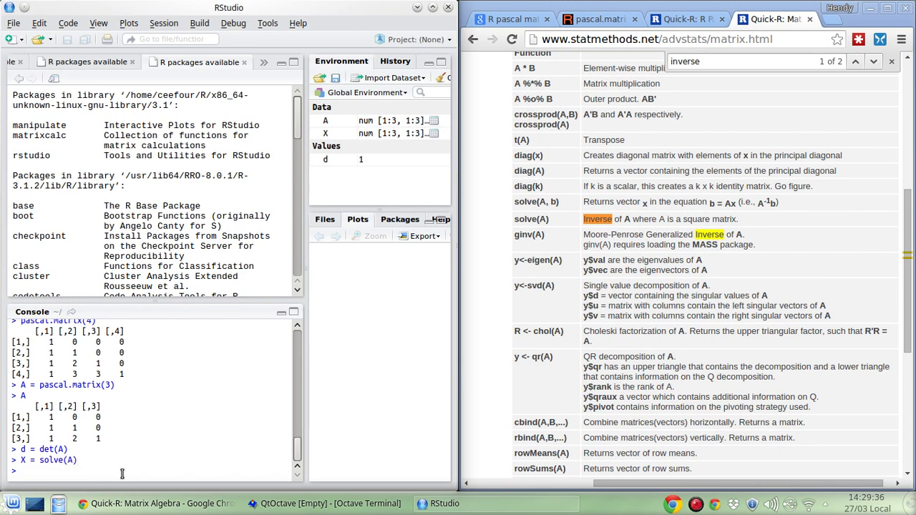
Run X = solve(A) to print the inverse, with QtOctave's results raised beside it.
{"action": "key", "text": "Return"}
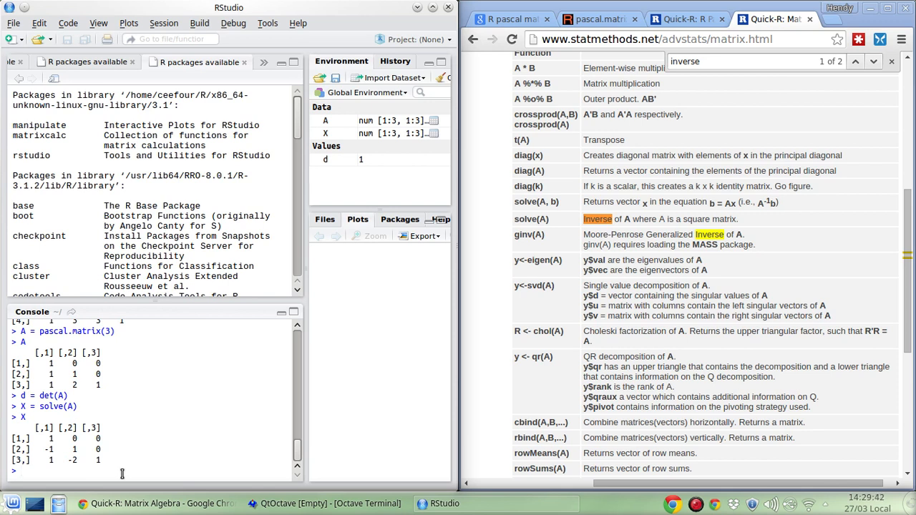
{"action": "left_click", "coordinate": [325, 503]}
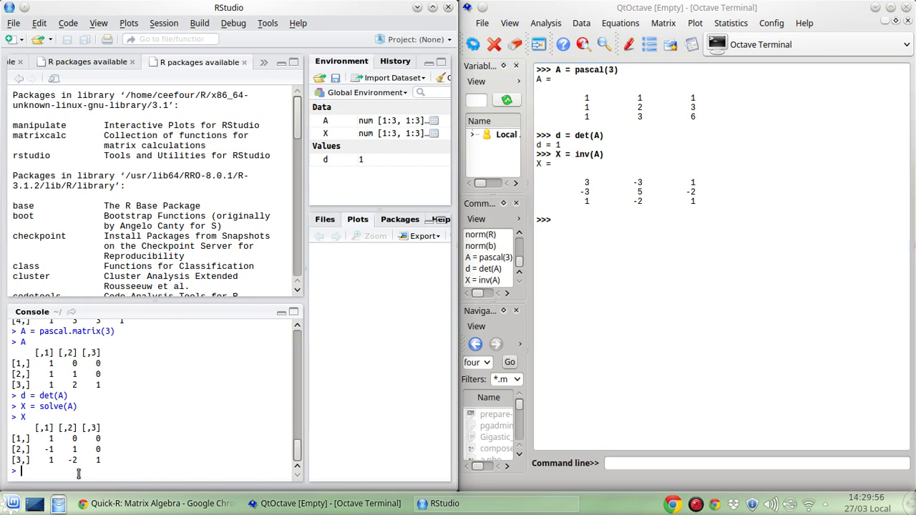
Start typing A = c() in the console, then search Google for 'matrix in R'.
{"action": "type", "text": "A ="}
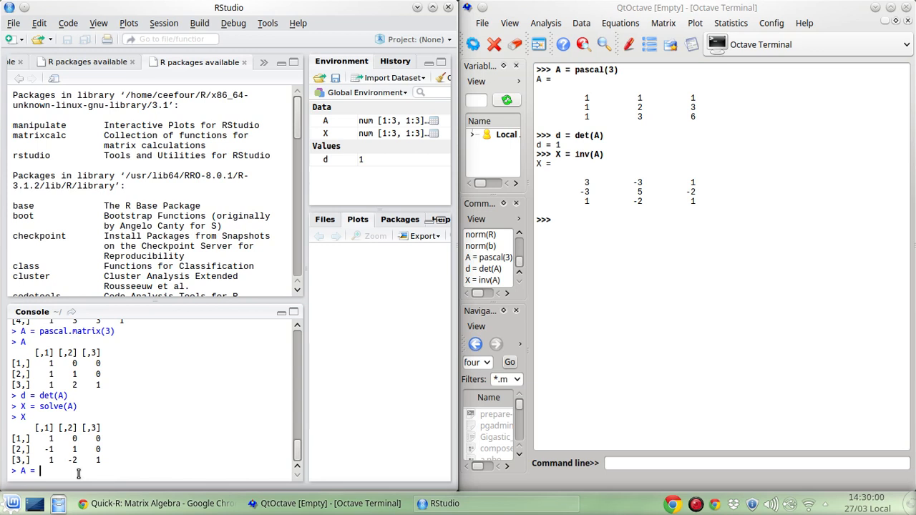
{"action": "type", "text": "c("}
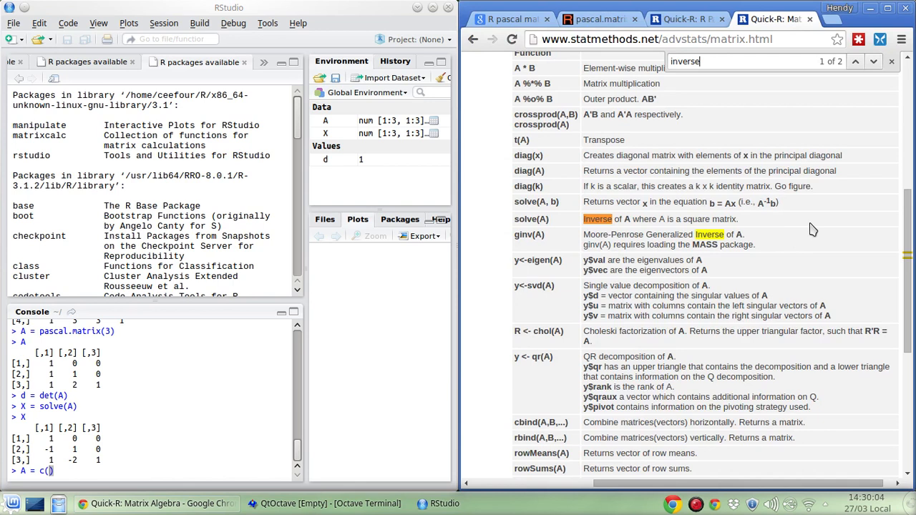
{"action": "scroll", "scroll_direction": "down", "scroll_amount": 3}
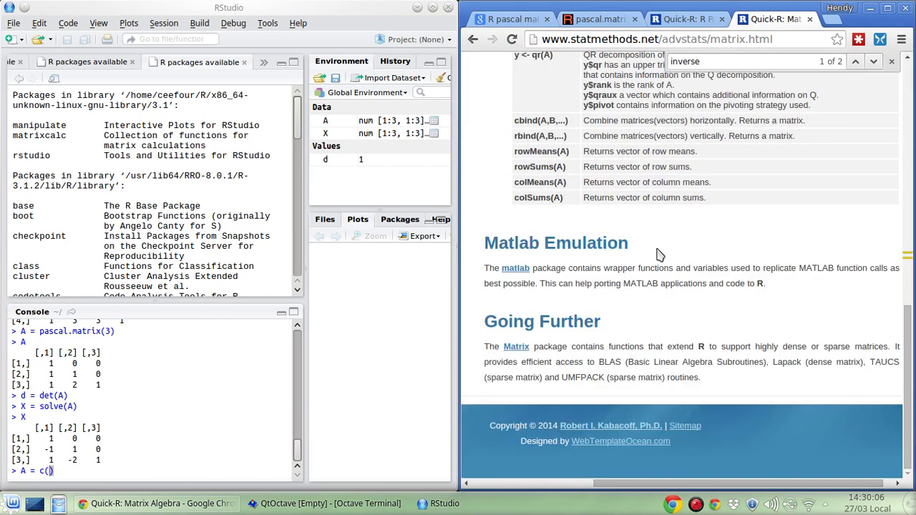
{"action": "scroll", "scroll_direction": "up", "scroll_amount": 3}
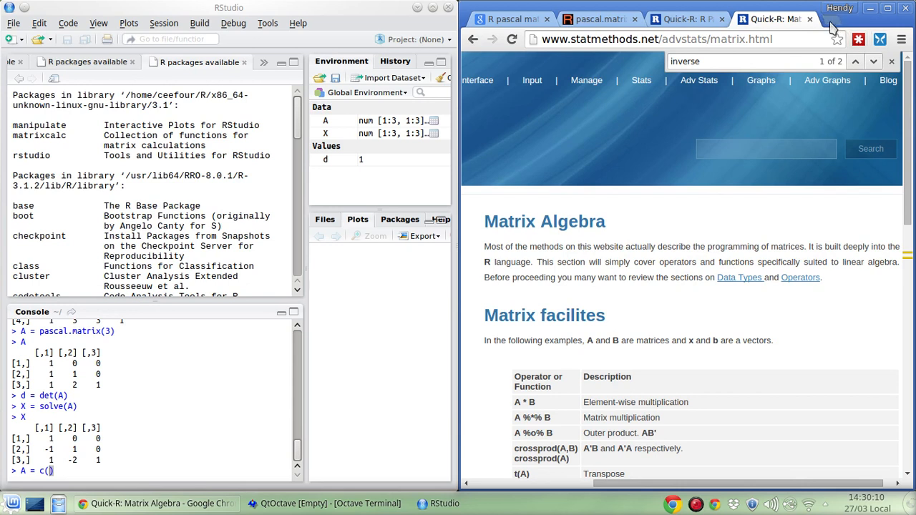
{"action": "type", "text": "matrix in R"}
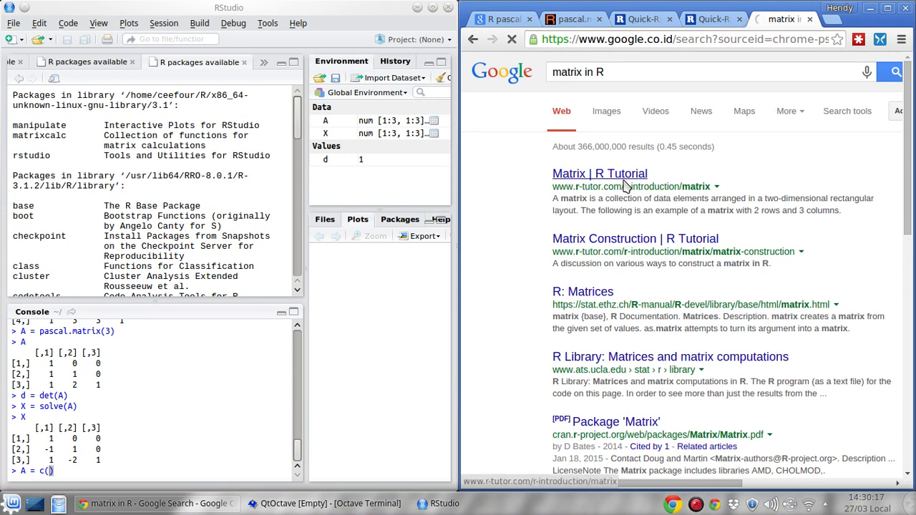
Read the R-tutor matrix tutorial's row-filled example, then raise QtOctave's Pascal results.
{"action": "left_click", "coordinate": [600, 173]}
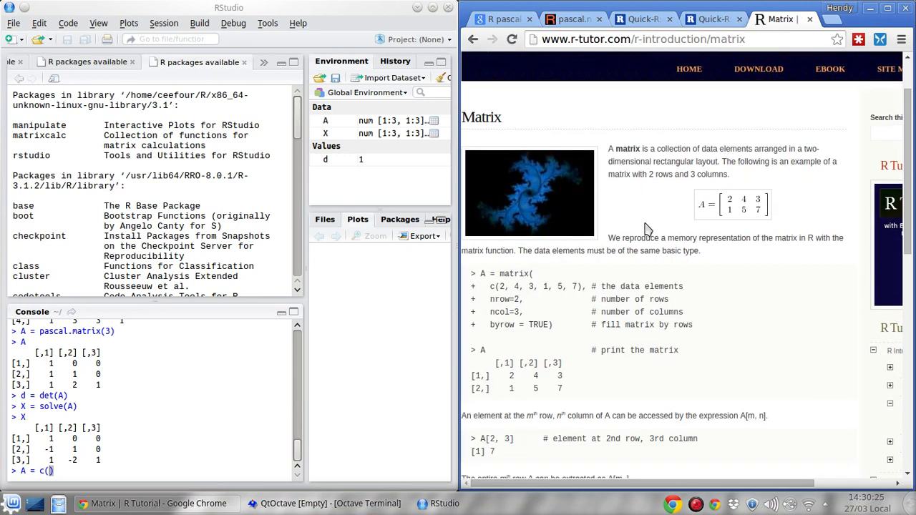
{"action": "scroll", "scroll_direction": "down", "scroll_amount": 3}
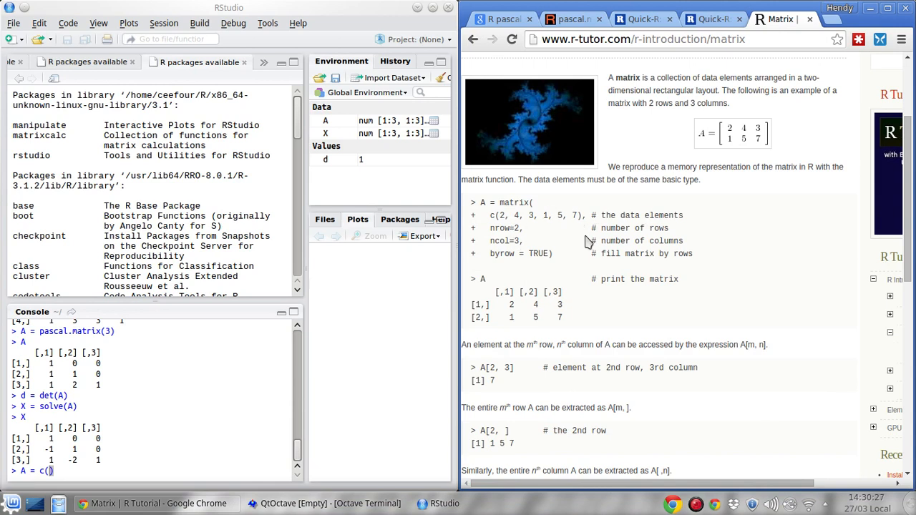
{"action": "scroll", "scroll_direction": "down", "scroll_amount": 3}
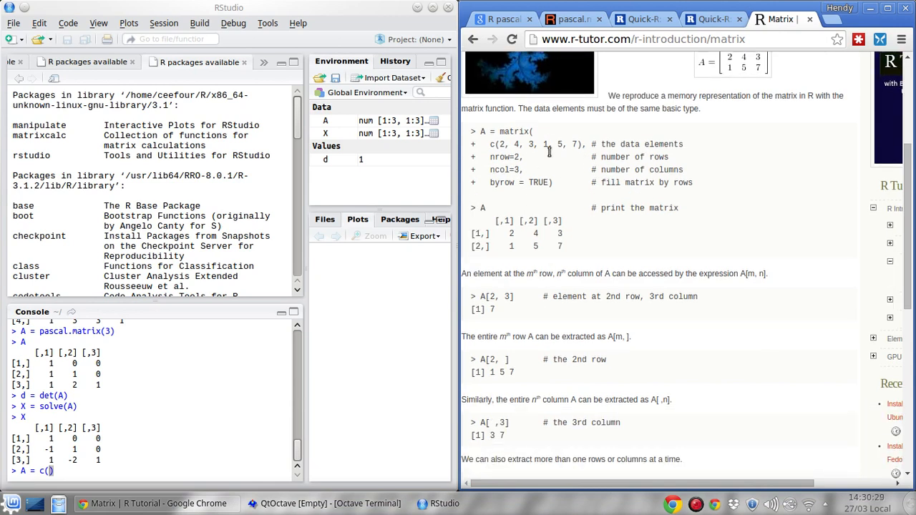
{"action": "mouse_move", "coordinate": [524, 208]}
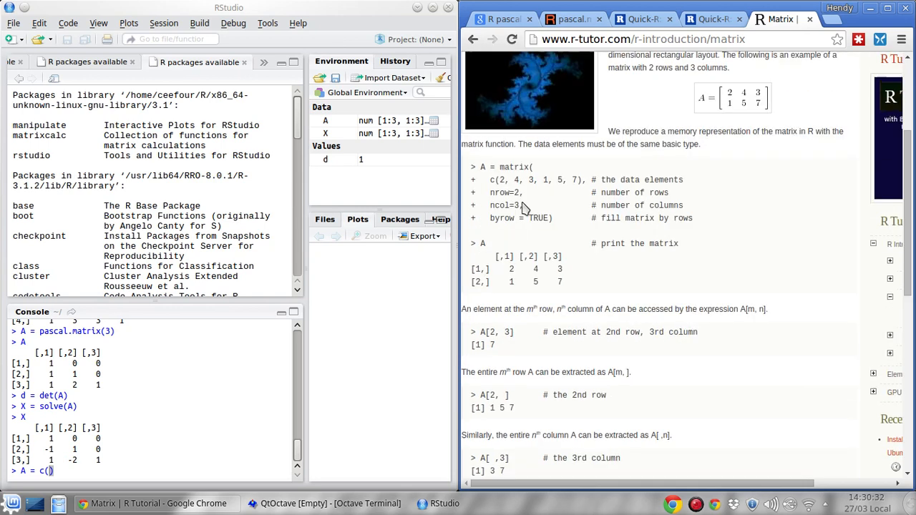
{"action": "mouse_move", "coordinate": [517, 218]}
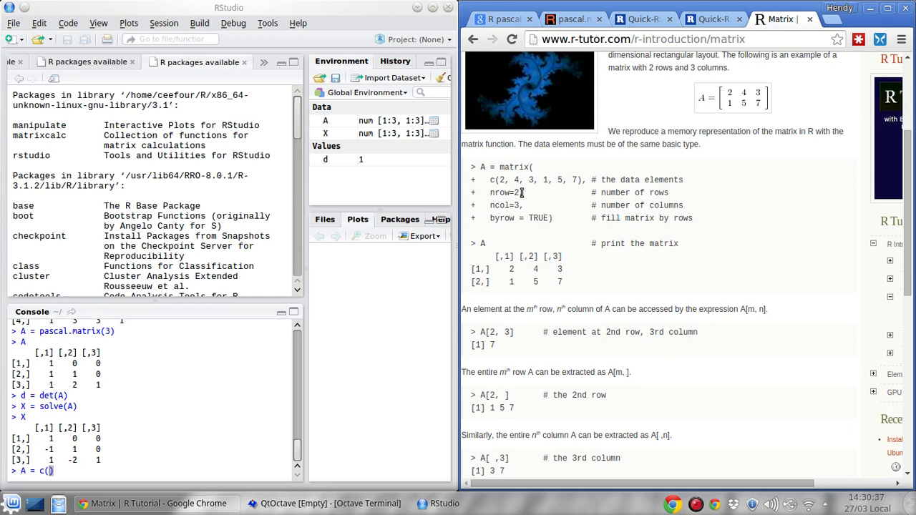
{"action": "scroll", "scroll_direction": "down", "scroll_amount": 3}
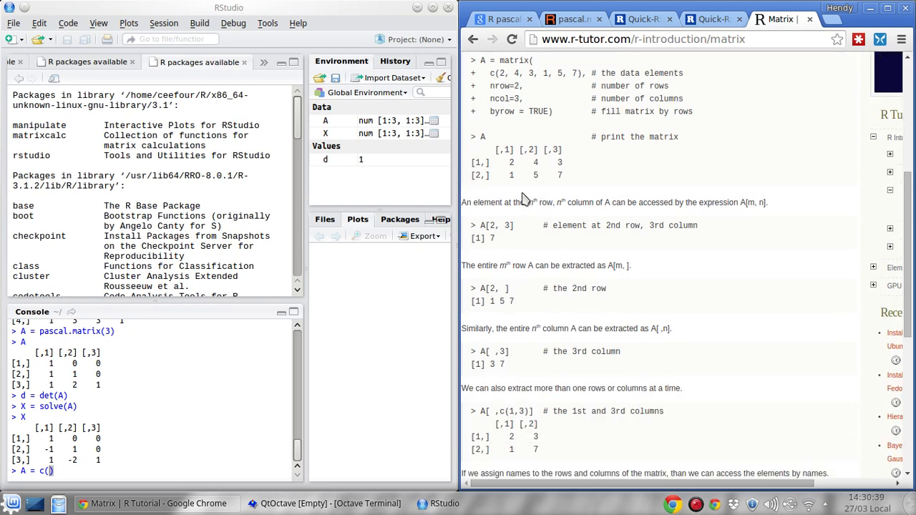
{"action": "scroll", "scroll_direction": "down", "scroll_amount": 3}
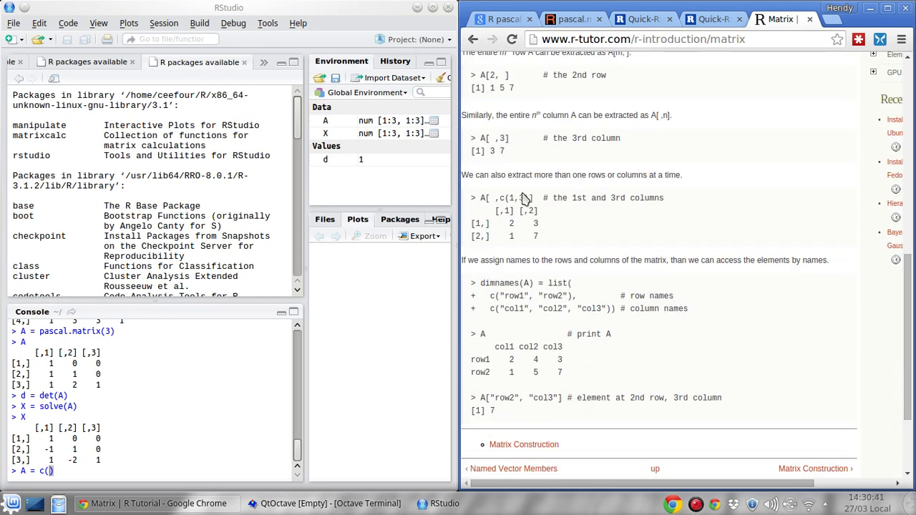
{"action": "scroll", "scroll_direction": "down", "scroll_amount": 3}
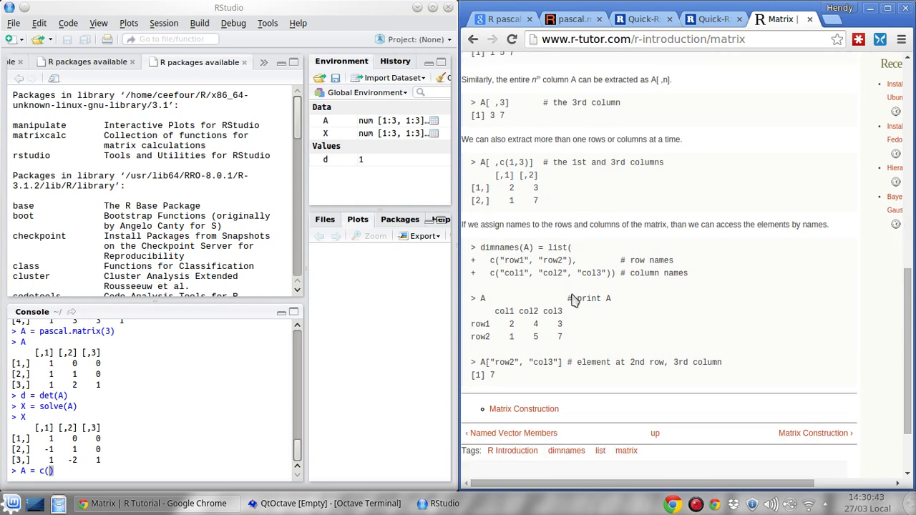
{"action": "scroll", "scroll_direction": "down", "scroll_amount": 3}
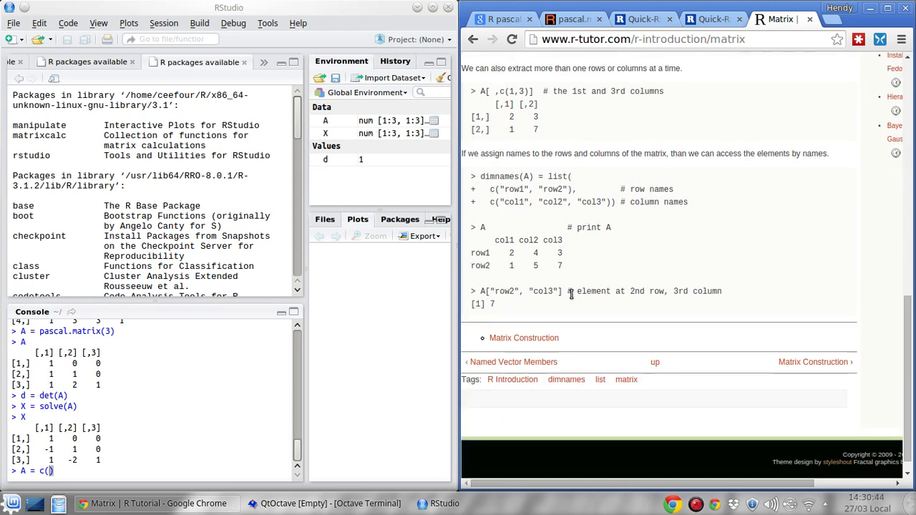
{"action": "scroll", "scroll_direction": "up", "scroll_amount": 3}
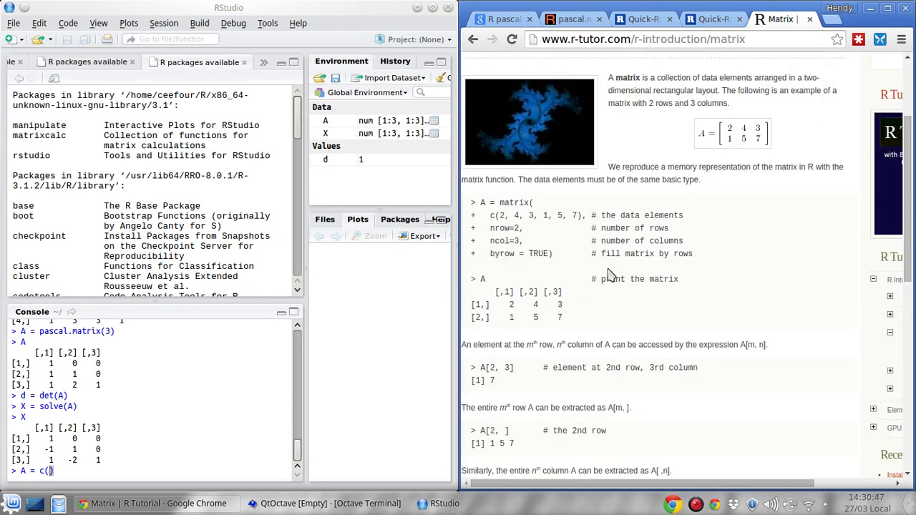
{"action": "scroll", "scroll_direction": "up", "scroll_amount": 3}
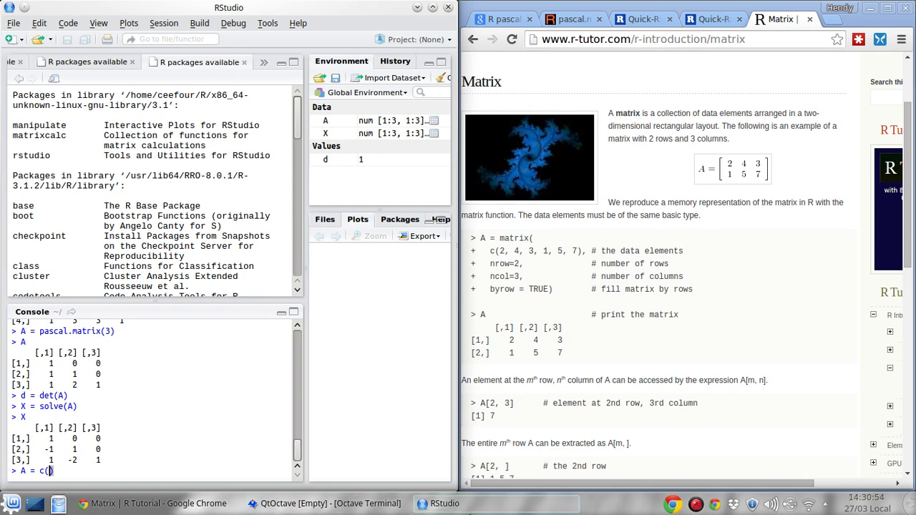
{"action": "left_click", "coordinate": [325, 504]}
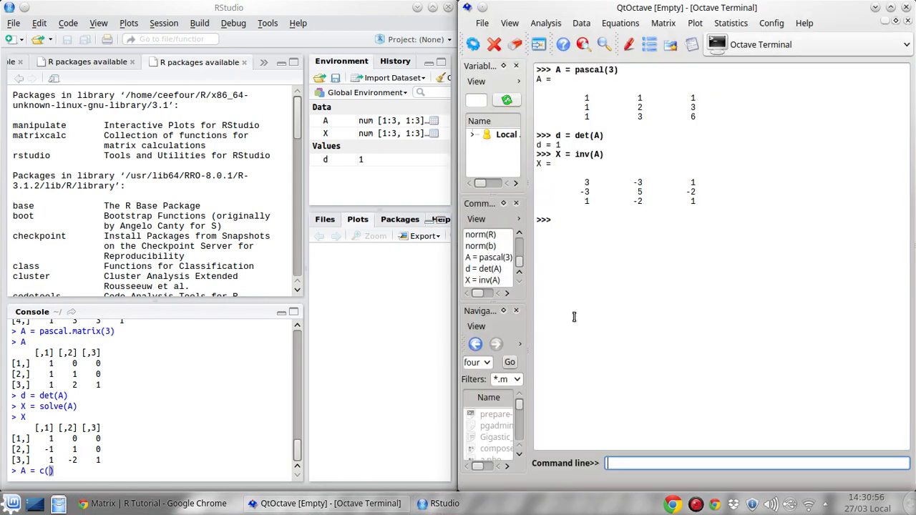
{"action": "mouse_move", "coordinate": [88, 474]}
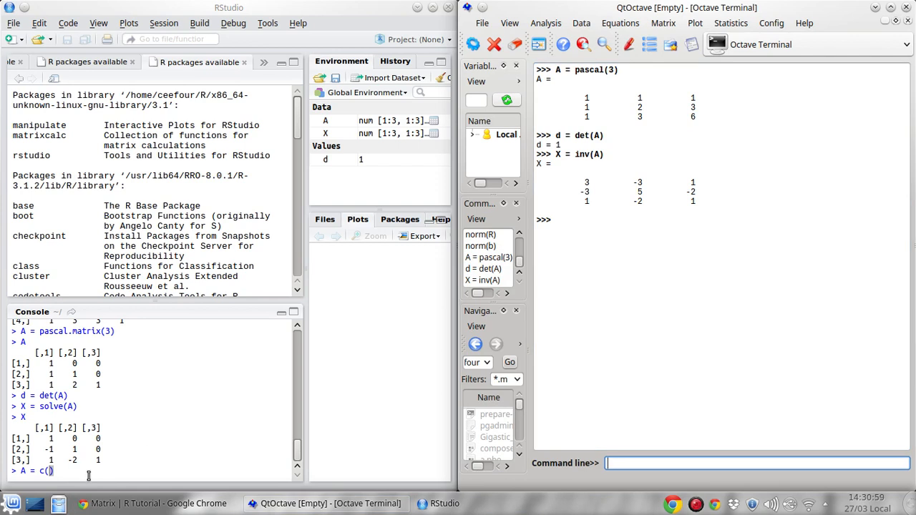
Enter A = c(c(1,1,1,1,2,3,1,3,6), nrow=3, ncol=3), see a flat vector, then redo with matrix().
{"action": "type", "text": "c(1, 1, 1, 1, 2, 3"}
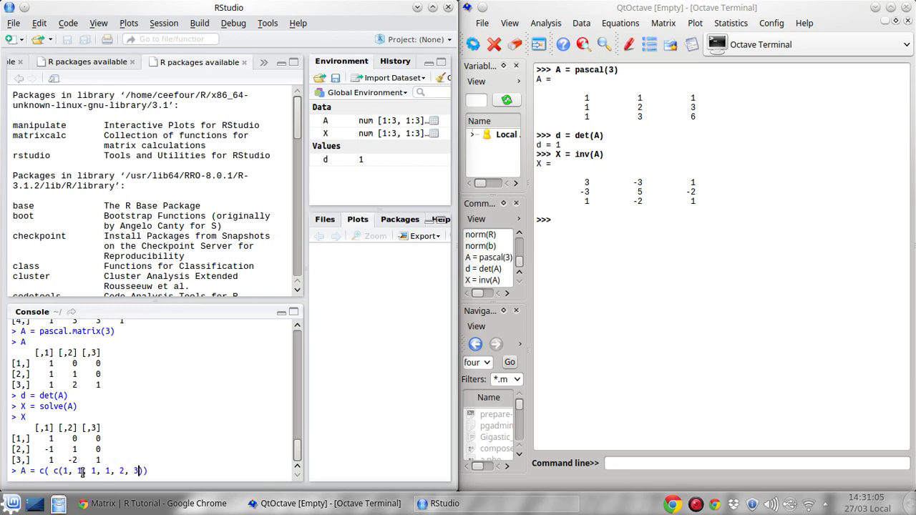
{"action": "type", "text": ", 1, 3, 6"}
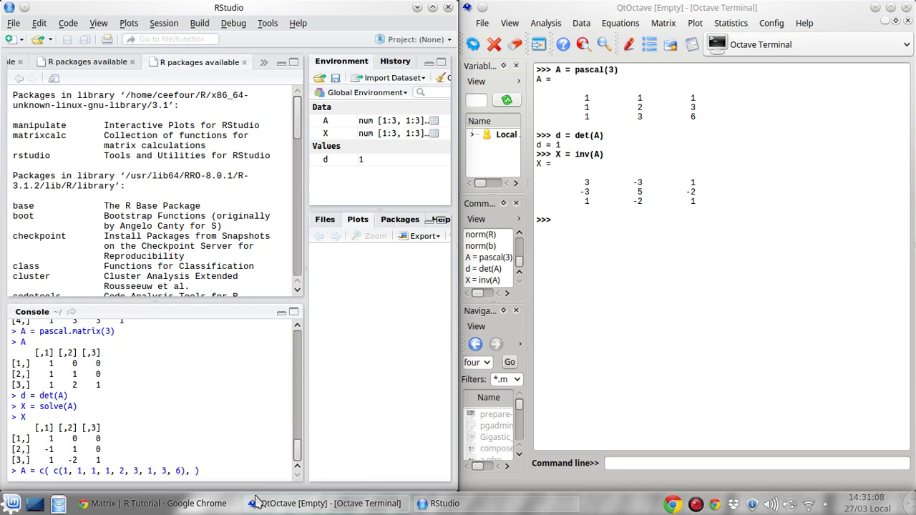
{"action": "left_click", "coordinate": [153, 504]}
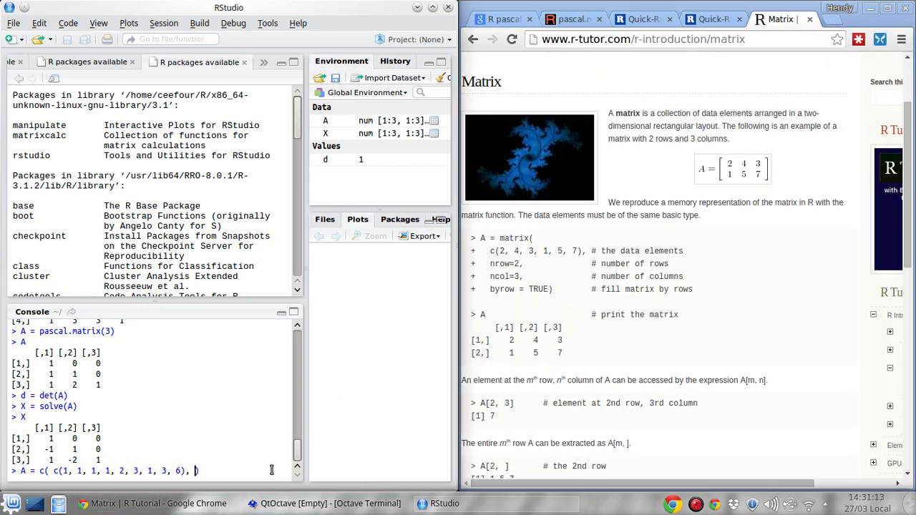
{"action": "type", "text": "nrow=3, ncol=3"}
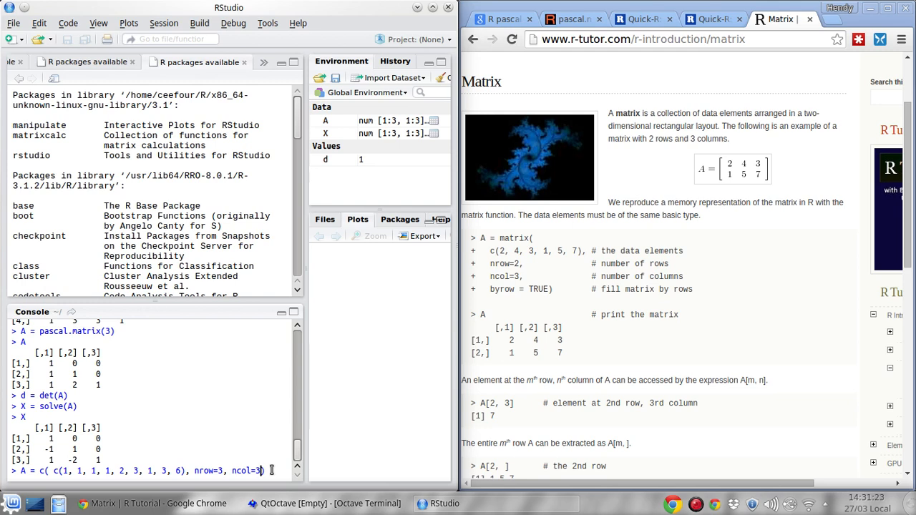
{"action": "key", "text": "Return"}
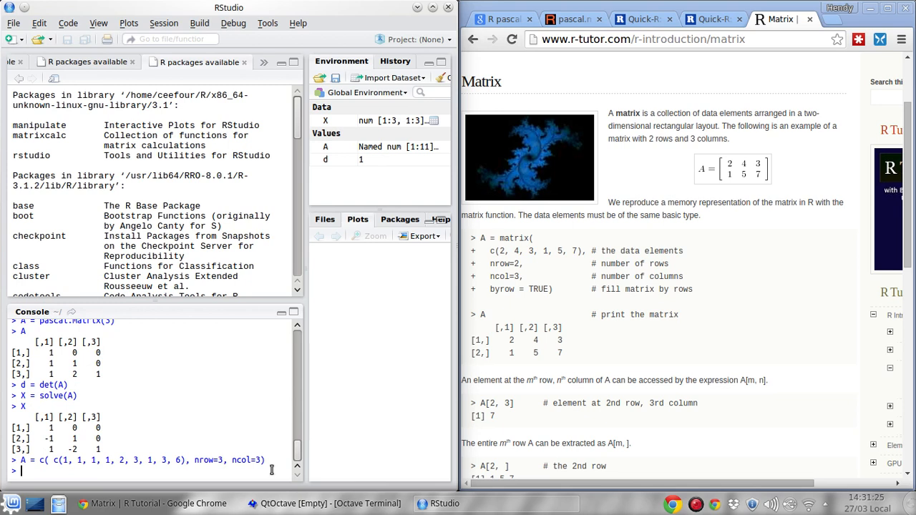
{"action": "key", "text": "Return"}
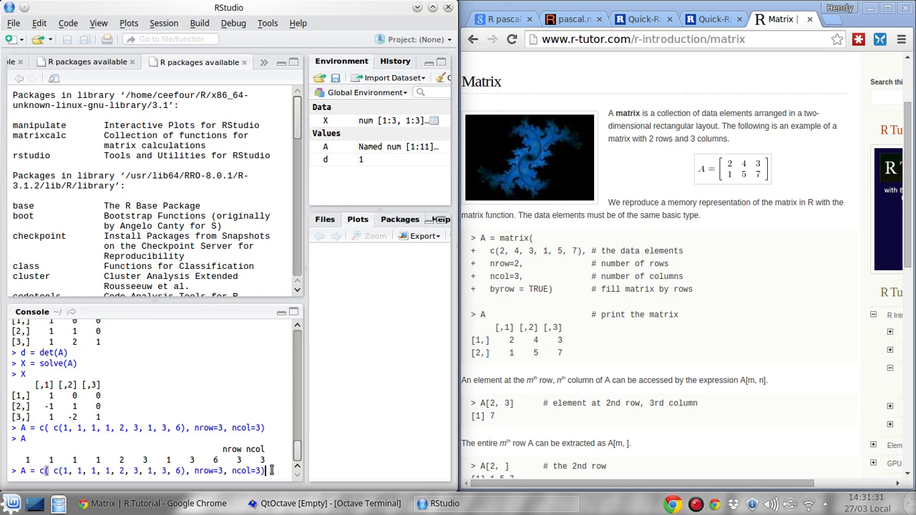
{"action": "type", "text": "matrix"}
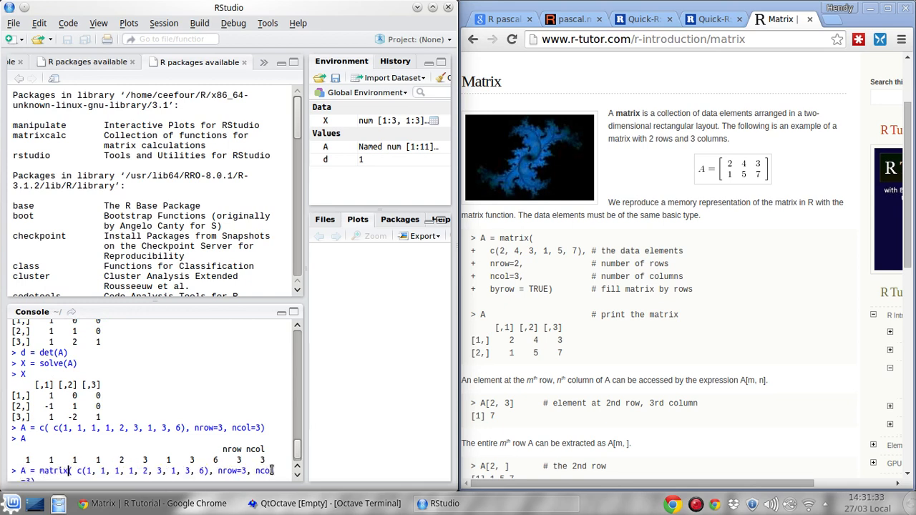
{"action": "key", "text": "Return"}
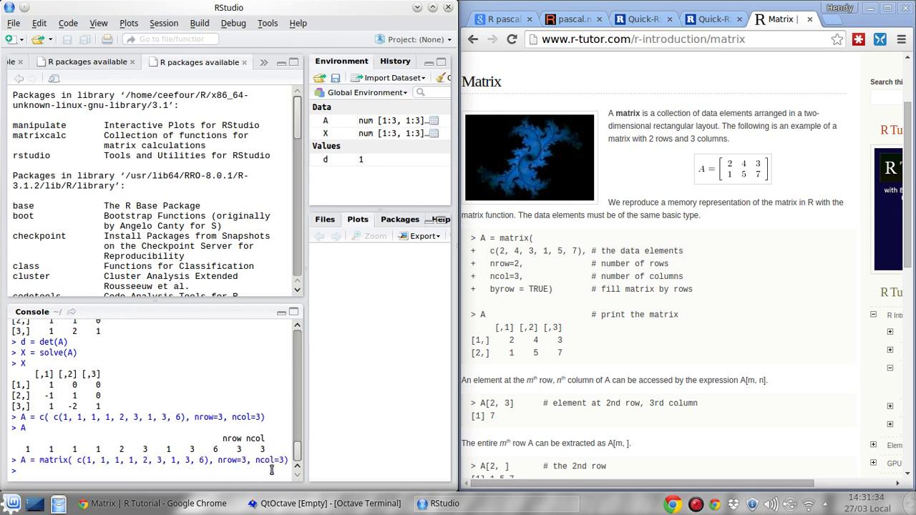
Print the 3×3 A, compare with QtOctave, and rerun with a 99 to see fill order.
{"action": "key", "text": "Return"}
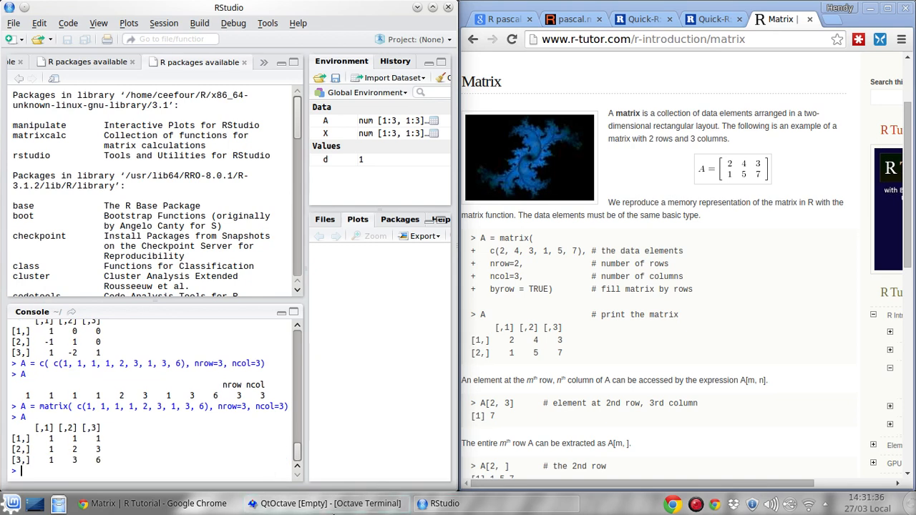
{"action": "left_click", "coordinate": [322, 503]}
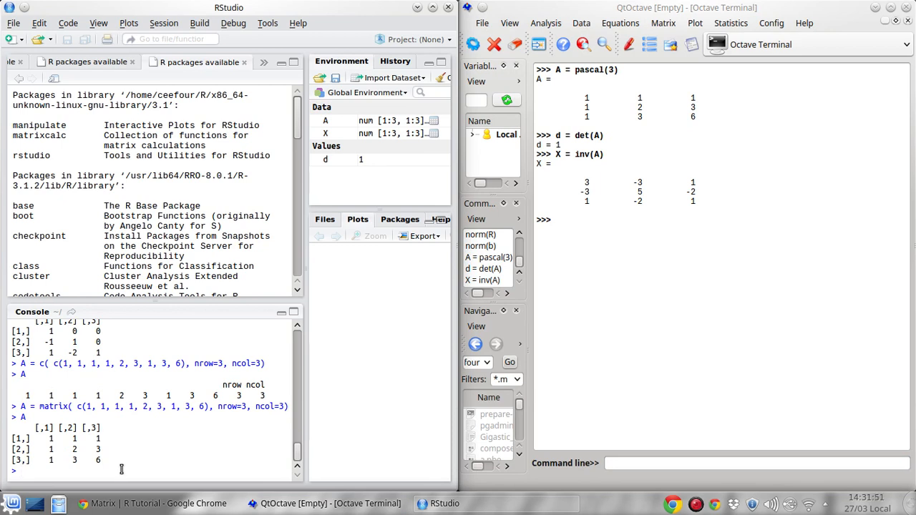
{"action": "type", "text": "A"}
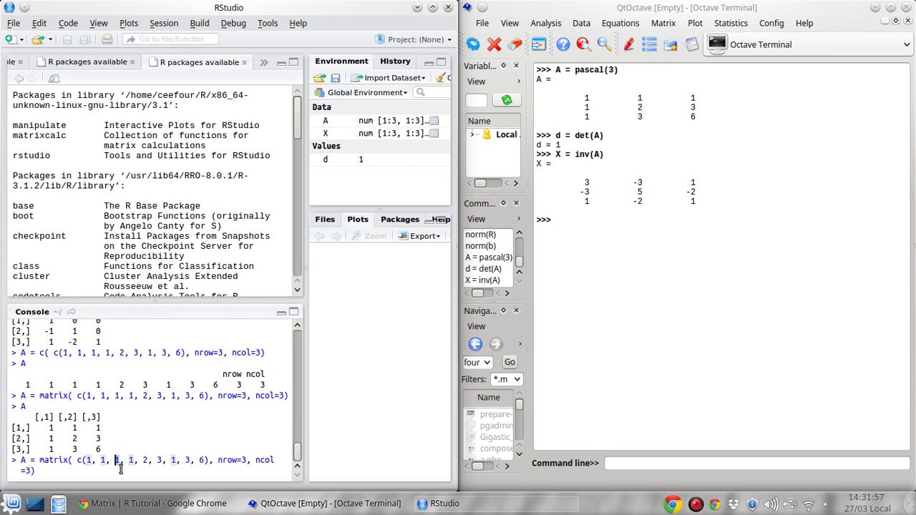
{"action": "key", "text": "Return"}
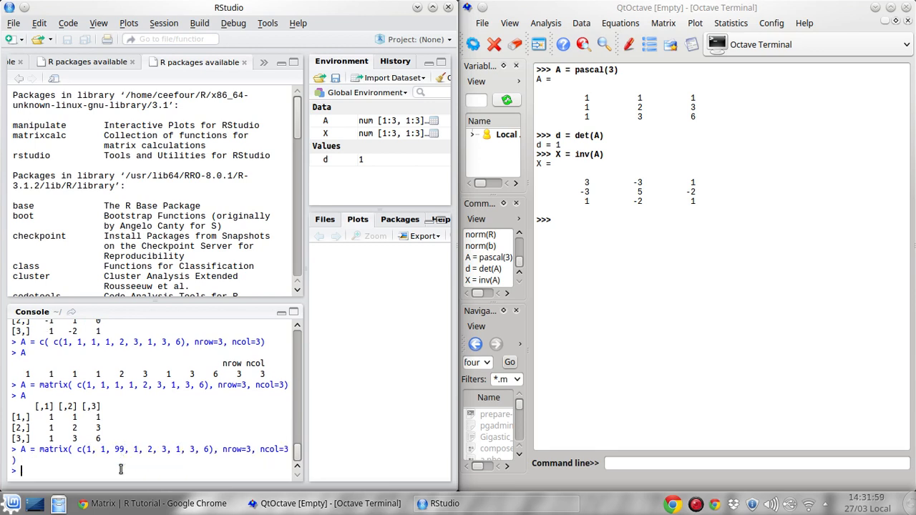
{"action": "key", "text": "Return"}
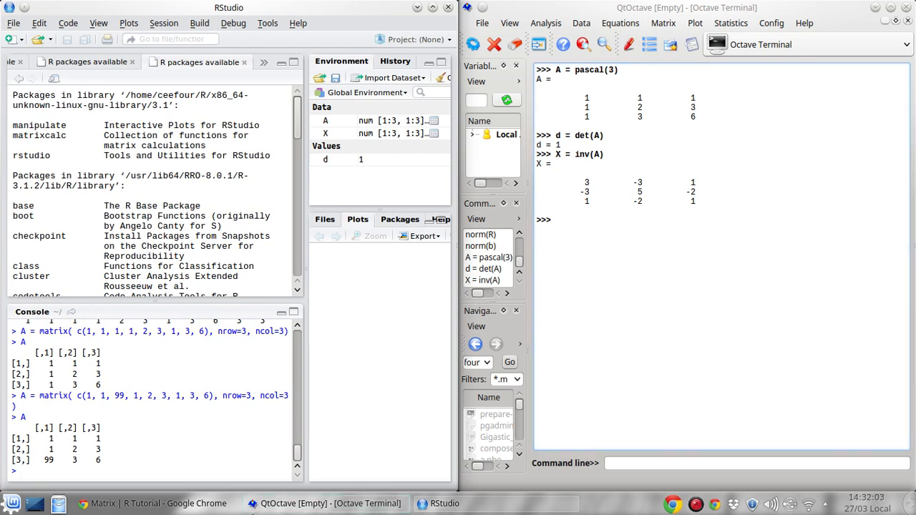
Add byrow=TRUE, print A, restore the 1, and re-enter A as the row-filled Pascal matrix.
{"action": "left_click", "coordinate": [157, 504]}
{"action": "type", "text": "A = matrix( c(1, 1, 99, 1, 2, 3, 1, 3, 6), nrow=3, ncol=3"}
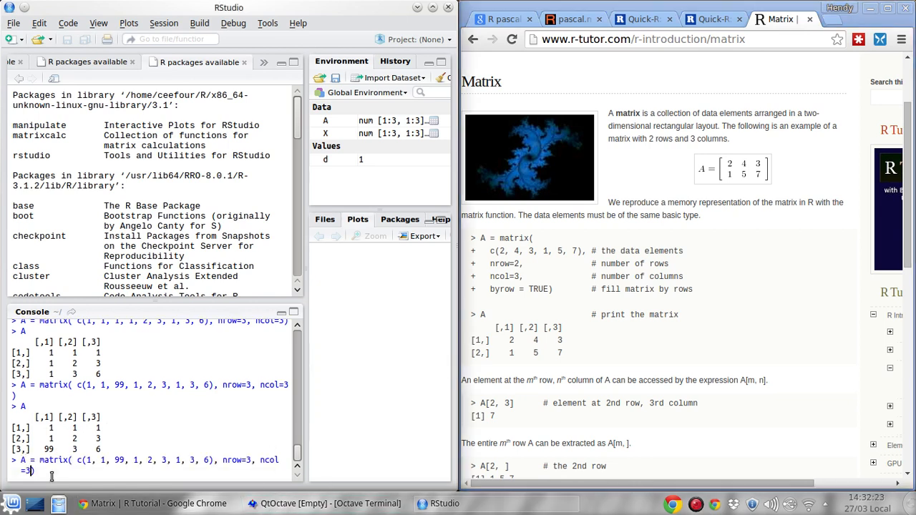
{"action": "type", "text": ", byrow"}
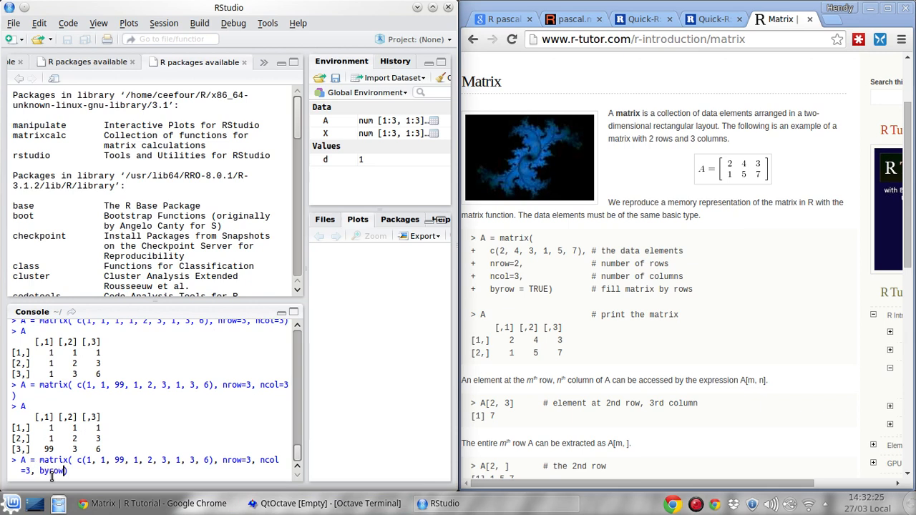
{"action": "type", "text": "=TRUE"}
{"action": "type", "text": "A"}
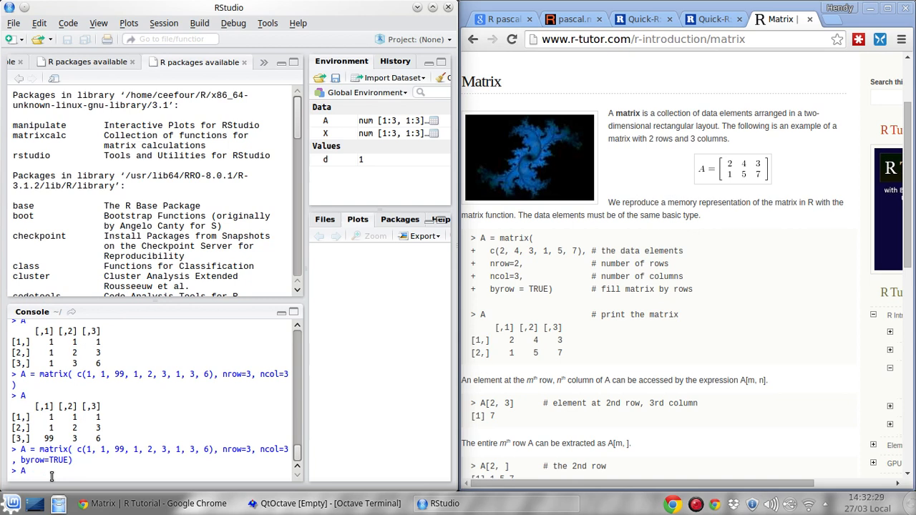
{"action": "key", "text": "Return"}
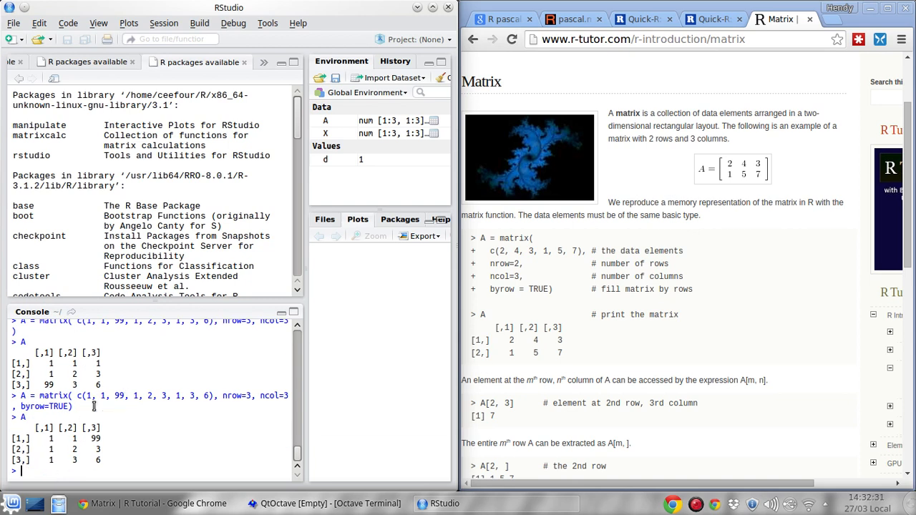
{"action": "type", "text": "A"}
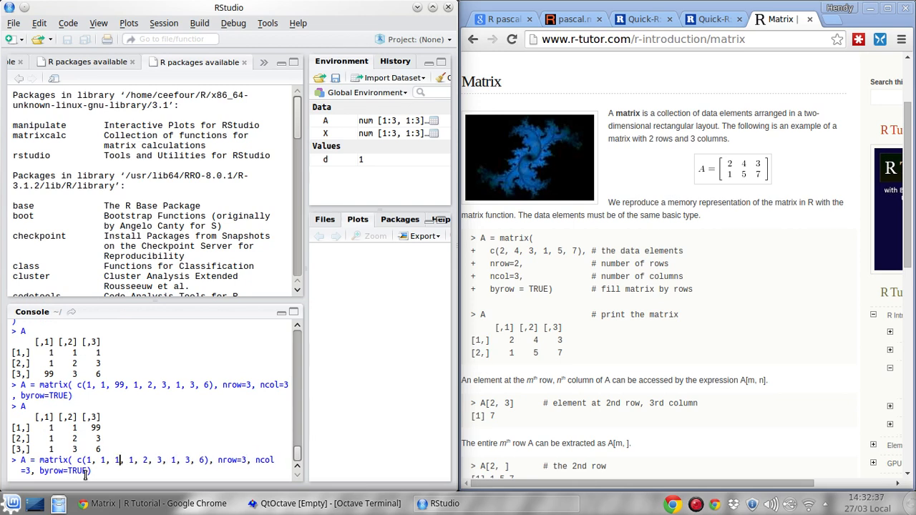
{"action": "key", "text": "Return"}
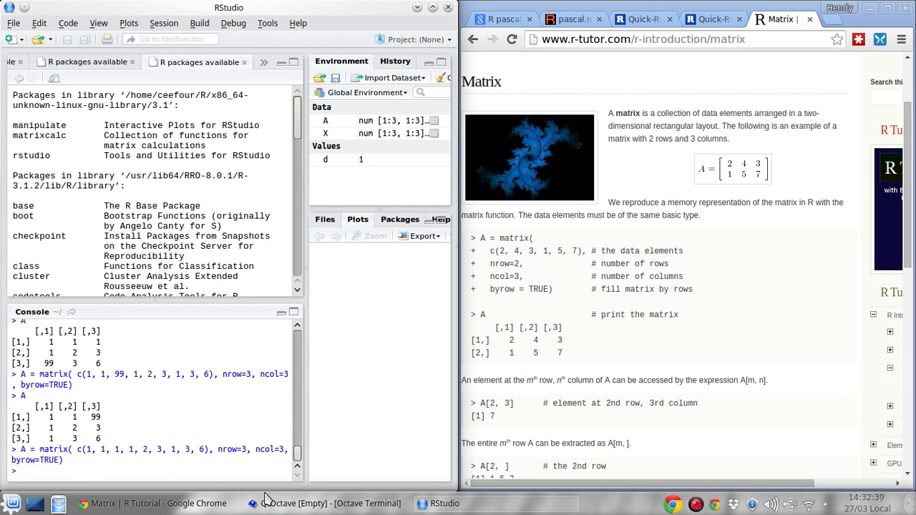
Compute d = det(A) and X = solve(A) for the byrow Pascal matrix A.
{"action": "left_click", "coordinate": [326, 503]}
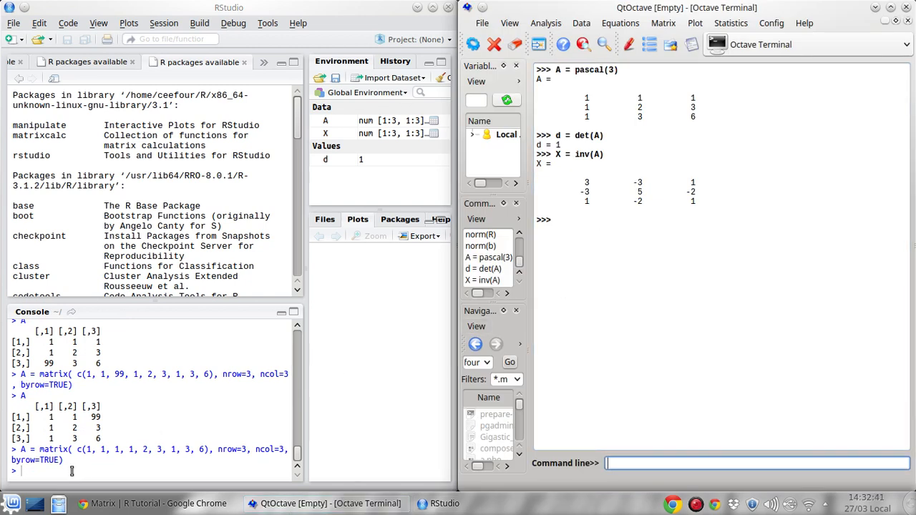
{"action": "type", "text": "d ="}
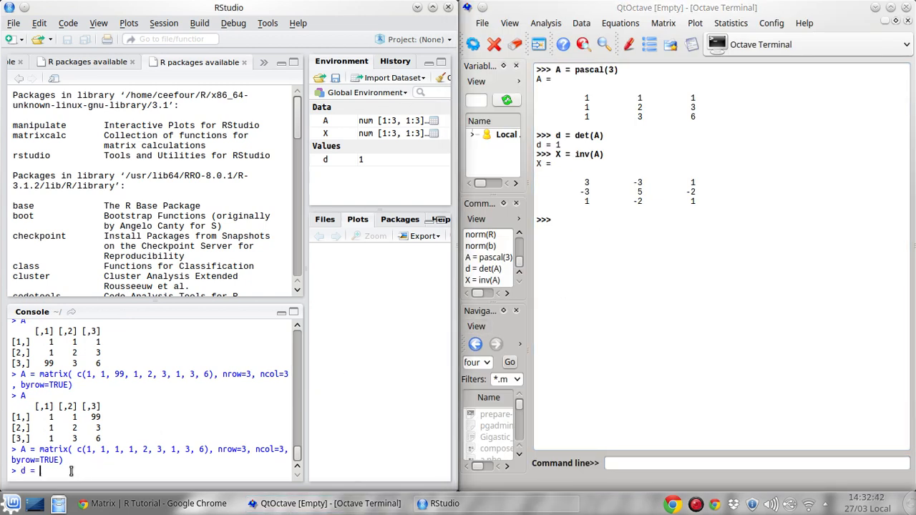
{"action": "type", "text": "det(A)"}
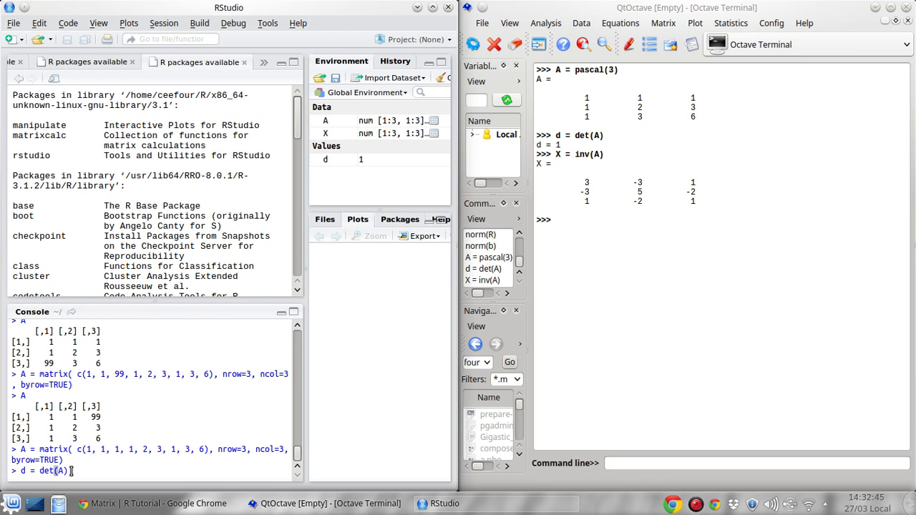
{"action": "key", "text": "Return"}
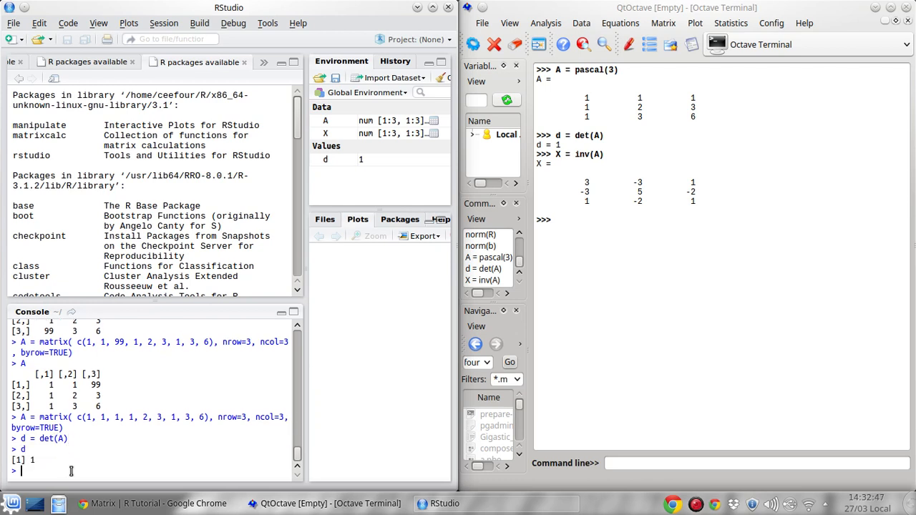
{"action": "type", "text": "X ="}
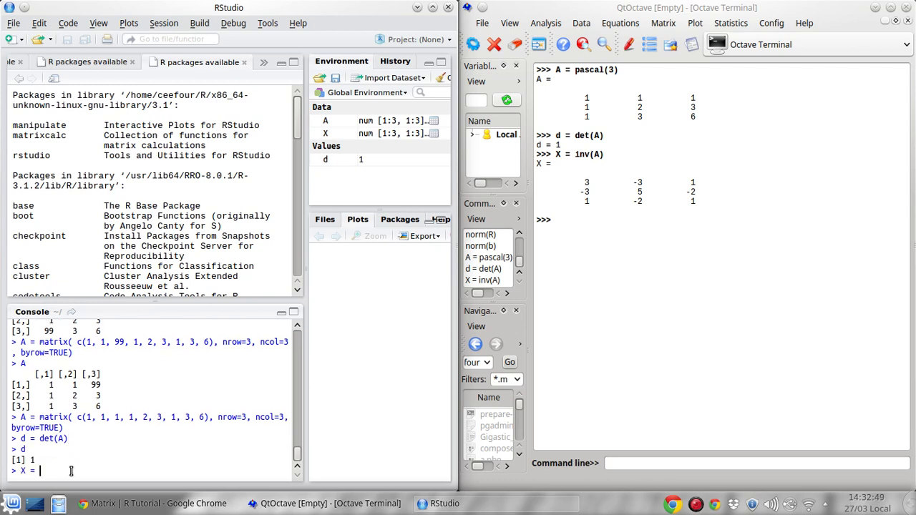
{"action": "type", "text": "solve(A)"}
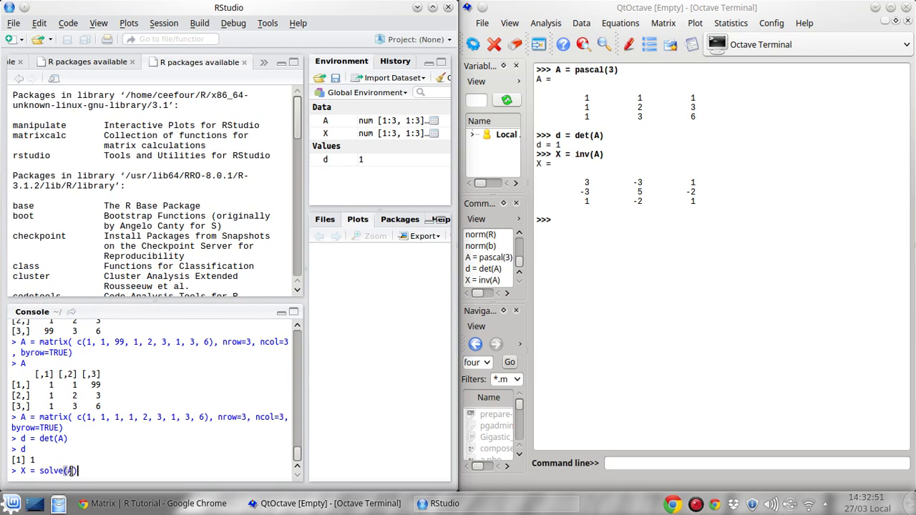
{"action": "key", "text": "Return"}
{"action": "type", "text": "X"}
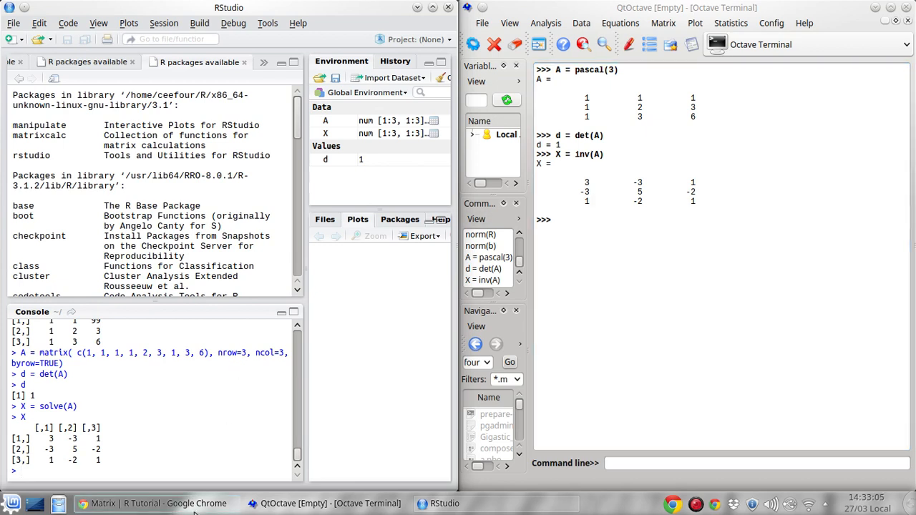
From Chrome's pascal.matrix documentation tab, go to inside-R's Package Reference index.
{"action": "left_click", "coordinate": [157, 503]}
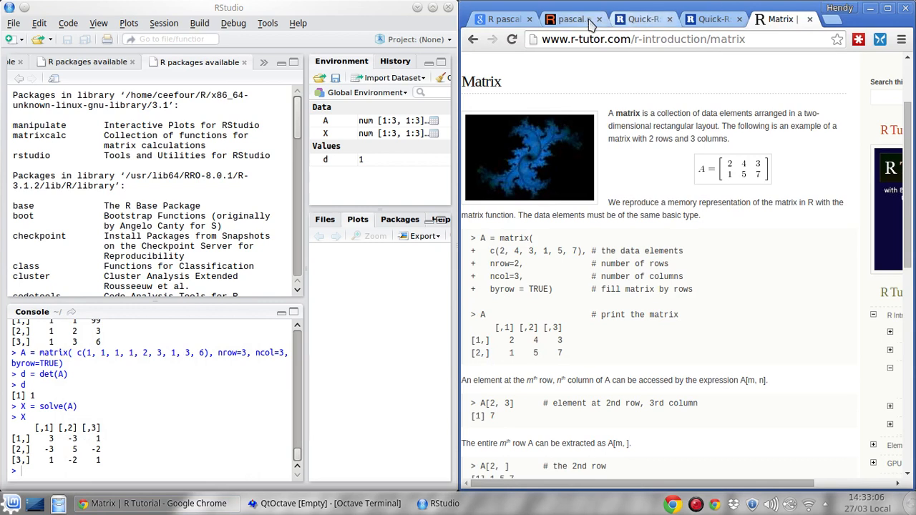
{"action": "left_click", "coordinate": [572, 19]}
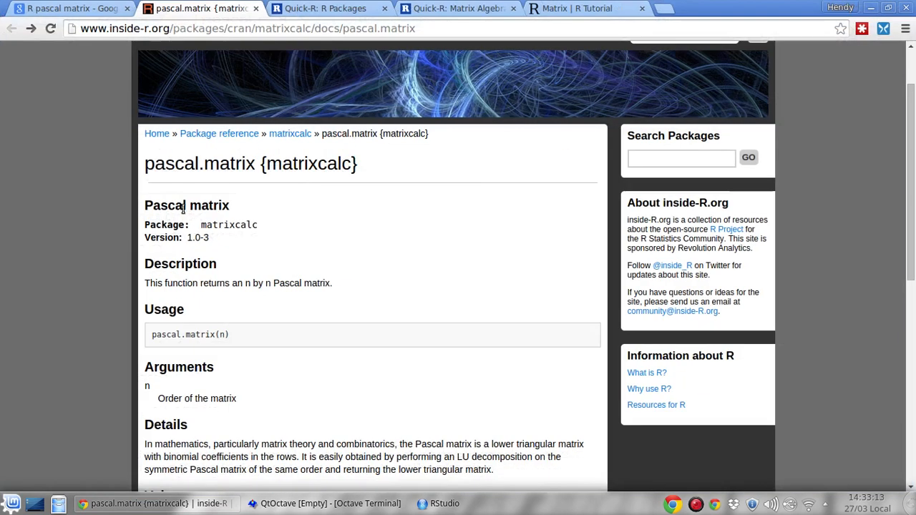
{"action": "mouse_move", "coordinate": [219, 134]}
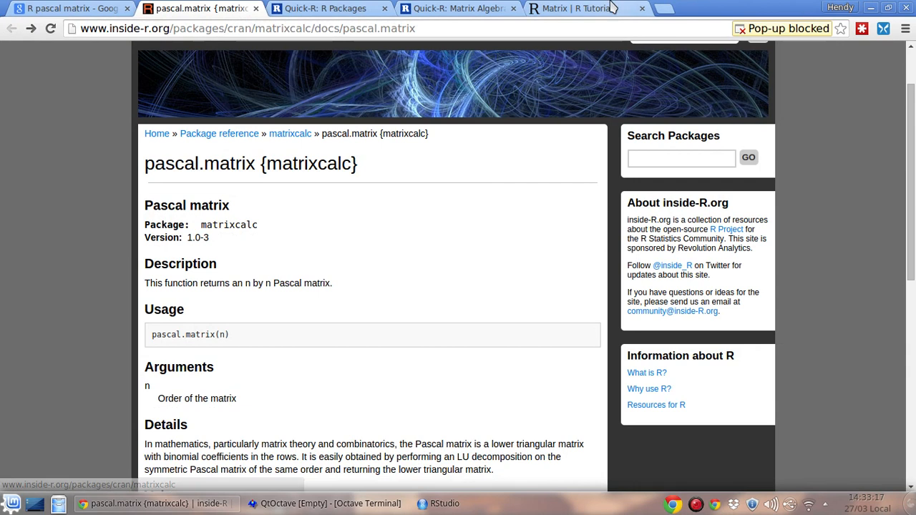
{"action": "left_click", "coordinate": [782, 28]}
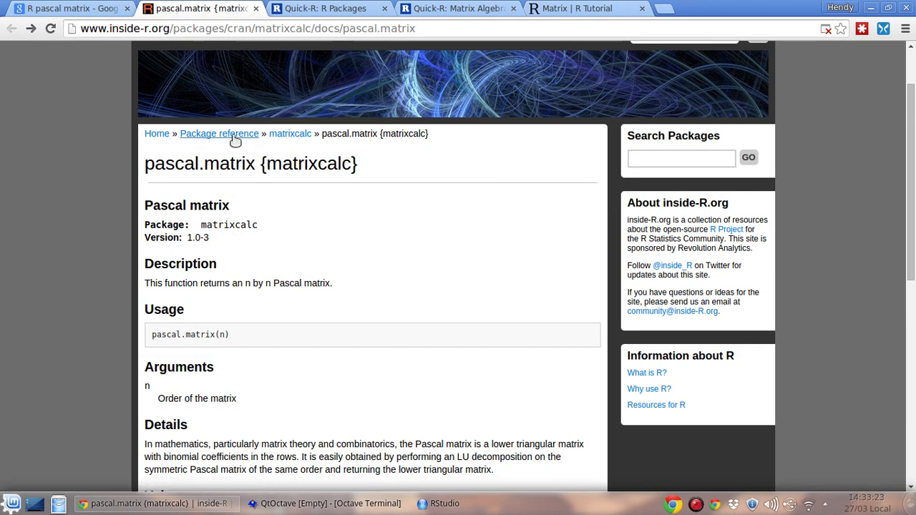
{"action": "left_click", "coordinate": [219, 133]}
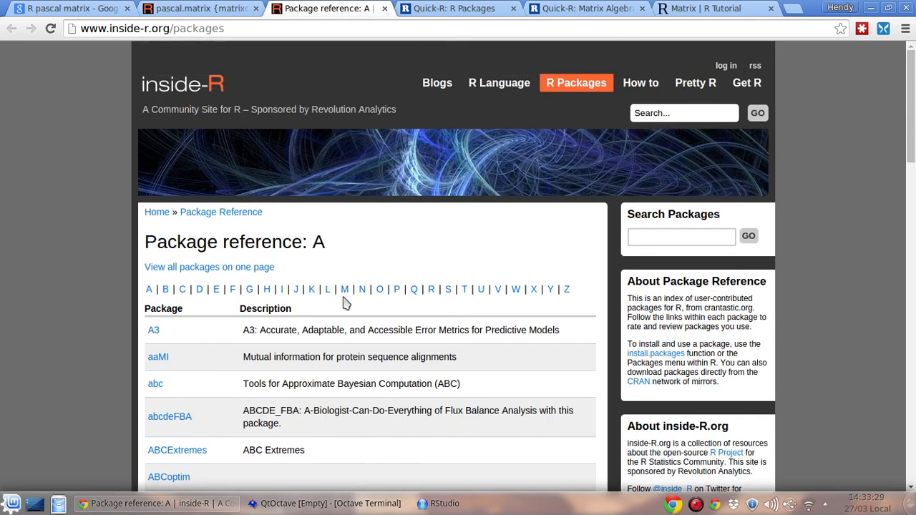
Search inside-R packages for 'bayesian' and scroll through results such as varbvs and BayesValidate.
{"action": "left_click", "coordinate": [681, 237]}
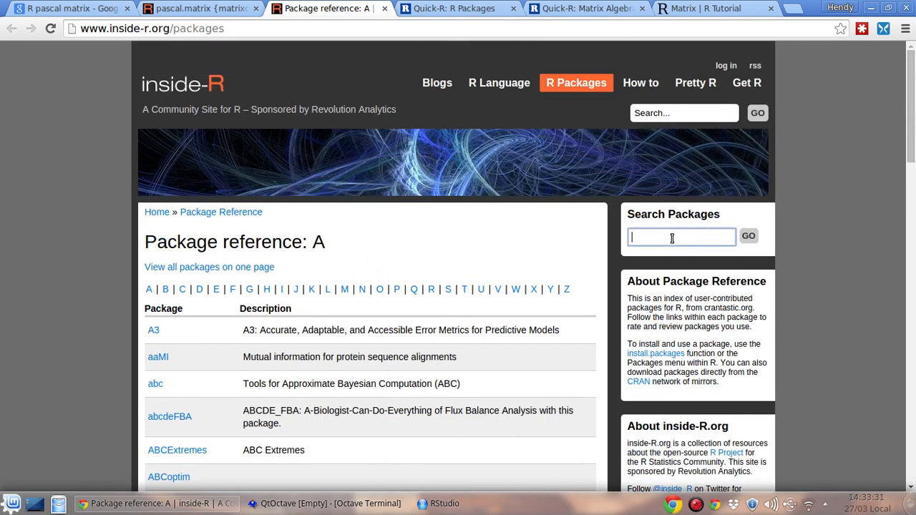
{"action": "type", "text": "bayesian"}
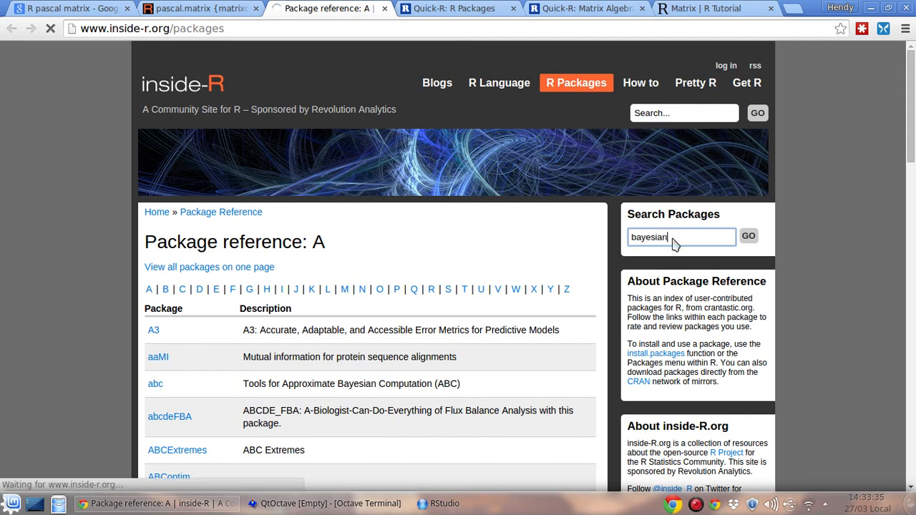
{"action": "left_click", "coordinate": [749, 236]}
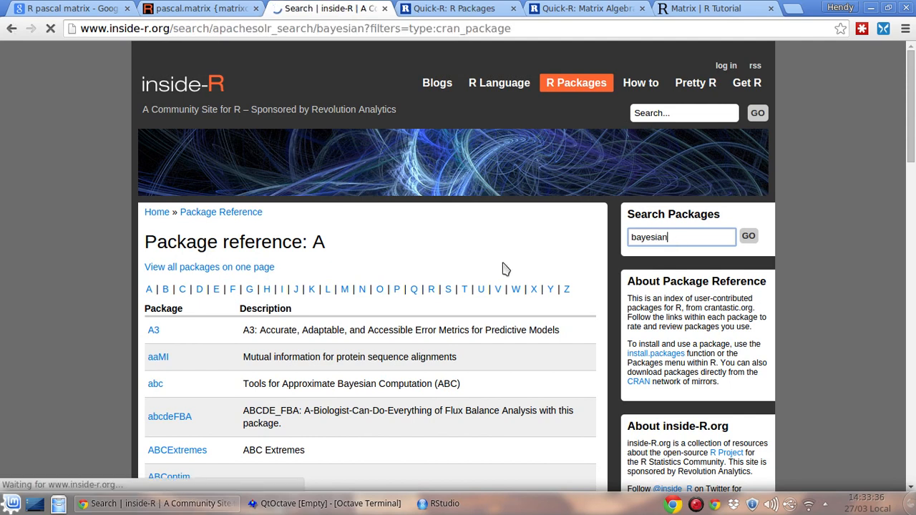
{"action": "left_click", "coordinate": [749, 236]}
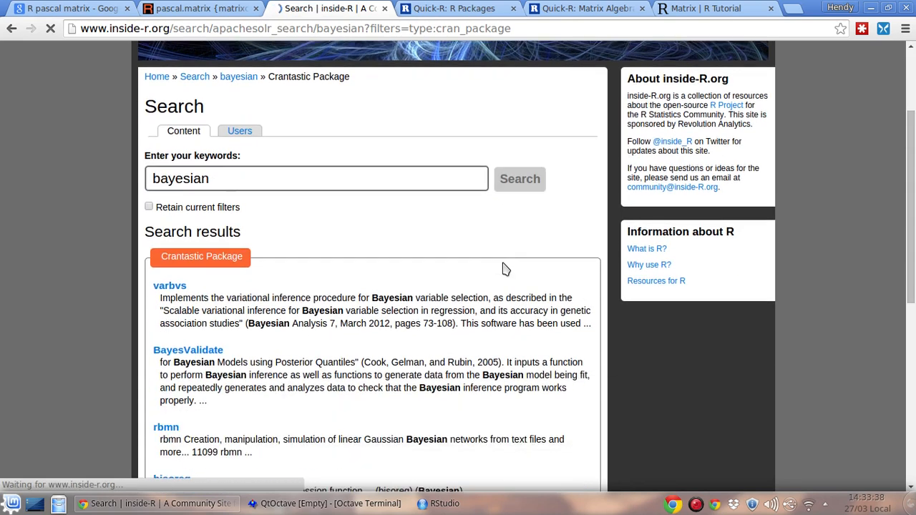
{"action": "scroll", "scroll_direction": "down", "scroll_amount": 3}
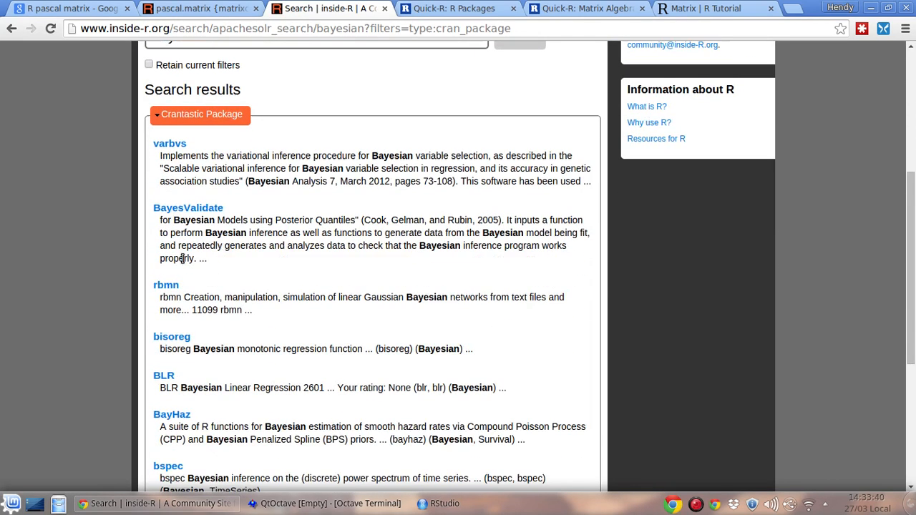
{"action": "scroll", "scroll_direction": "up", "scroll_amount": 3}
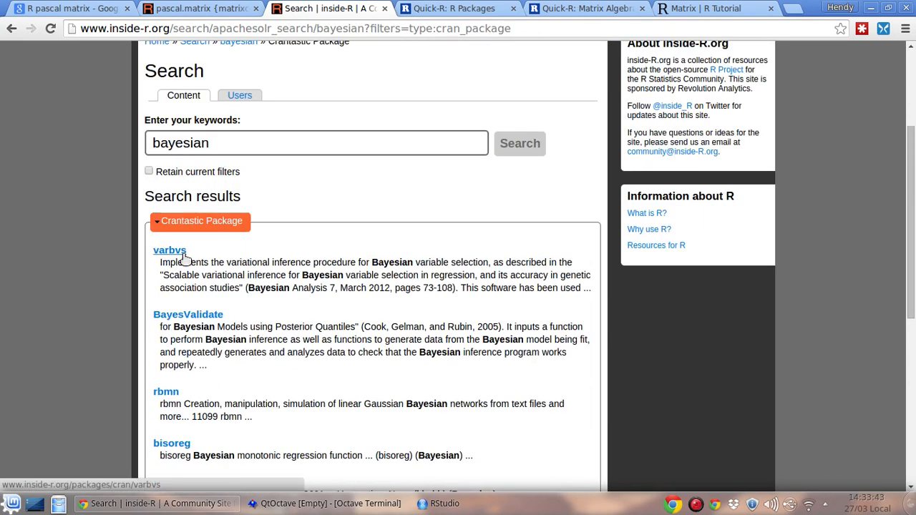
{"action": "scroll", "scroll_direction": "down", "scroll_amount": 3}
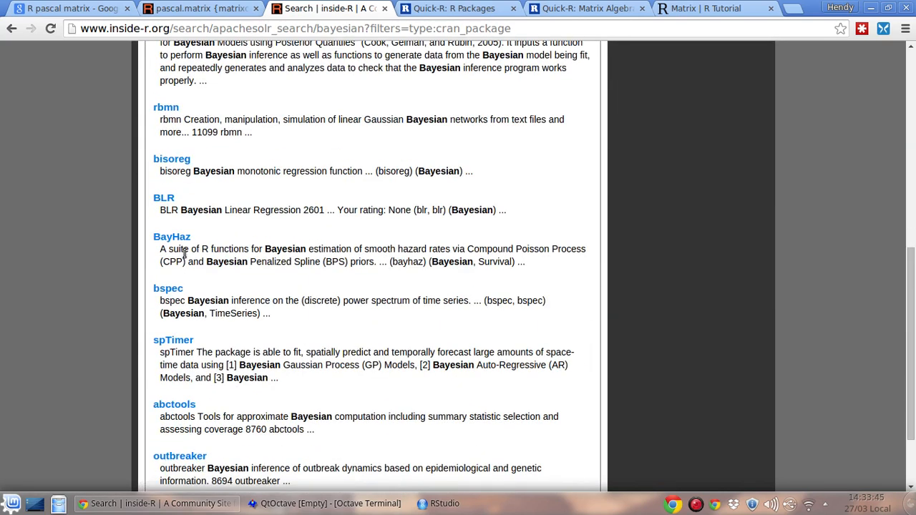
{"action": "scroll", "scroll_direction": "down", "scroll_amount": 3}
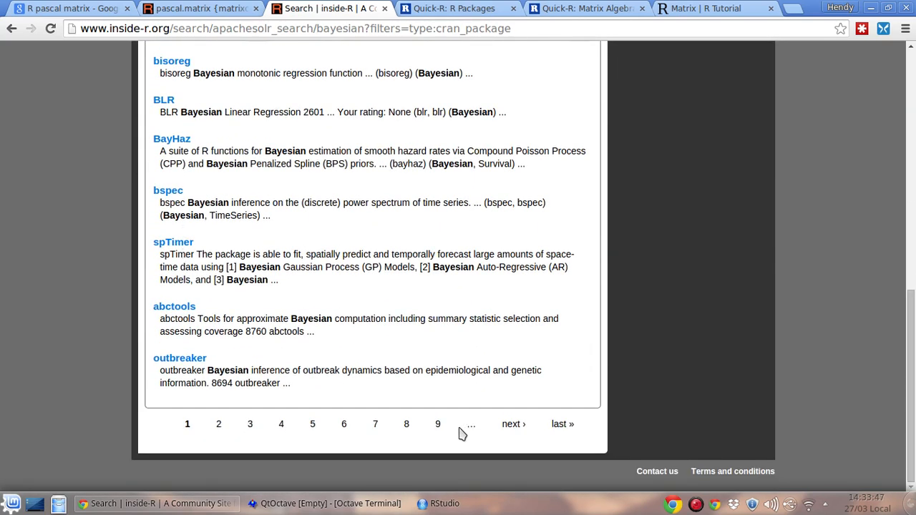
{"action": "mouse_move", "coordinate": [207, 357]}
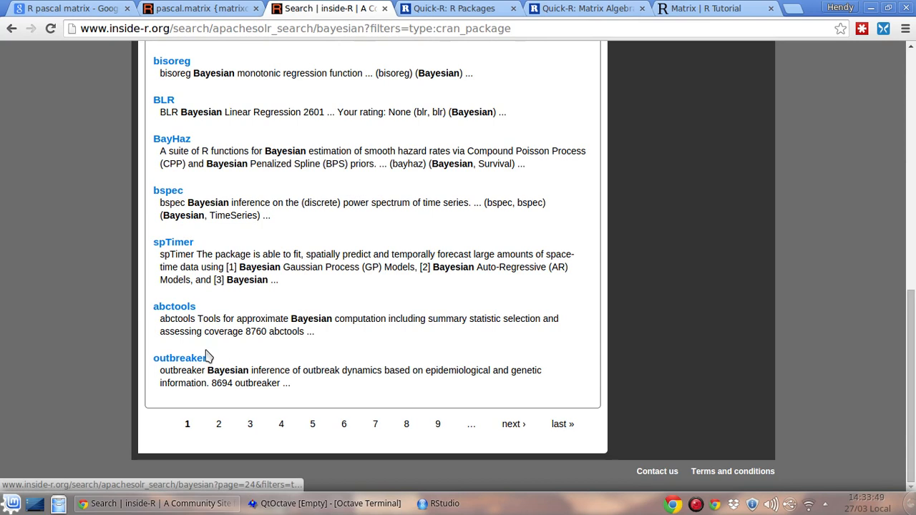
{"action": "mouse_move", "coordinate": [562, 424]}
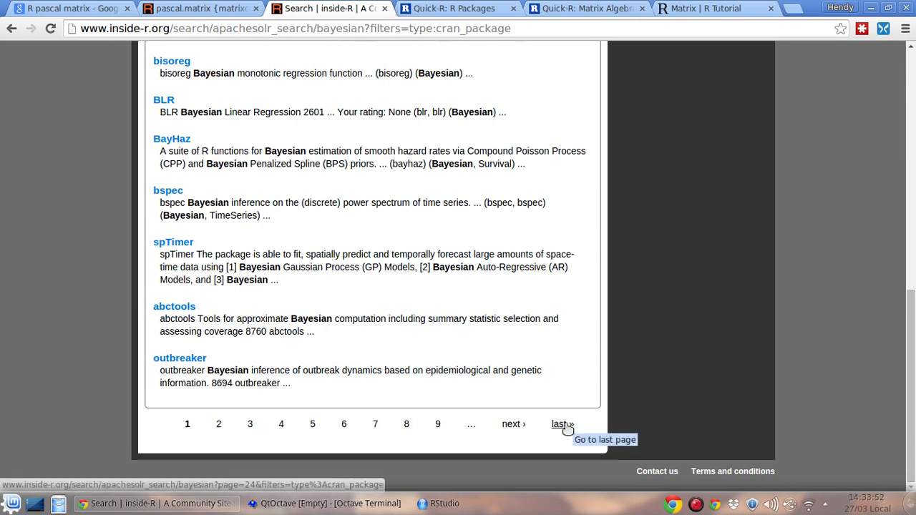
{"action": "left_click", "coordinate": [562, 424]}
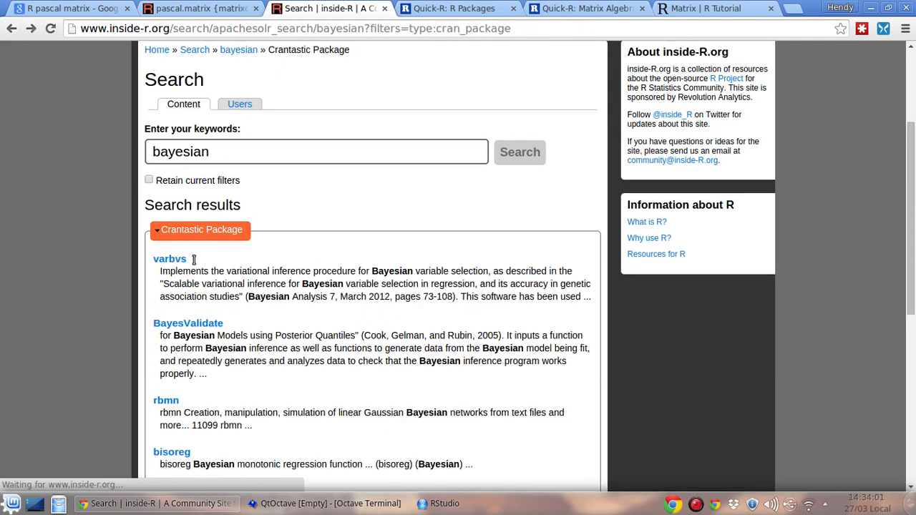
{"action": "scroll", "scroll_direction": "down", "scroll_amount": 3}
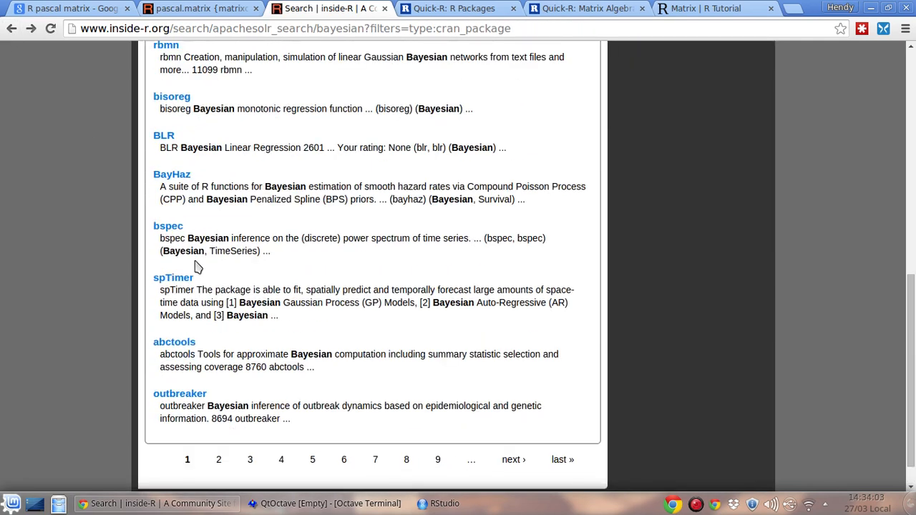
{"action": "mouse_move", "coordinate": [174, 236]}
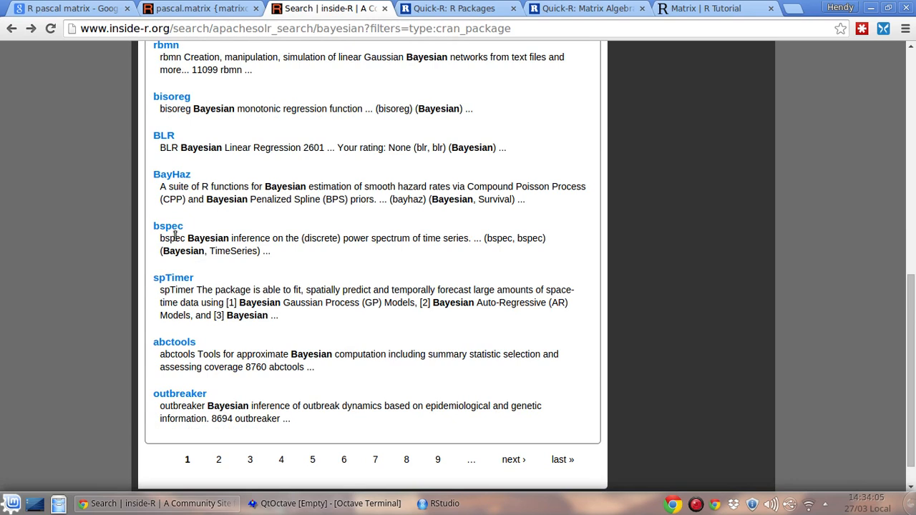
{"action": "scroll", "scroll_direction": "up", "scroll_amount": 3}
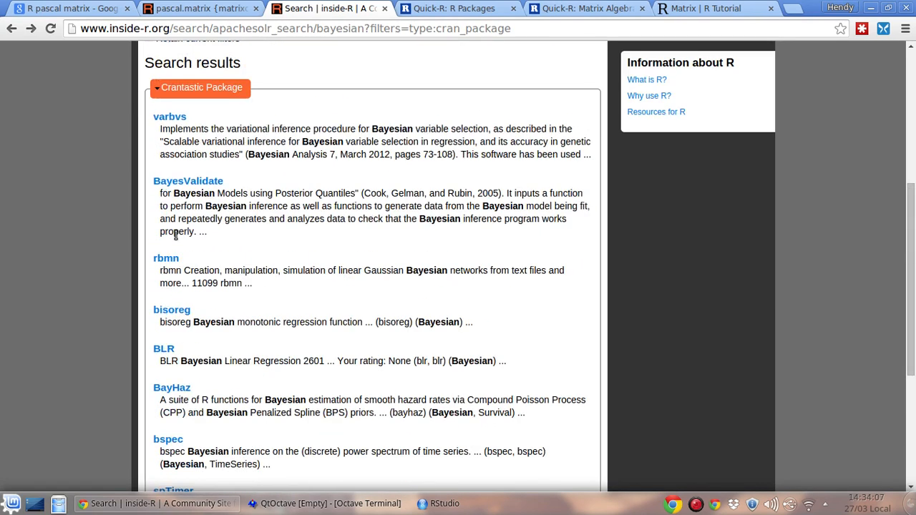
{"action": "mouse_move", "coordinate": [571, 365]}
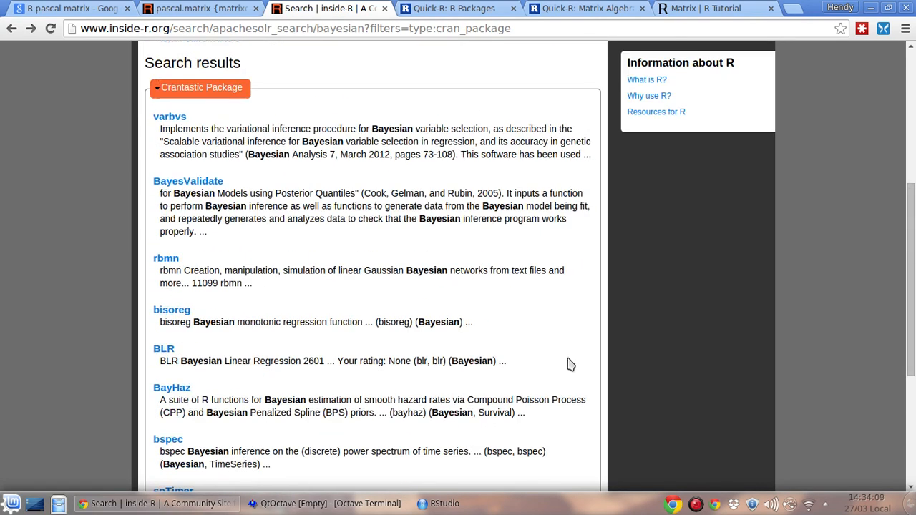